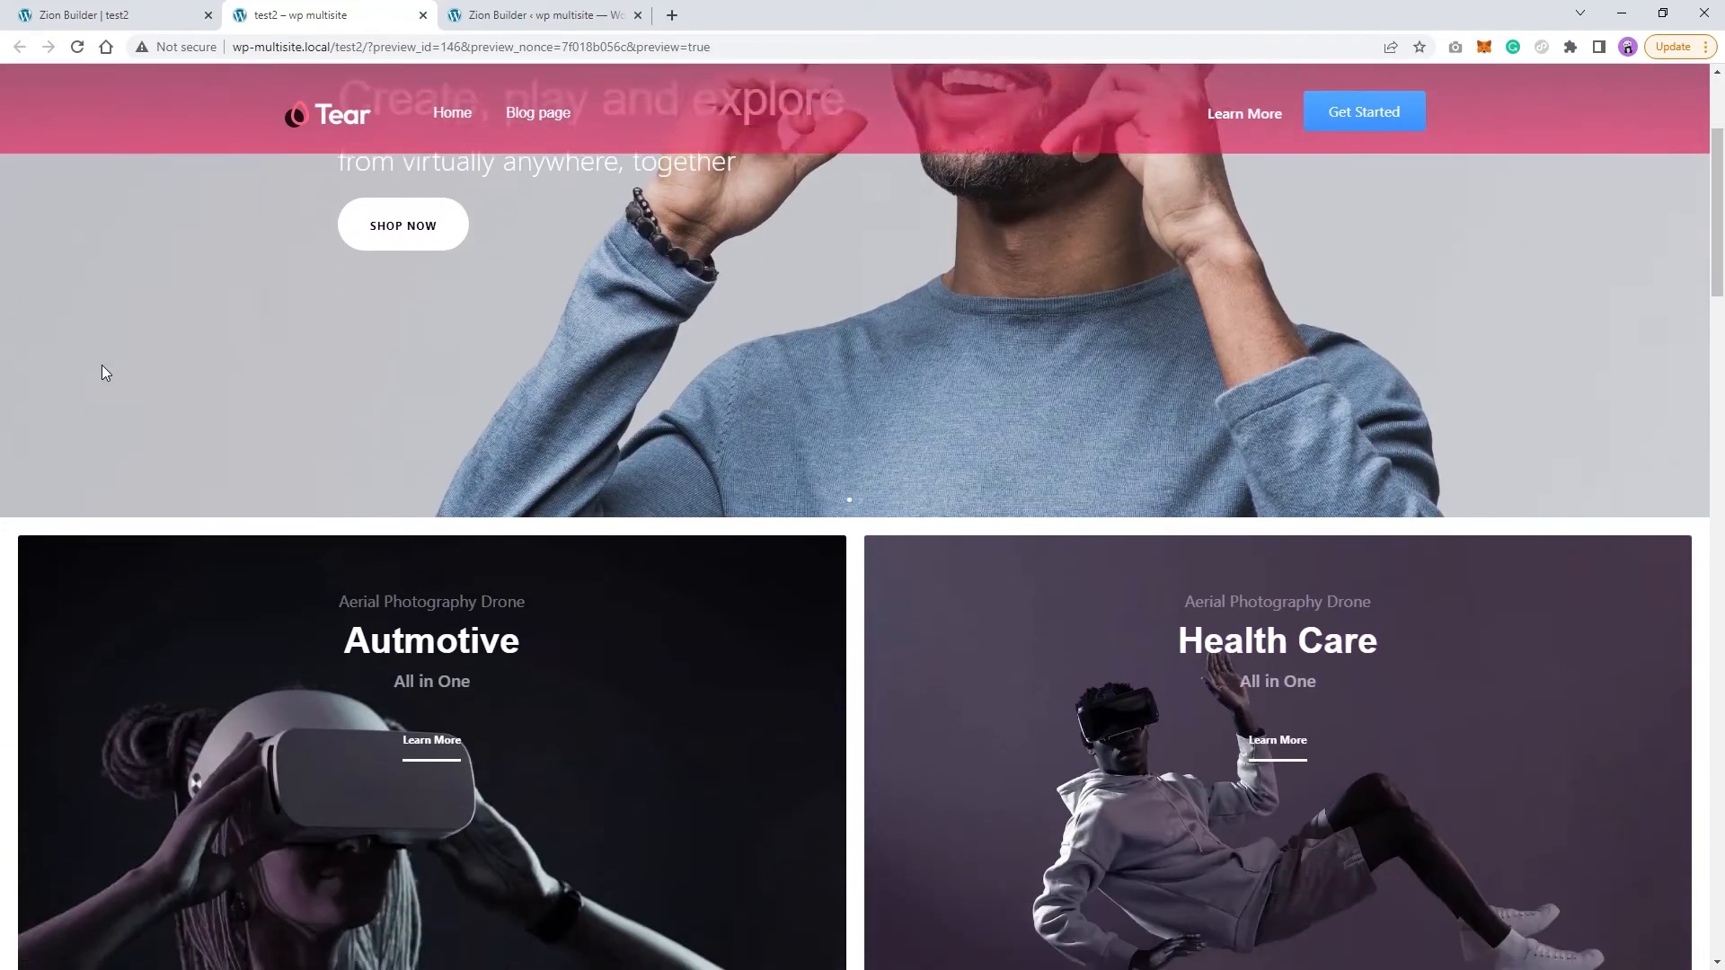
Scroll the preview page to review the pink header over the content.
{"action": "scroll", "scroll_direction": "down", "scroll_amount": 3}
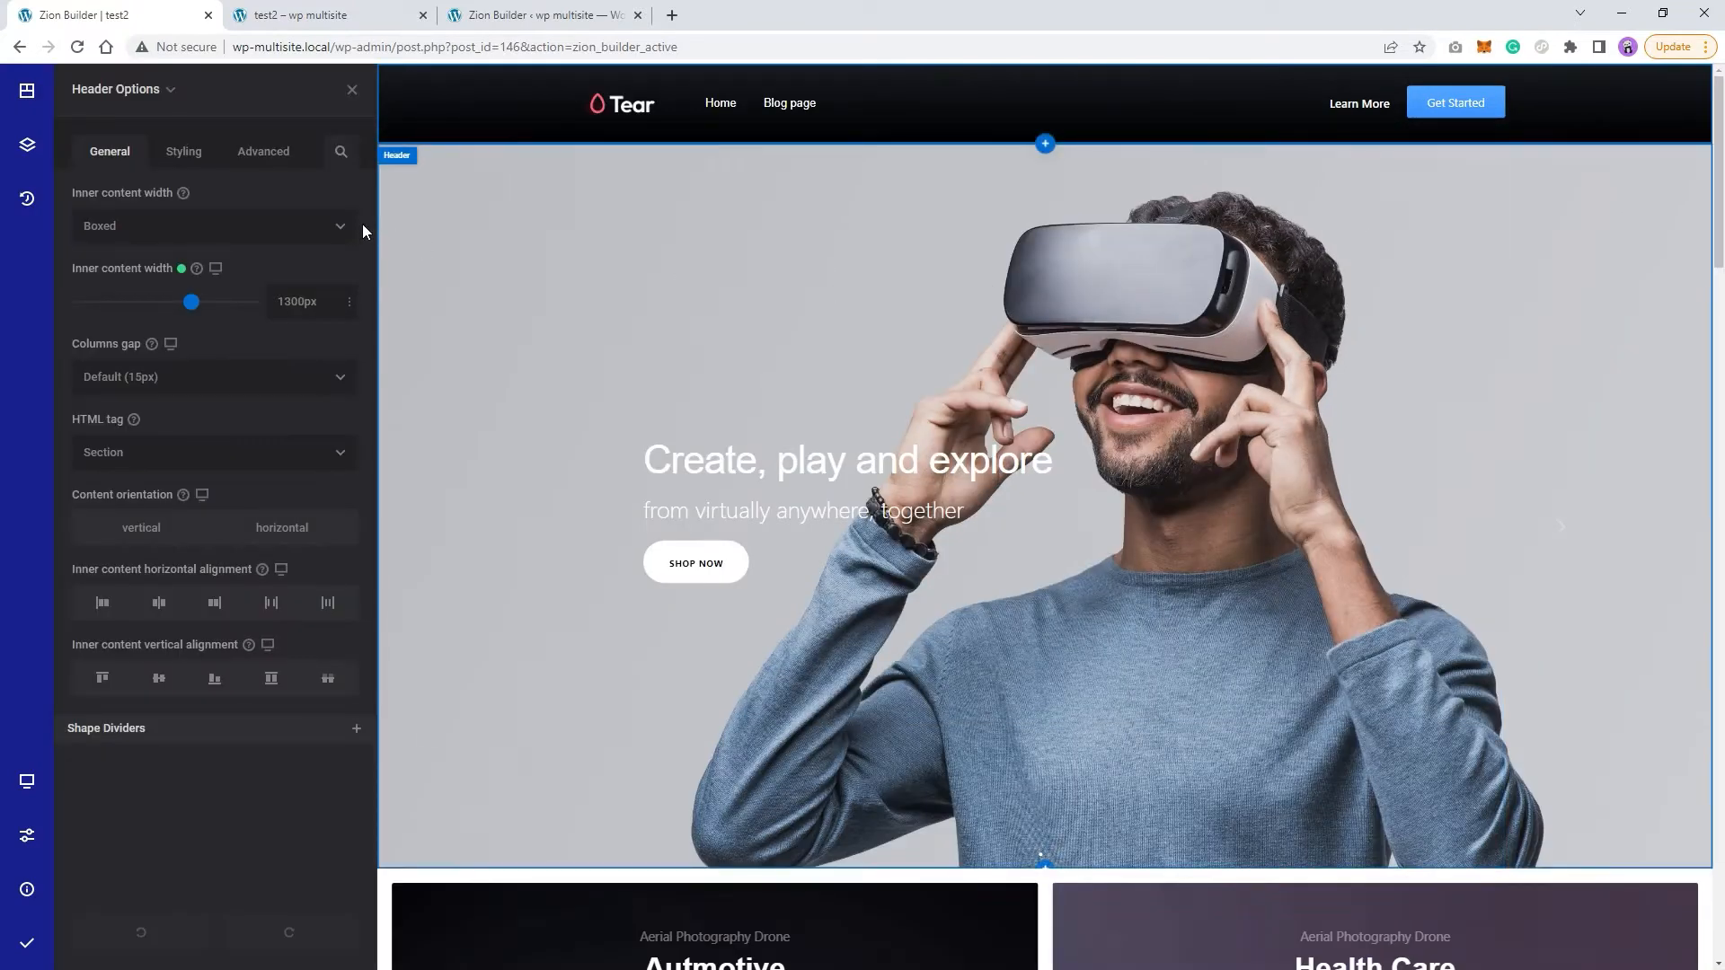
Position the header as sticky with a 0px top offset and clear its dark background.
{"action": "left_click", "coordinate": [183, 151]}
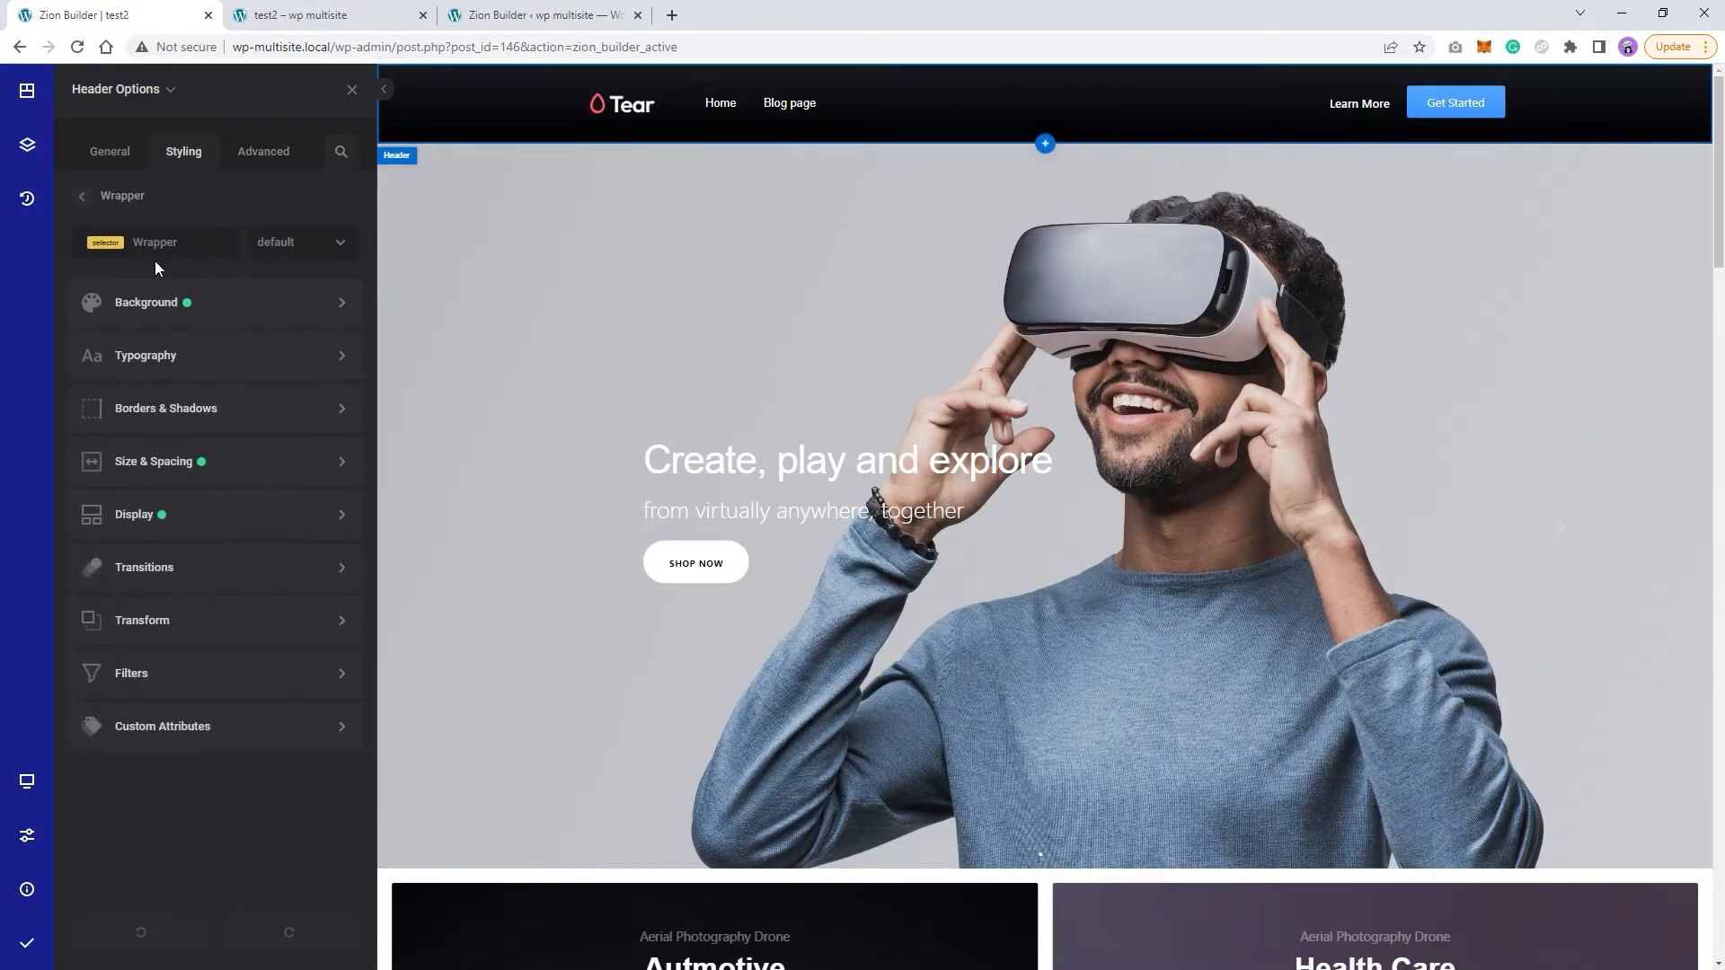
{"action": "left_click", "coordinate": [133, 514]}
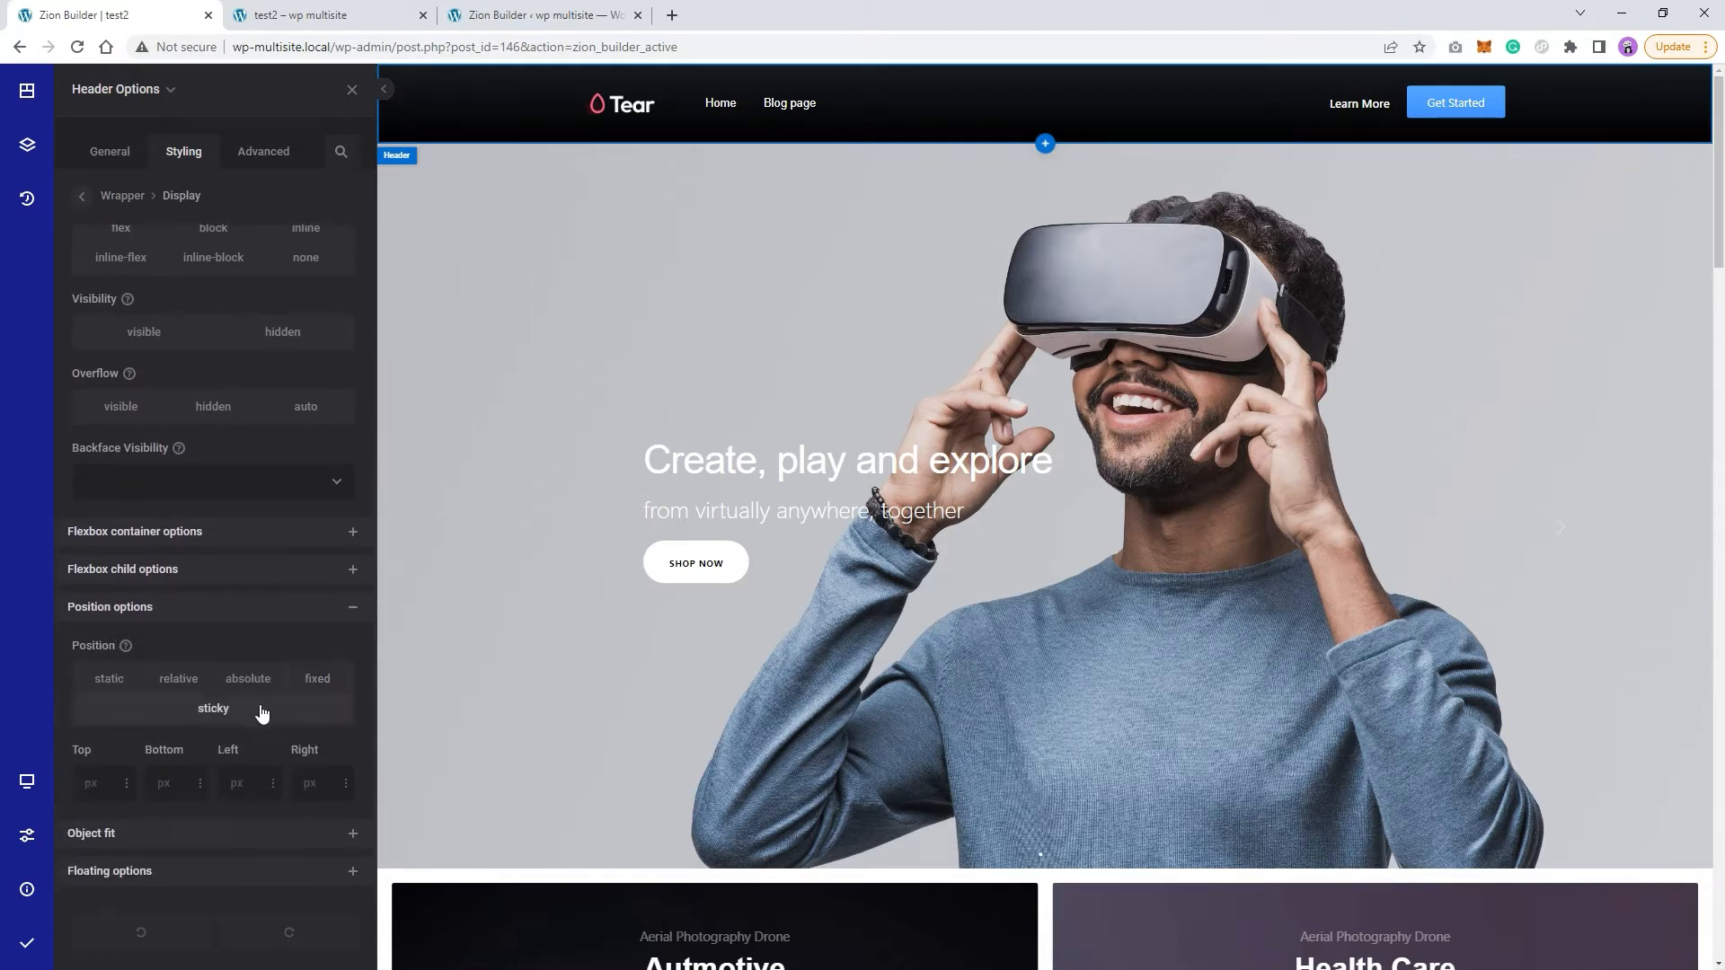
{"action": "left_click", "coordinate": [212, 708]}
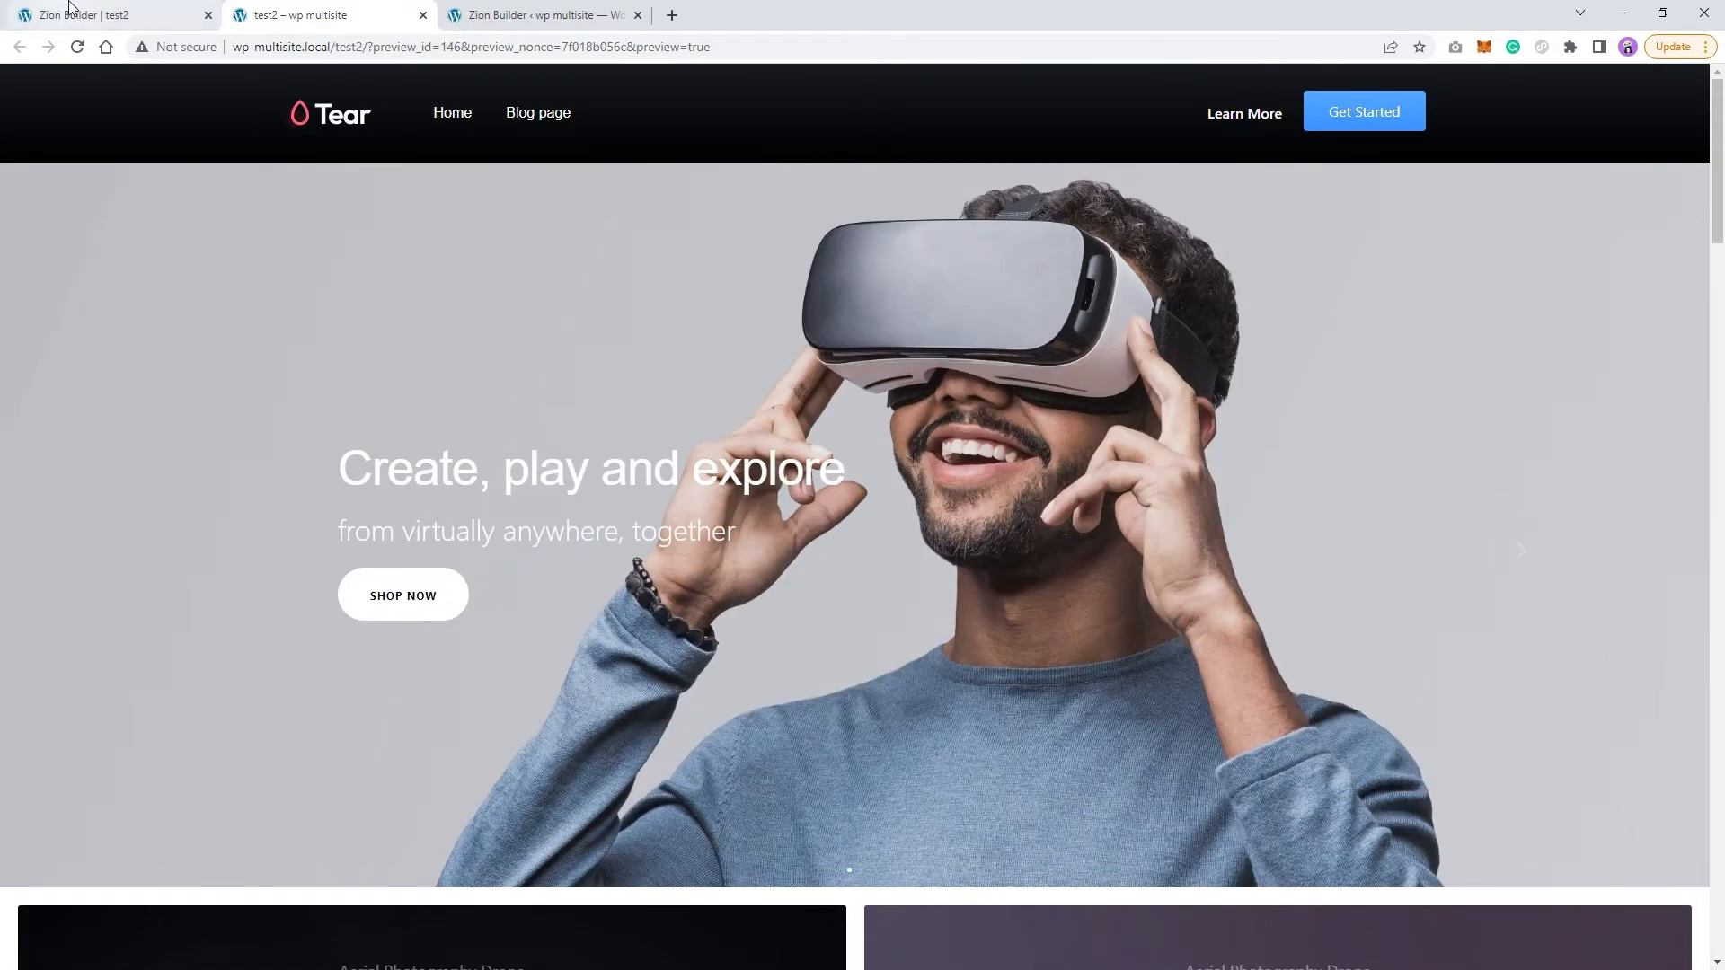
{"action": "left_click", "coordinate": [109, 15]}
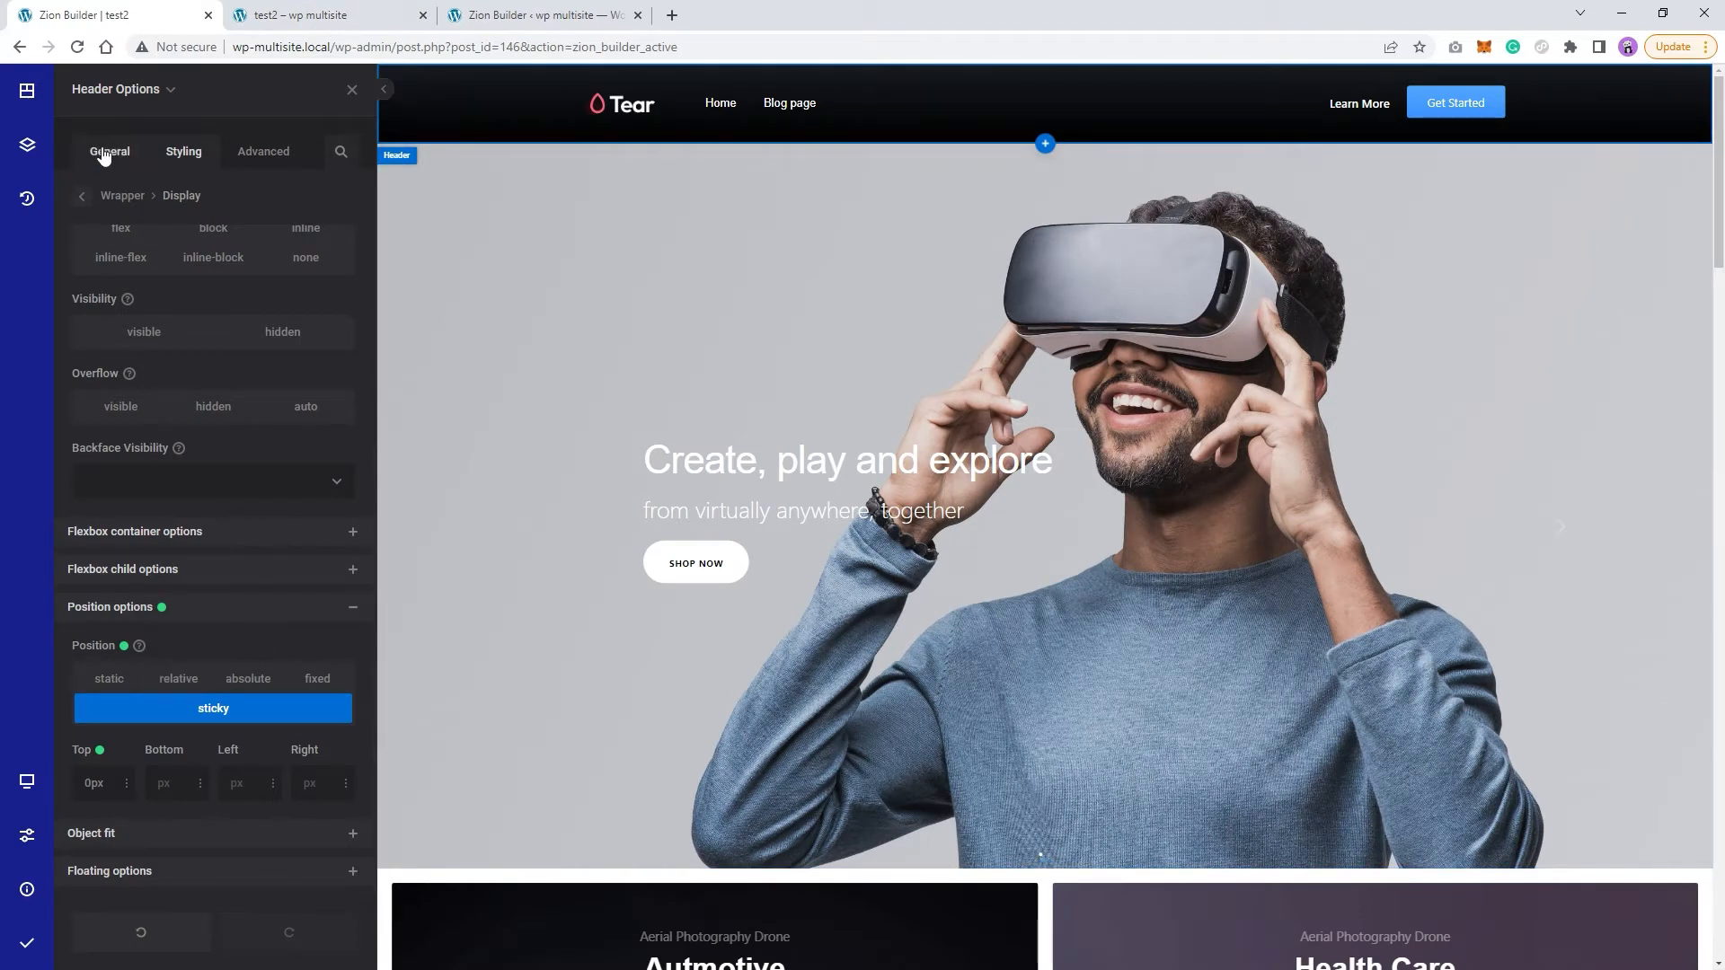
{"action": "left_click", "coordinate": [183, 151]}
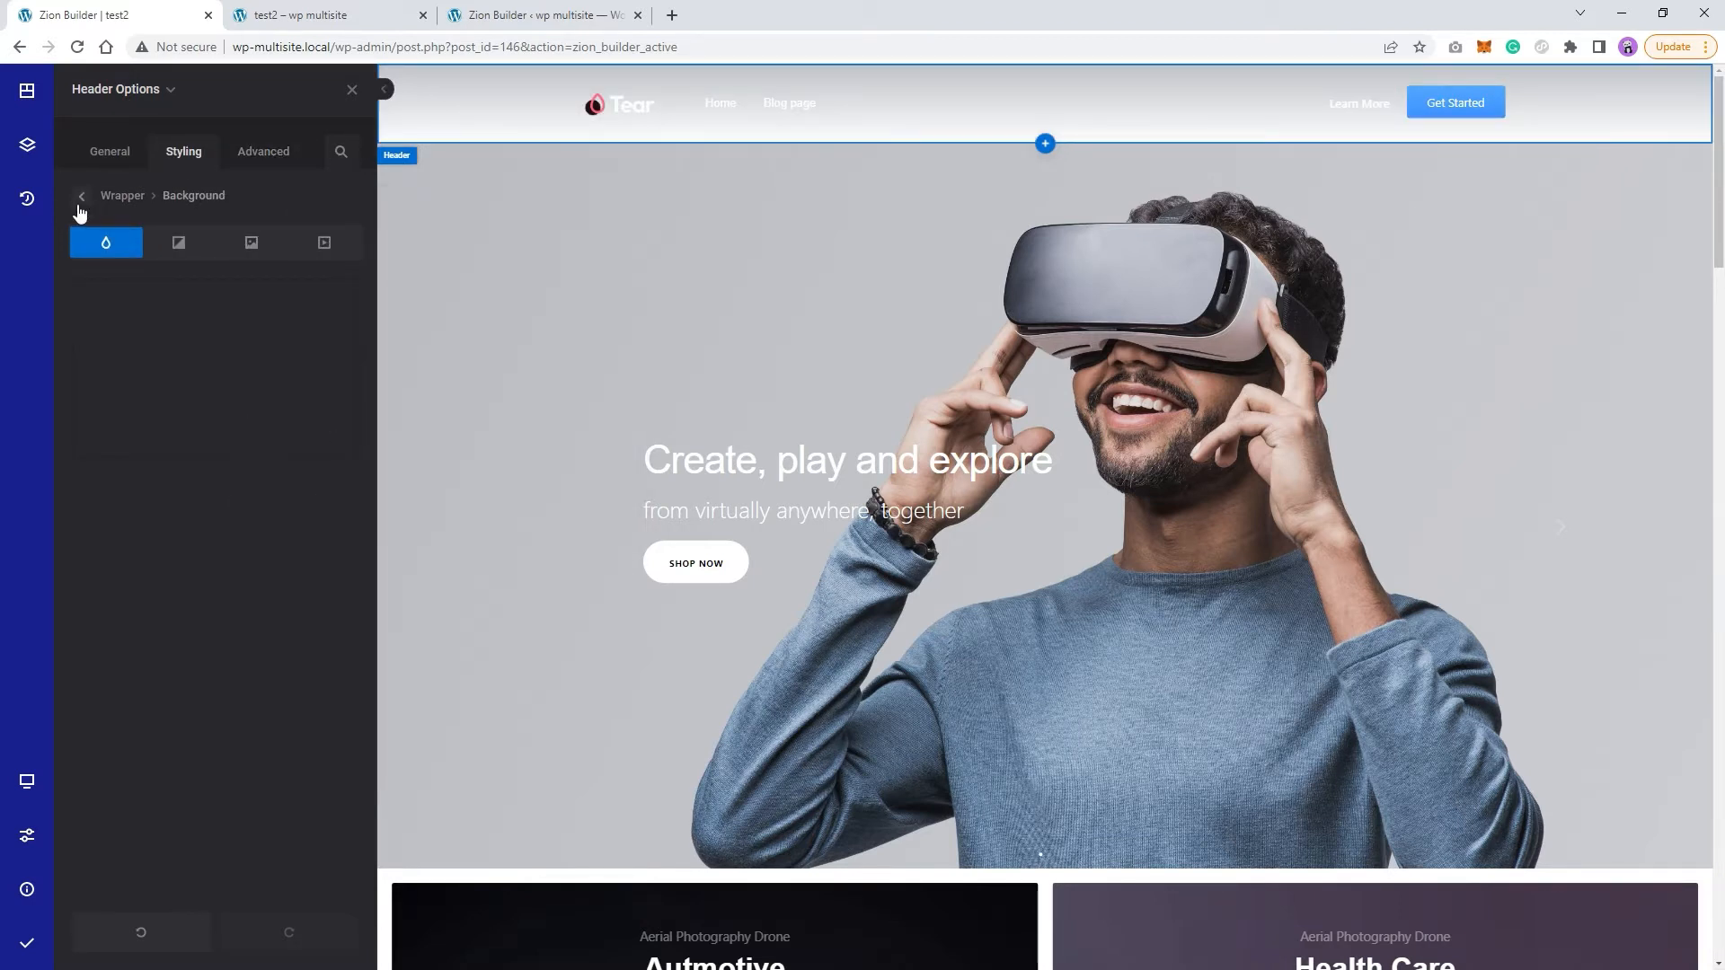
Save & Publish the page and scroll the preview to see the header stay on top.
{"action": "left_click", "coordinate": [81, 196]}
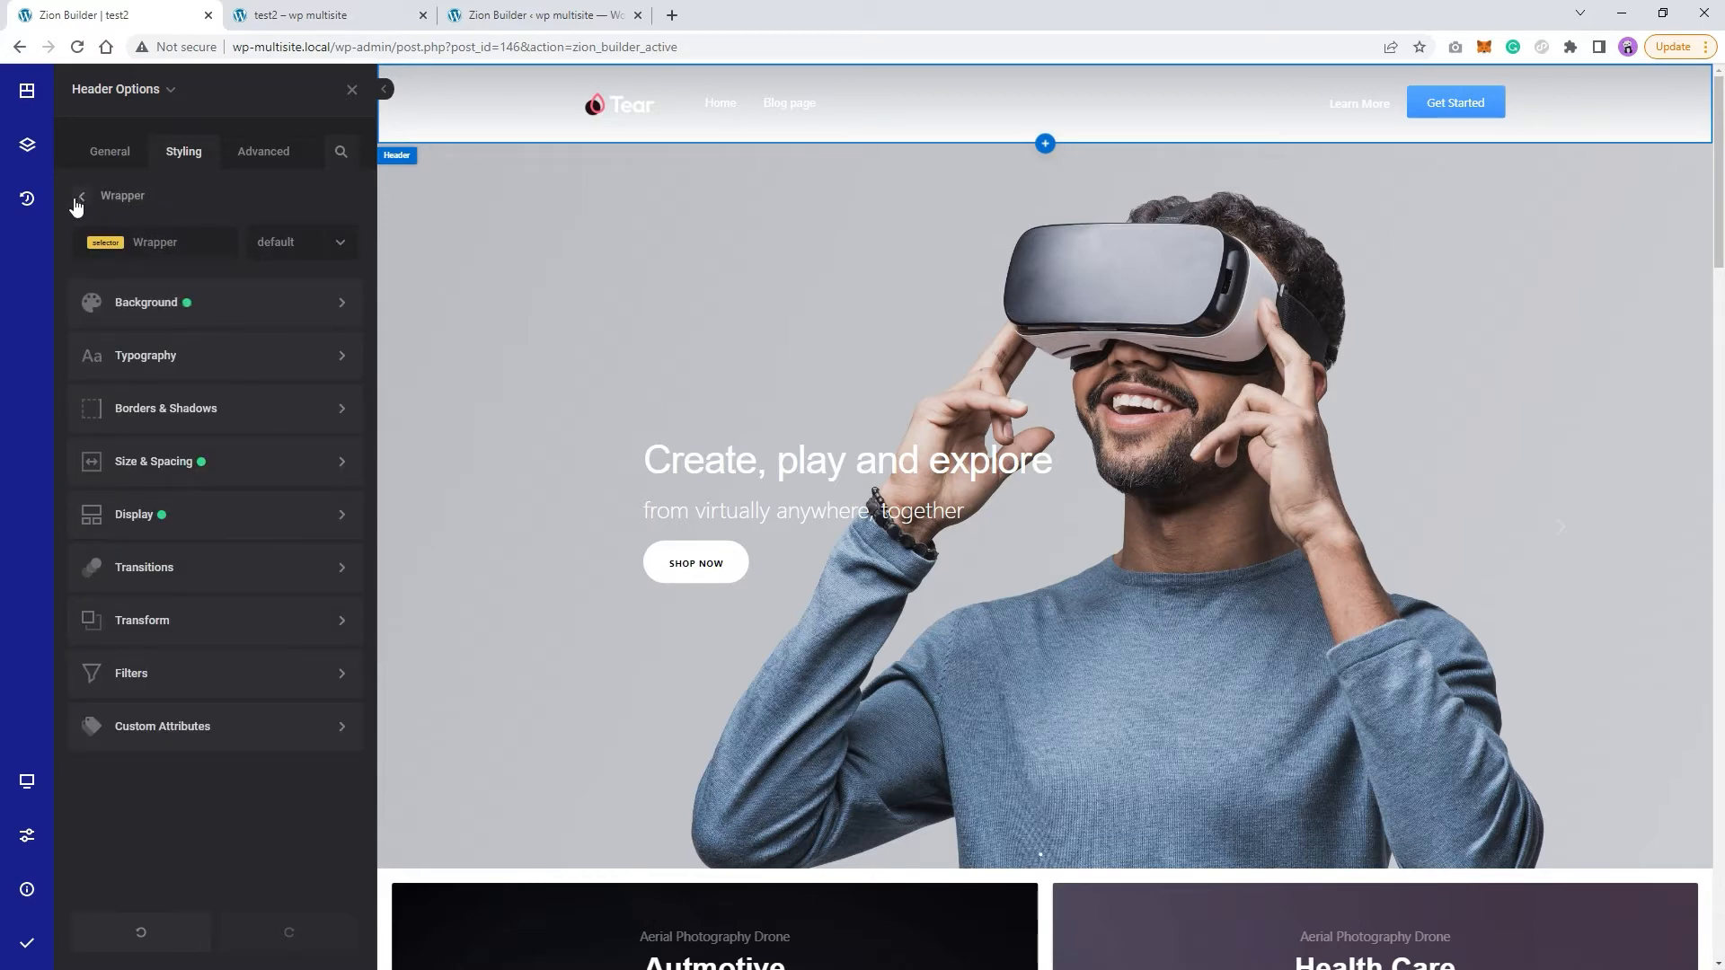
{"action": "left_click", "coordinate": [27, 943]}
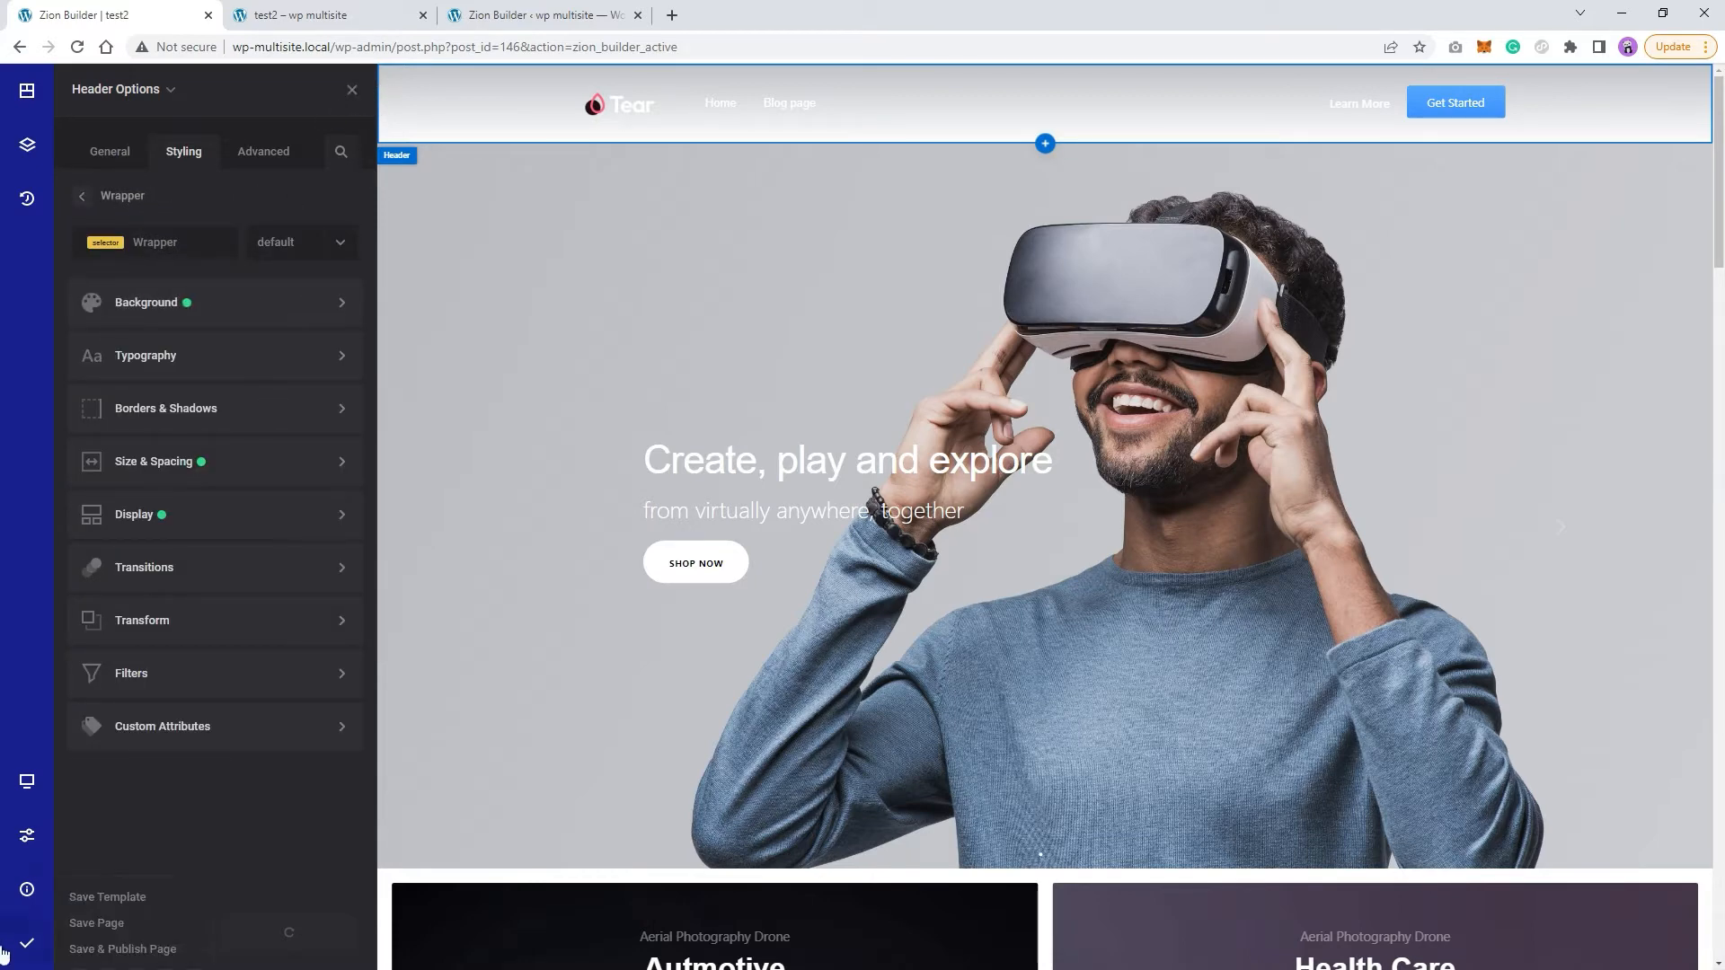
{"action": "left_click", "coordinate": [326, 14]}
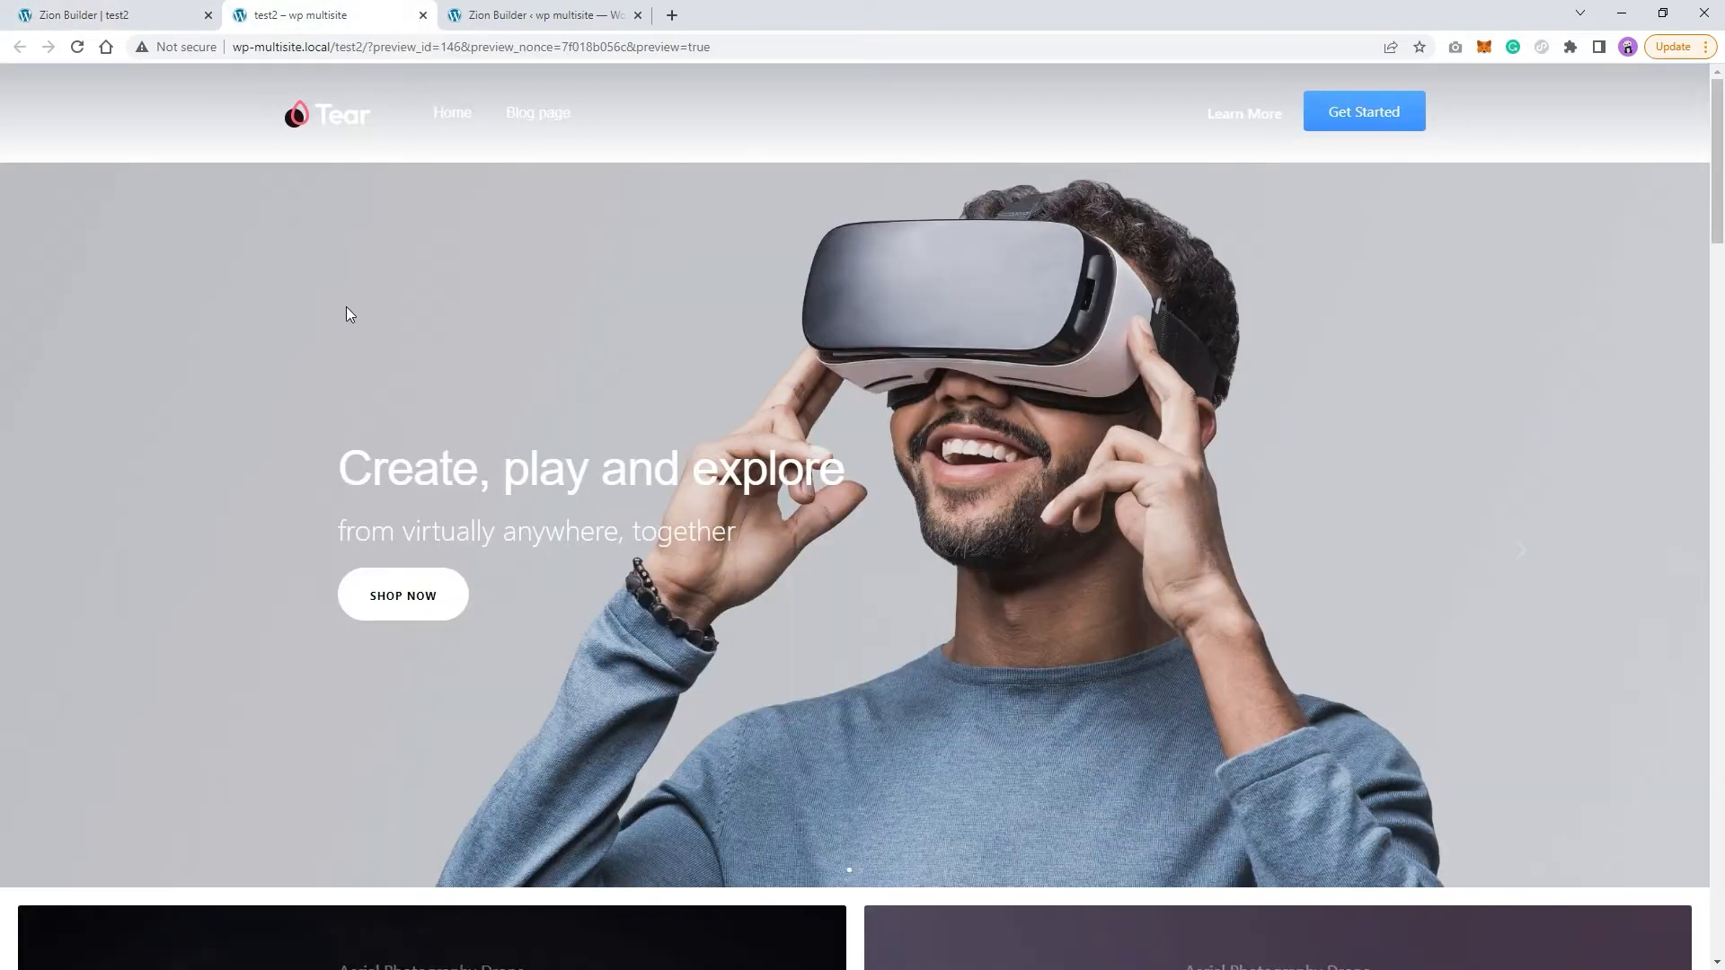
{"action": "scroll", "scroll_direction": "down", "scroll_amount": 3}
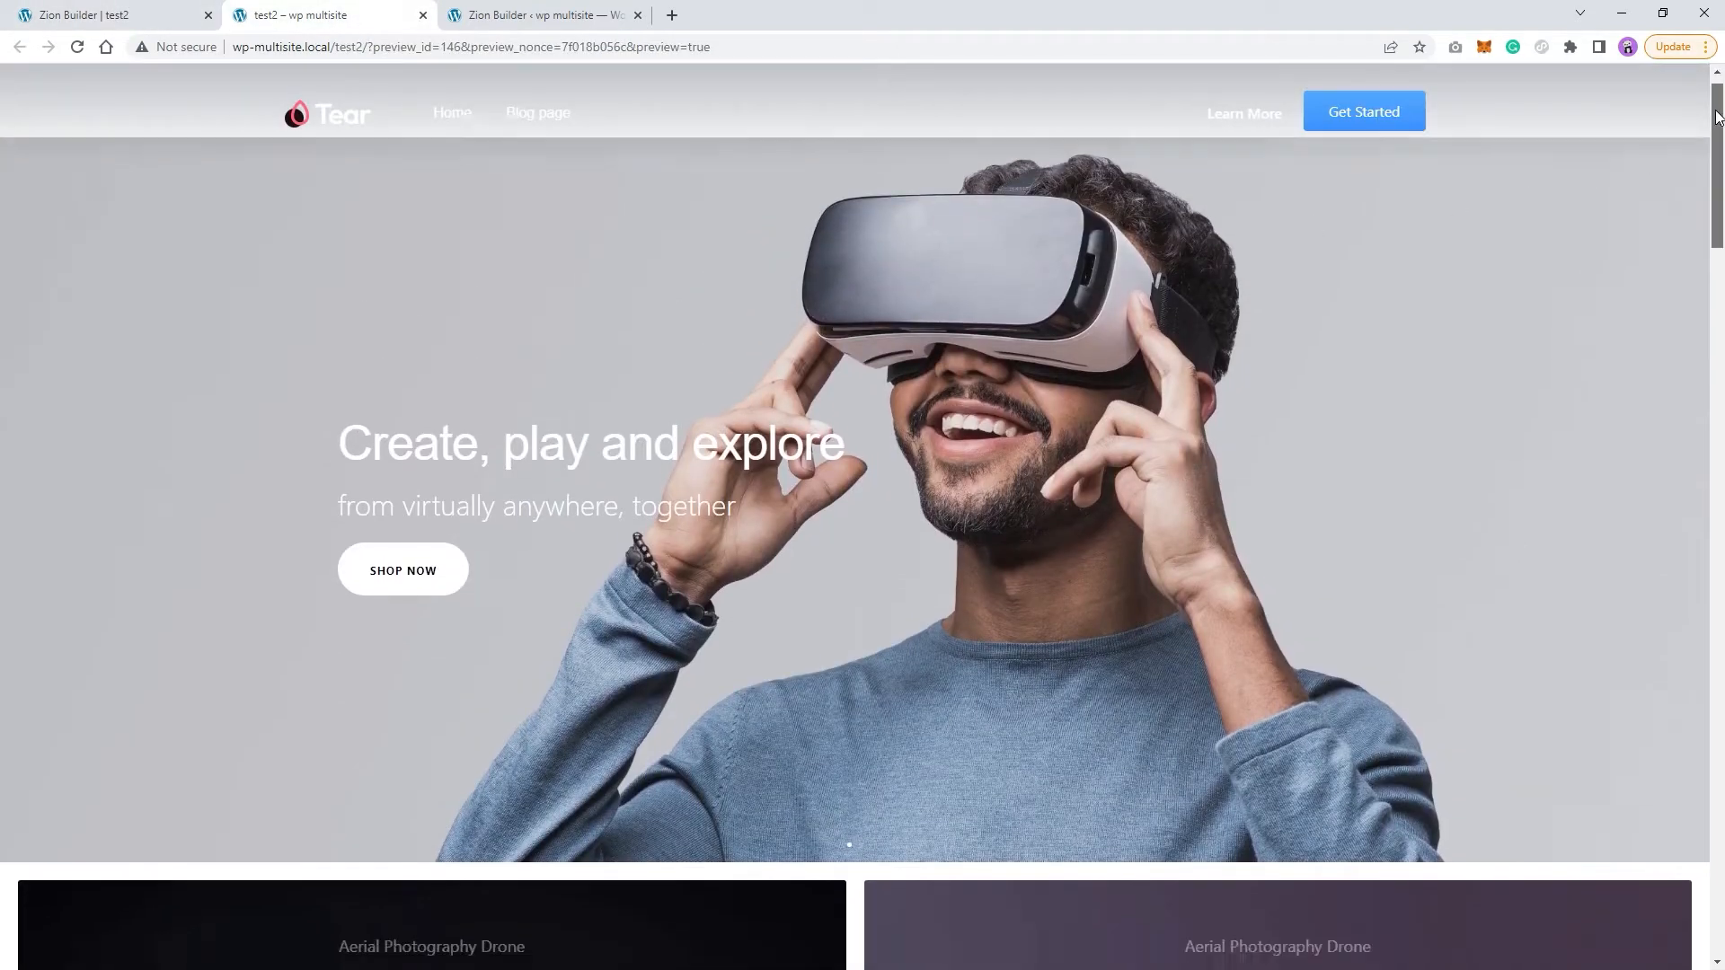
{"action": "scroll", "scroll_direction": "down", "scroll_amount": 3}
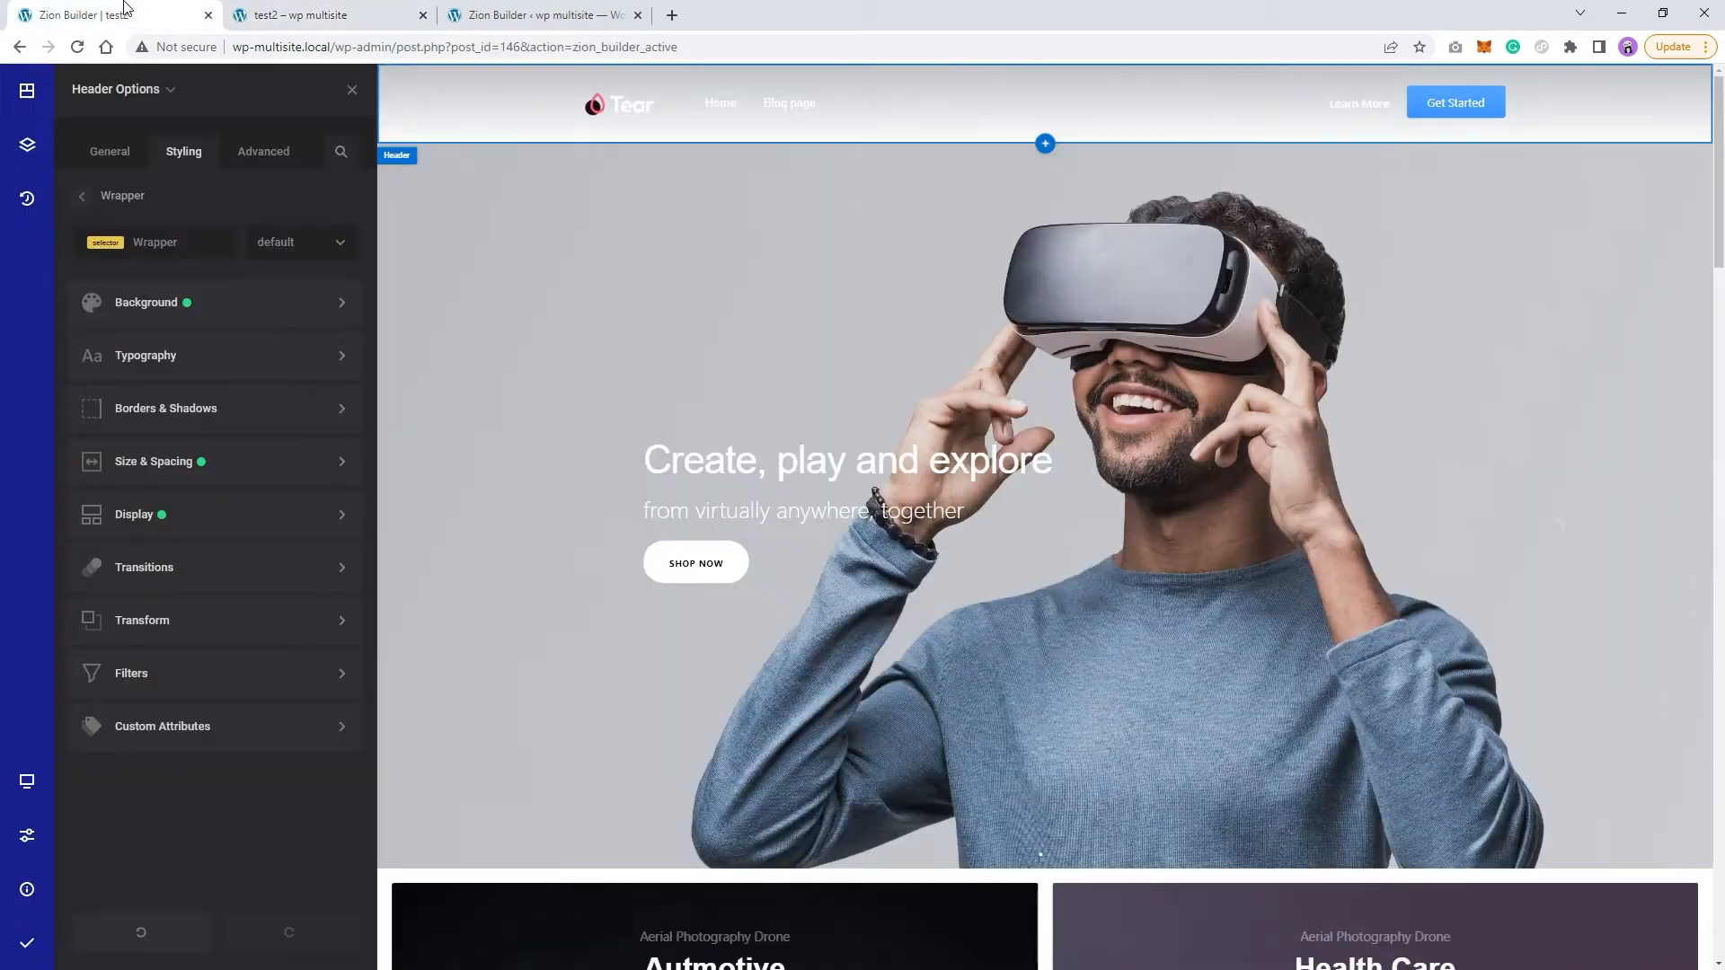
Return to the header's Size & Spacing settings and show the page's element tree.
{"action": "left_click", "coordinate": [155, 462]}
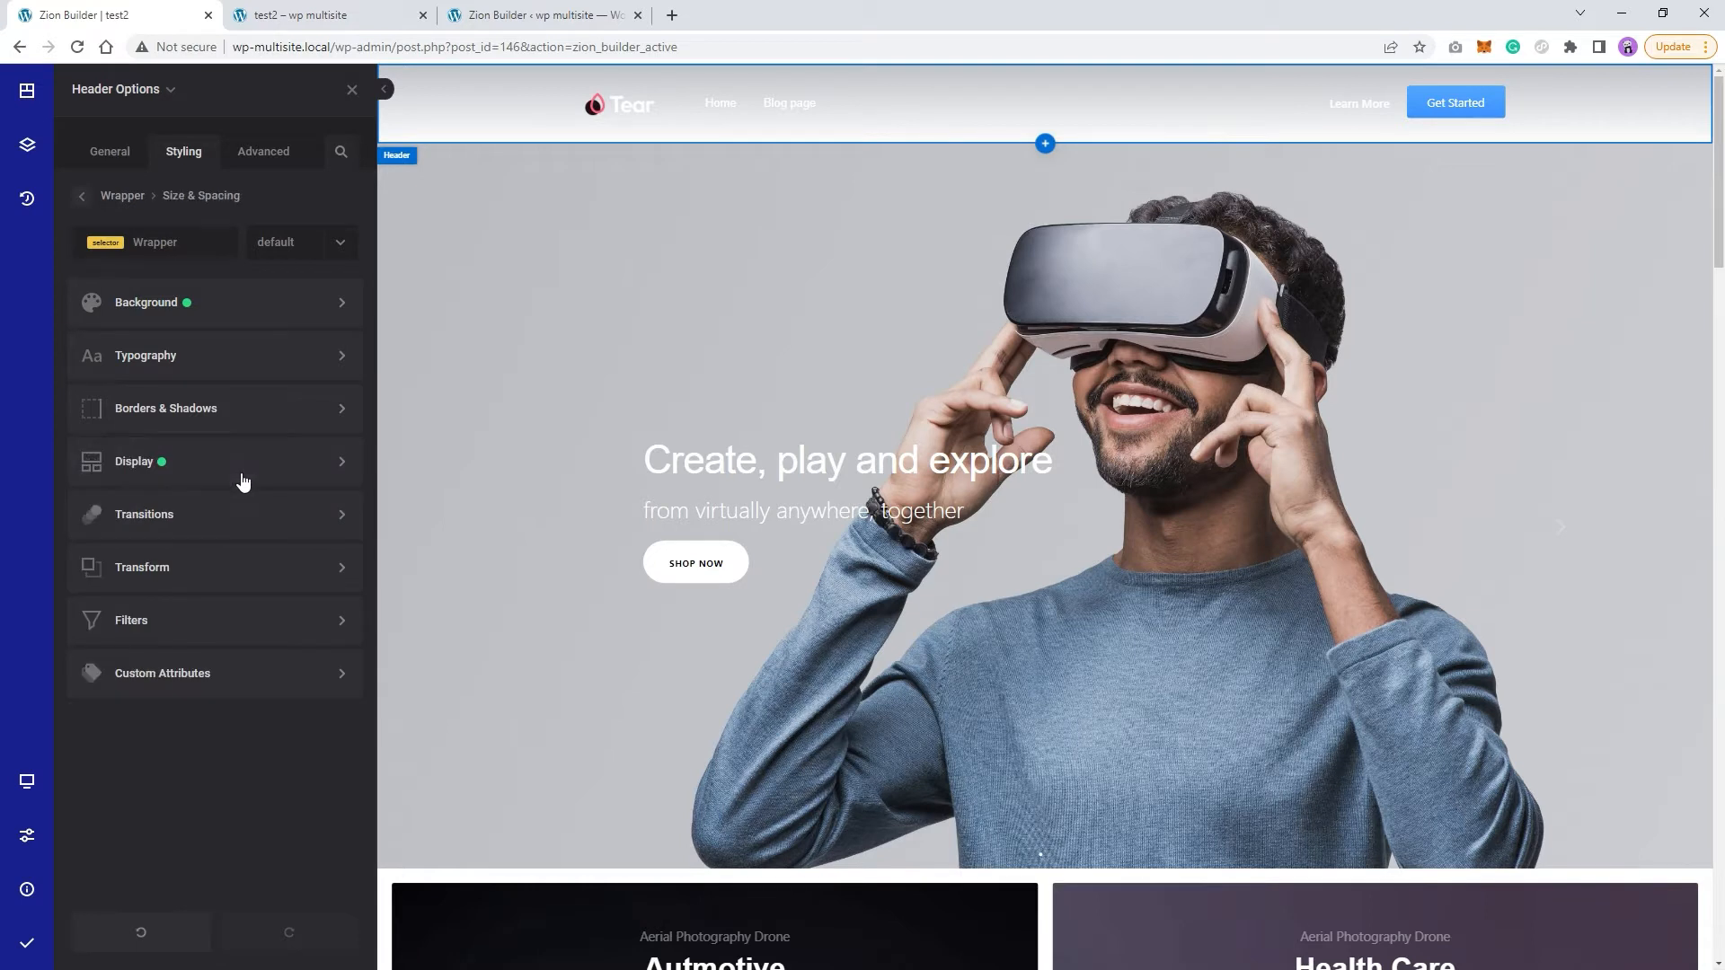
{"action": "left_click", "coordinate": [201, 194]}
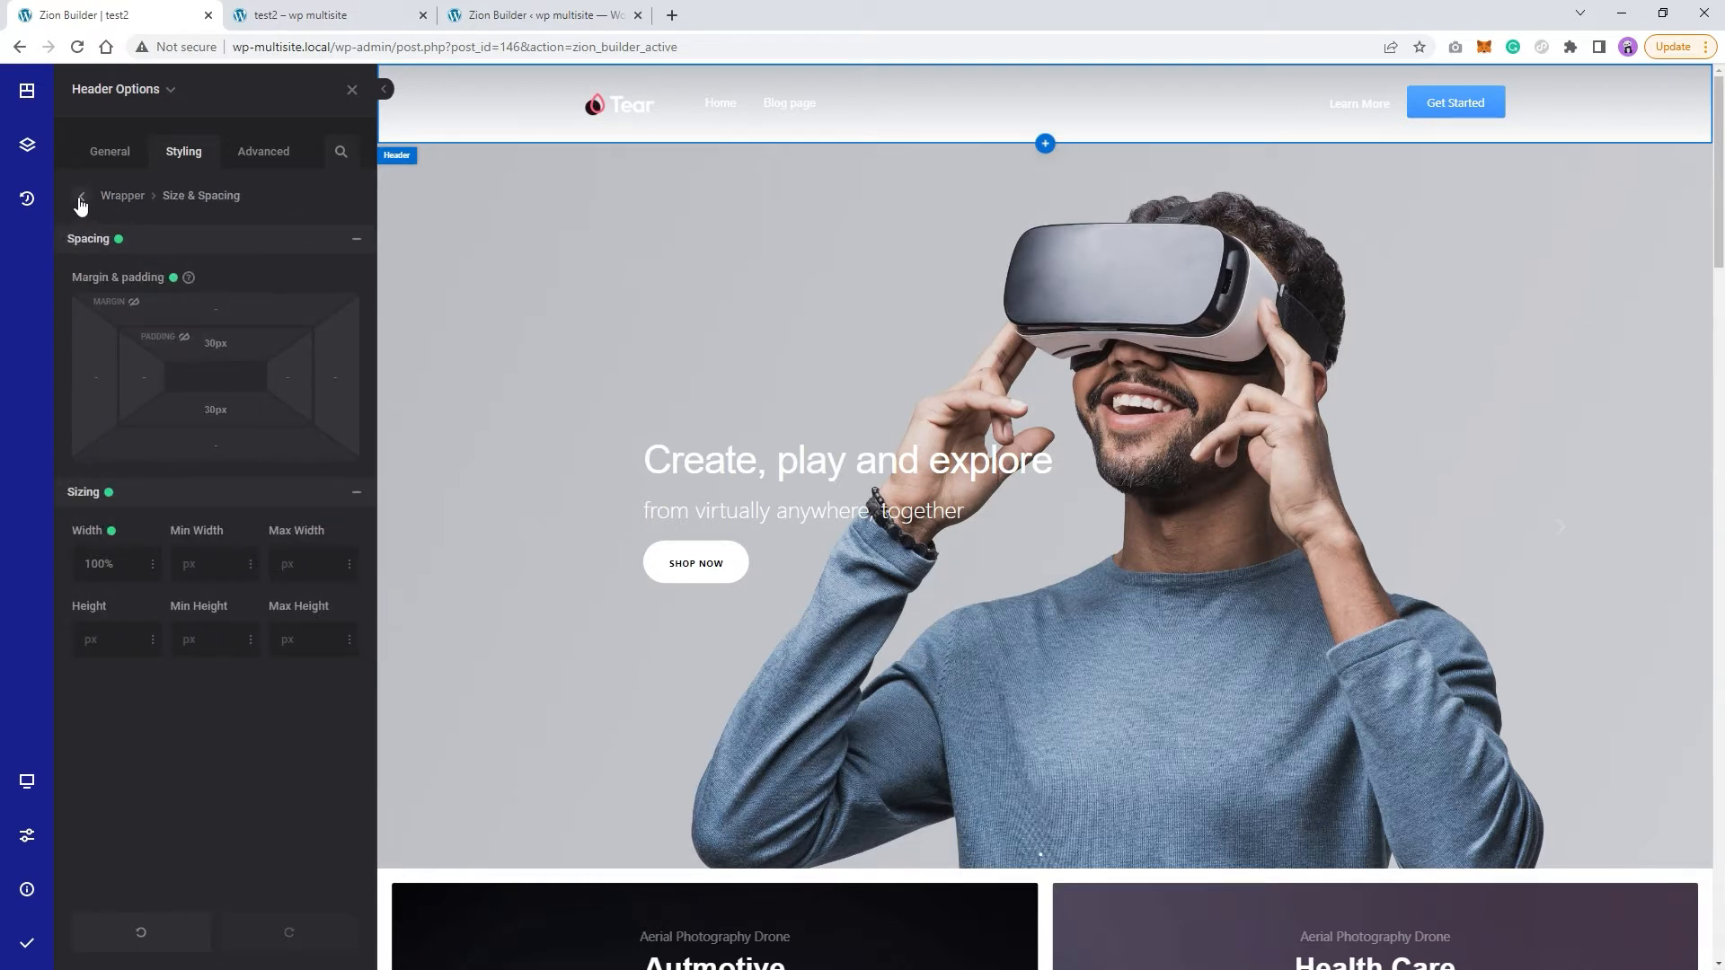
{"action": "left_click", "coordinate": [79, 197]}
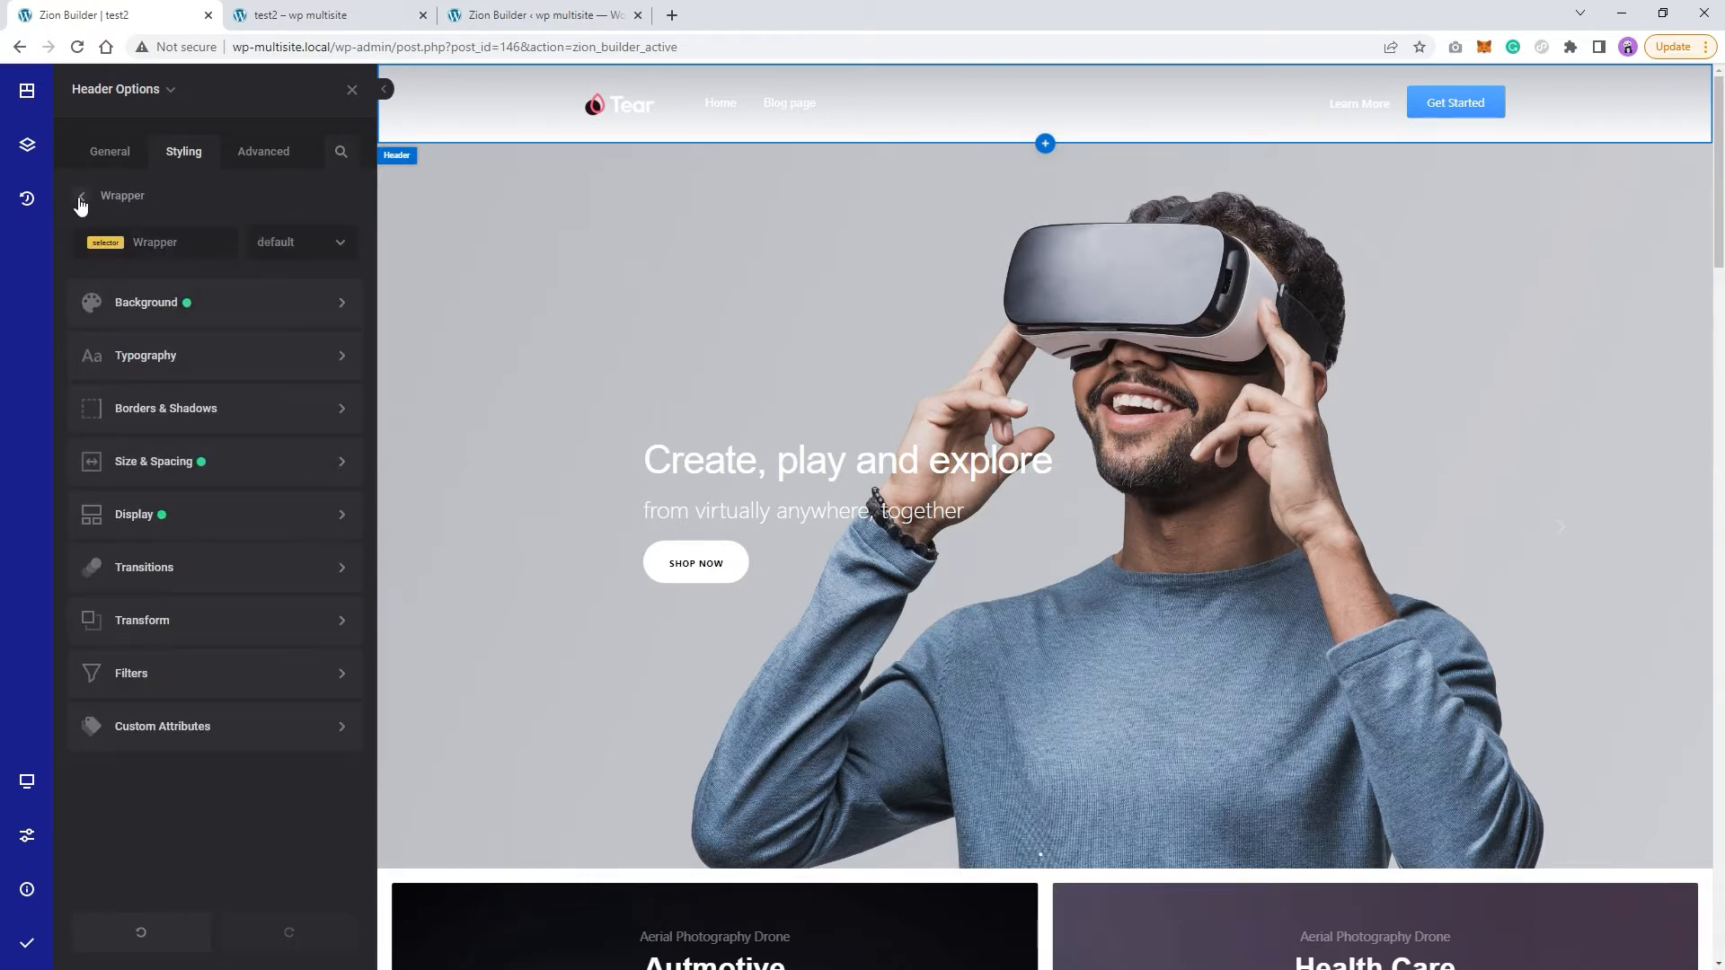
{"action": "left_click", "coordinate": [27, 144]}
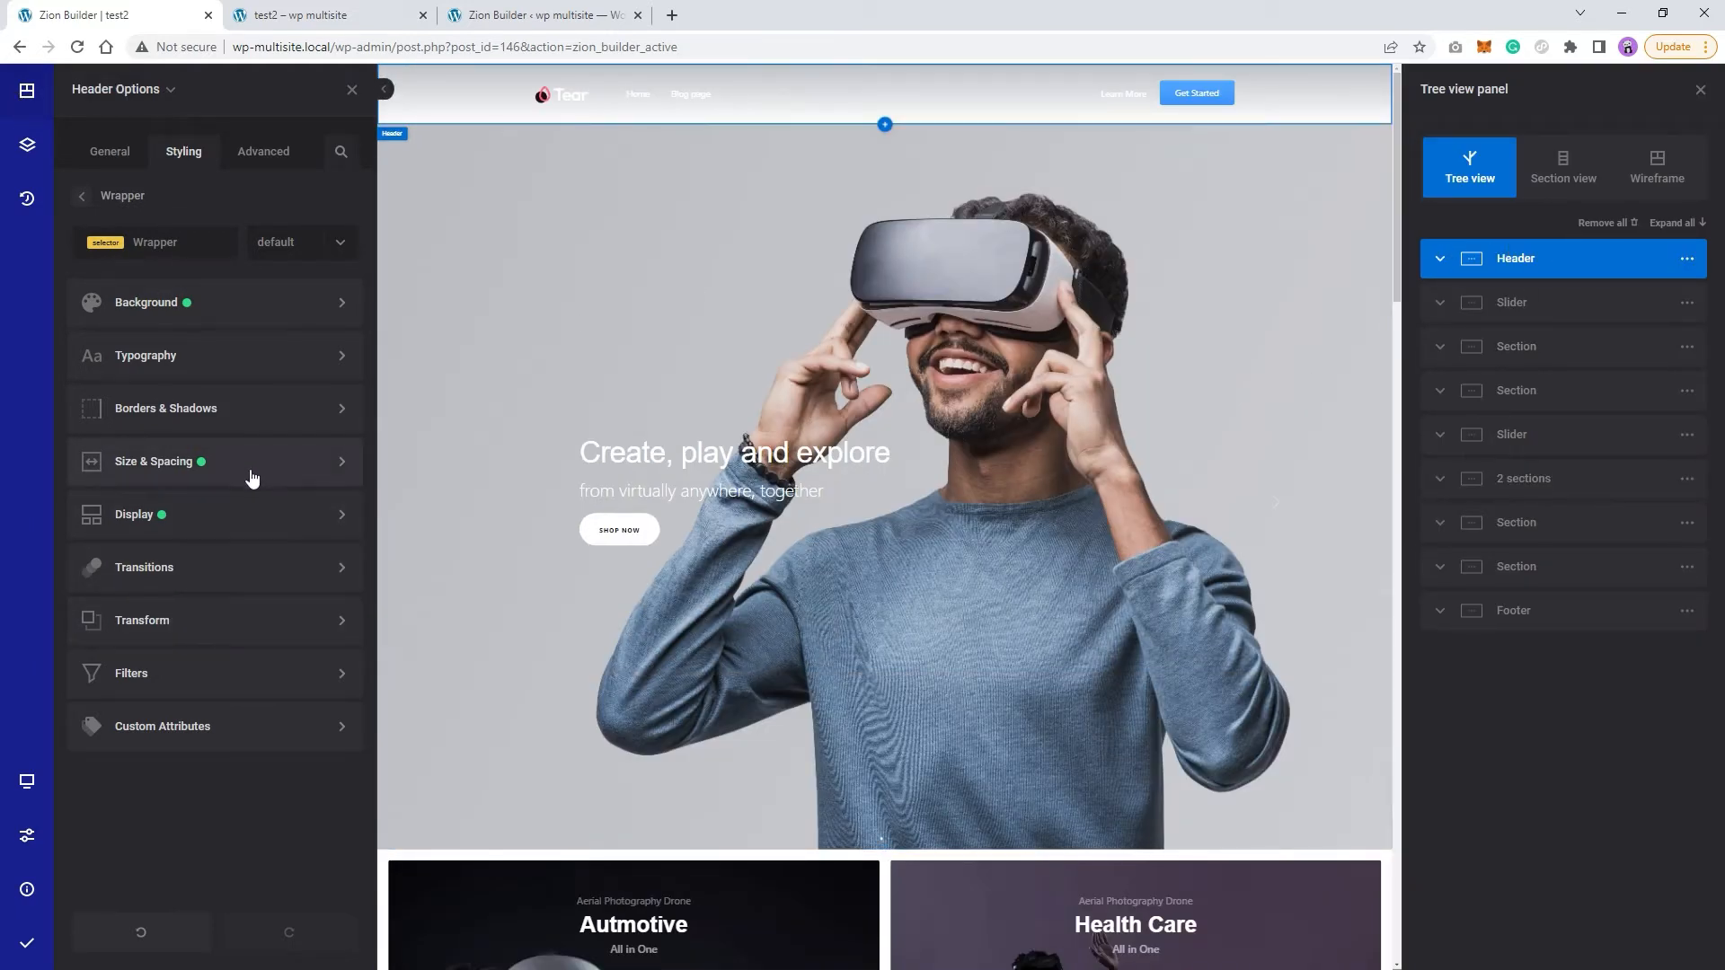
{"action": "mouse_move", "coordinate": [223, 527]}
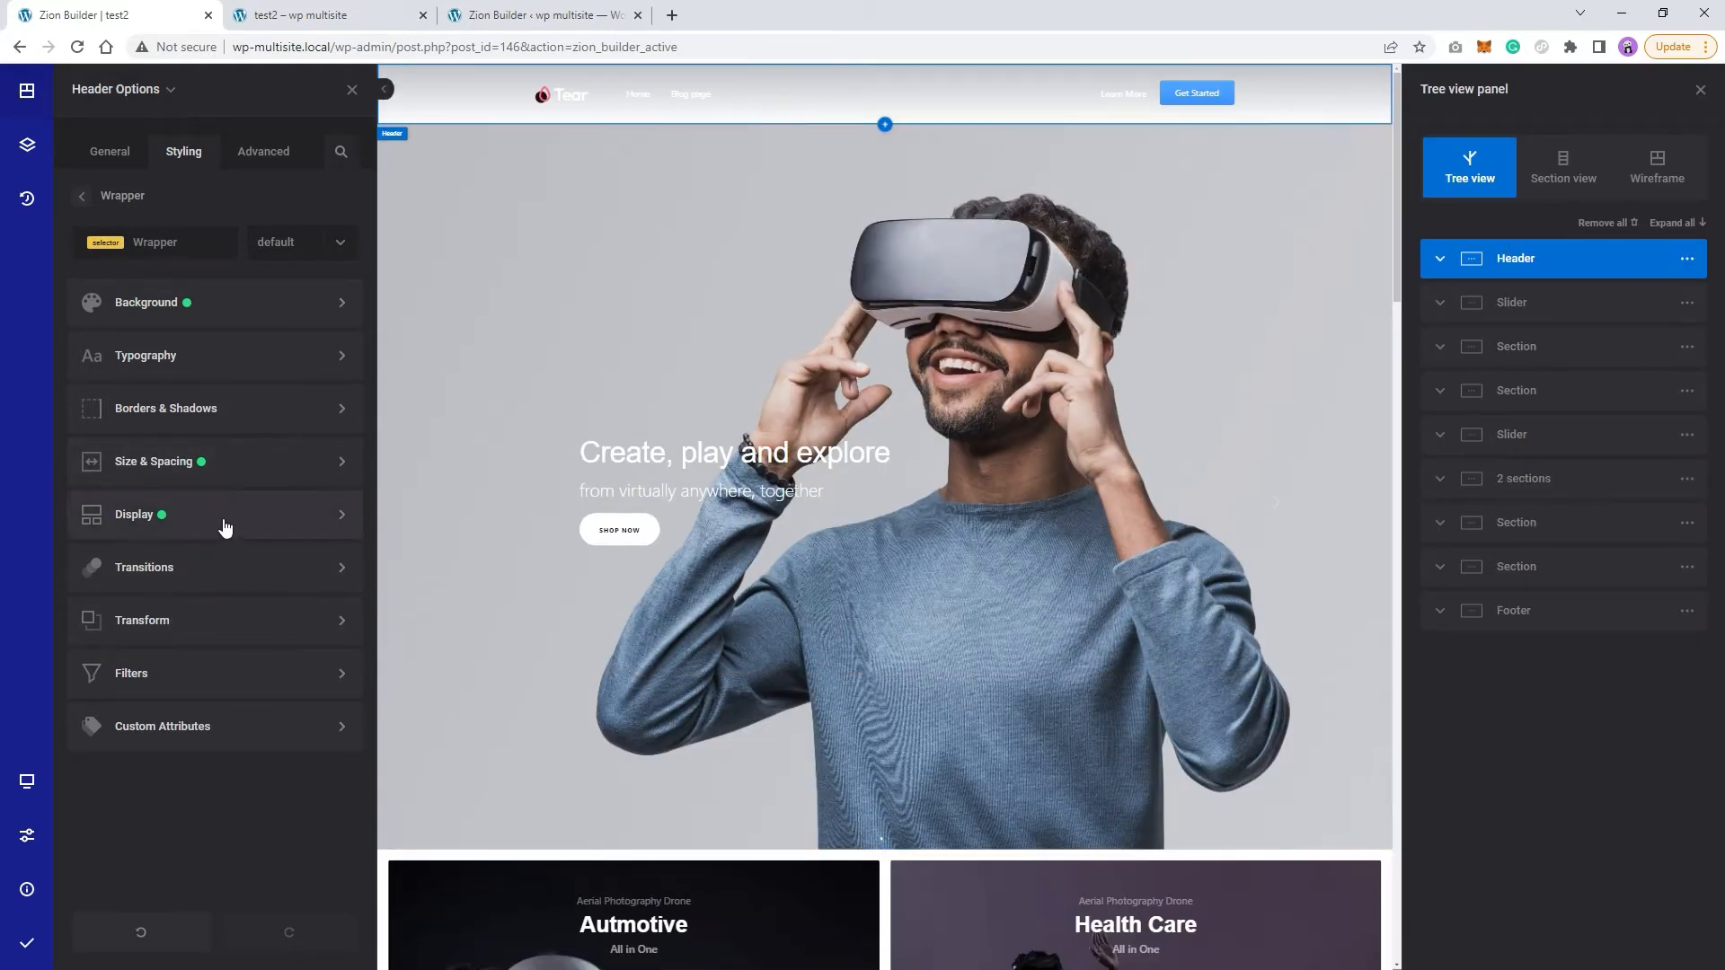
Set the header width to 100% and check it spans the full page in the preview.
{"action": "left_click", "coordinate": [133, 514]}
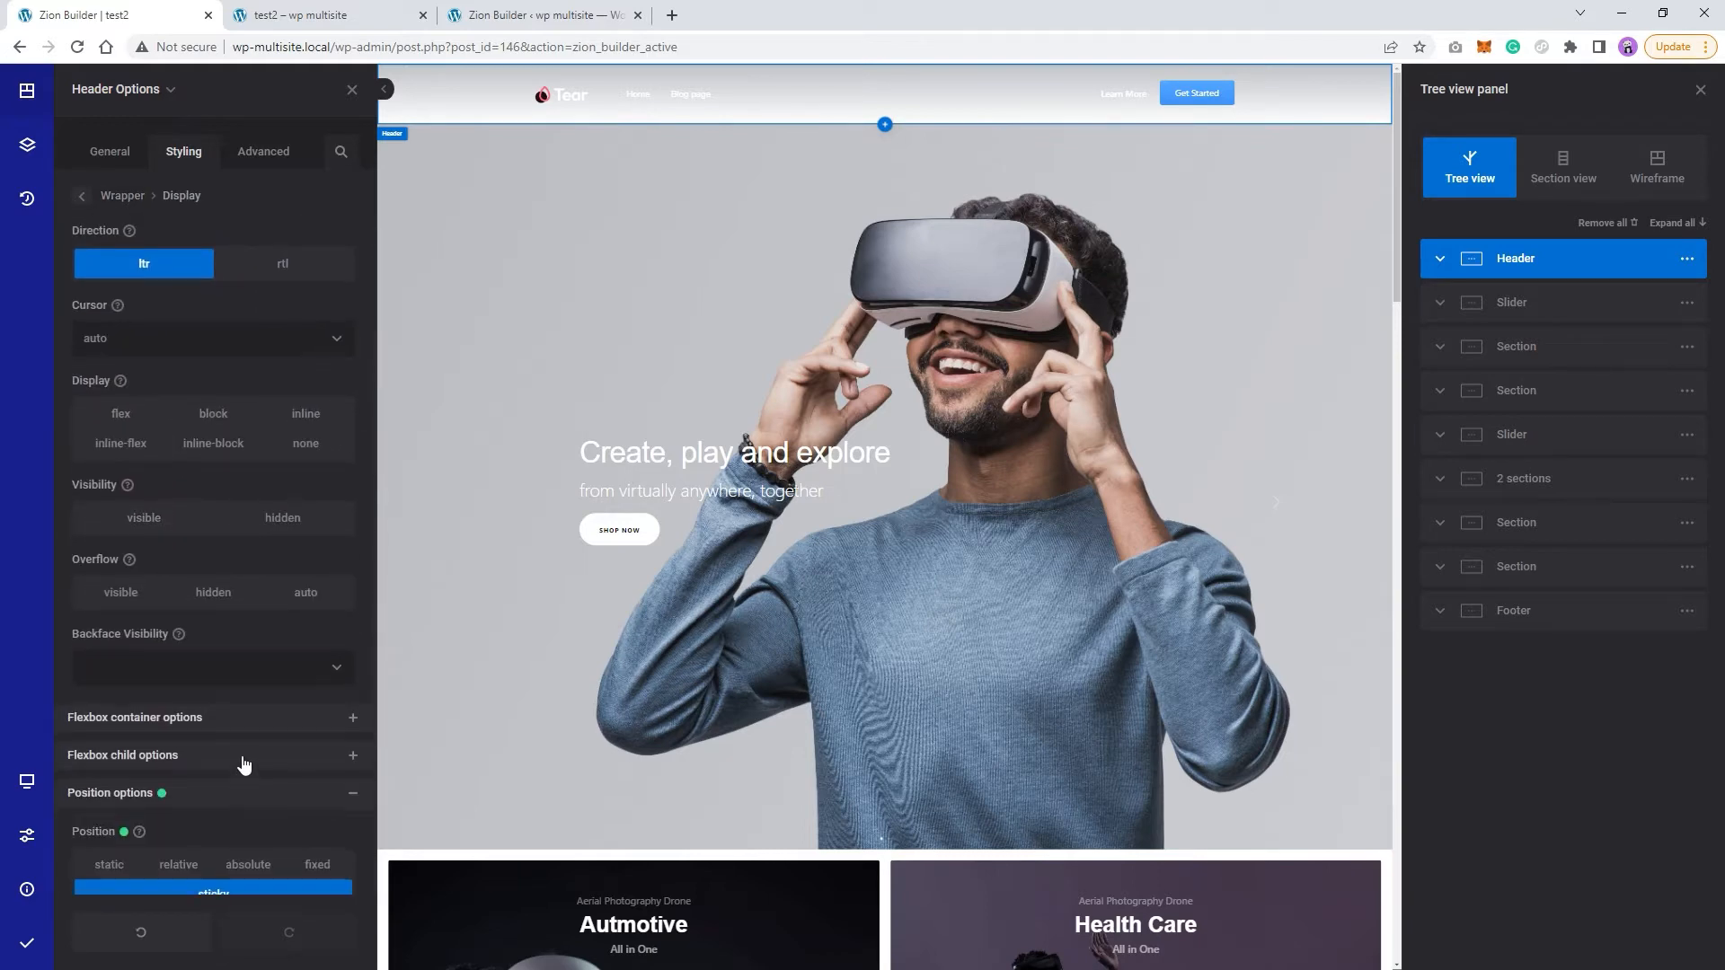
{"action": "left_click", "coordinate": [316, 678]}
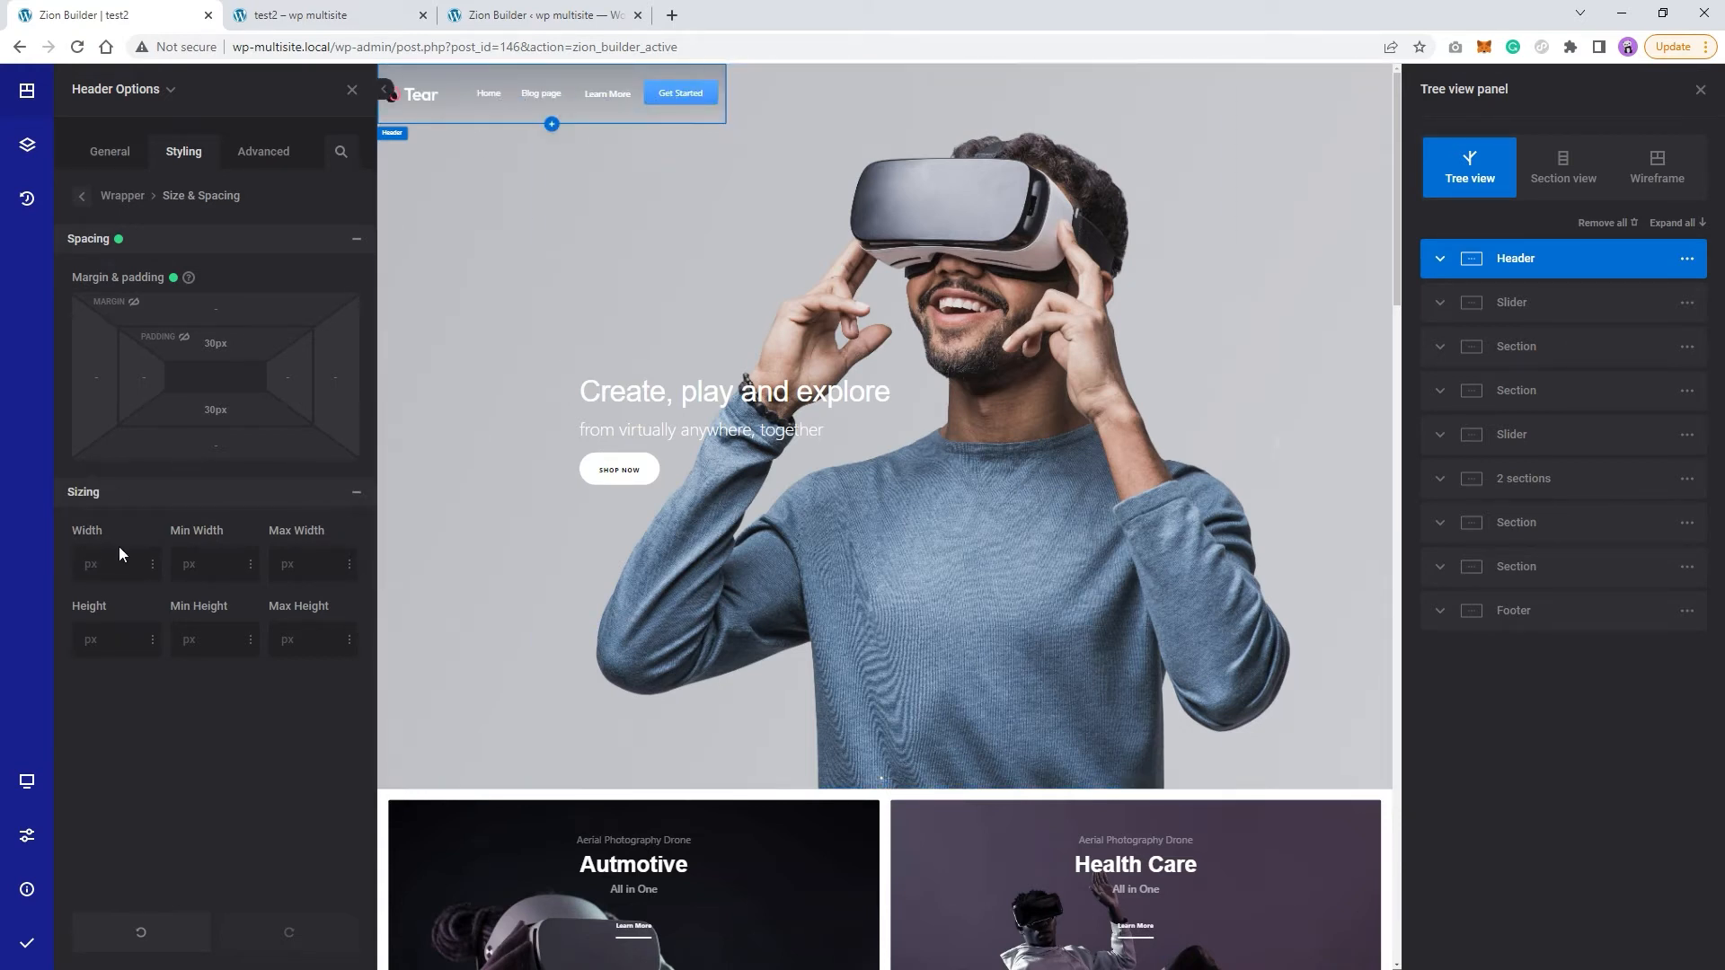
{"action": "type", "text": "100%"}
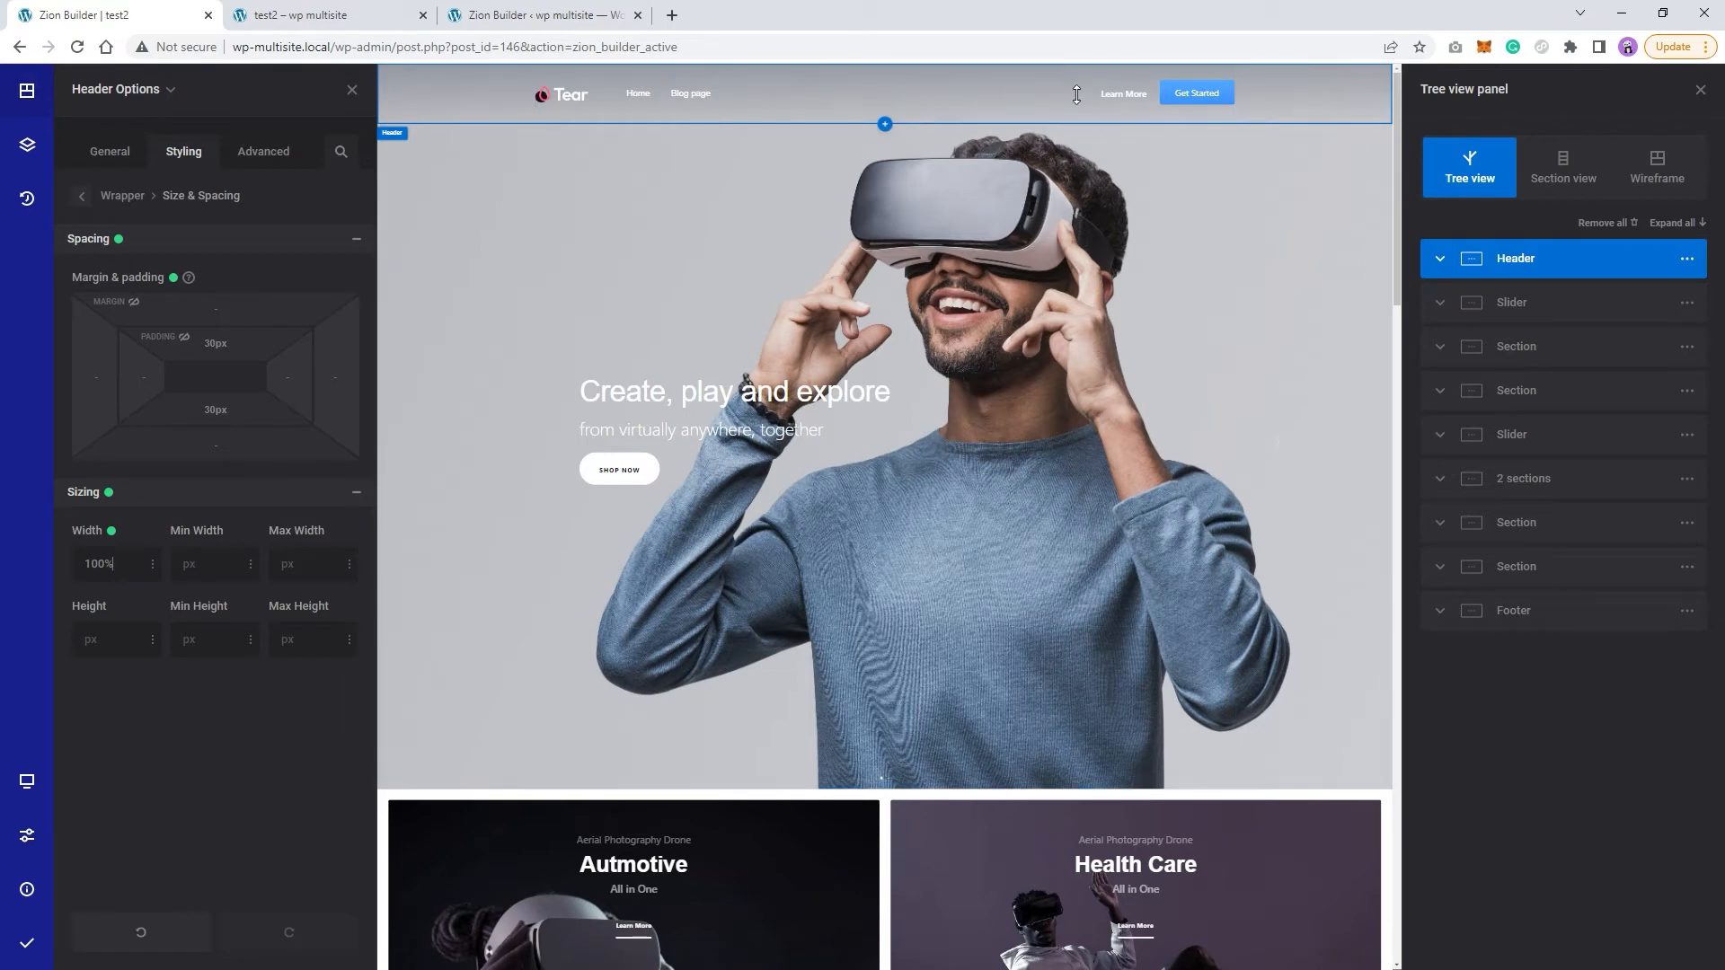
{"action": "left_click", "coordinate": [25, 943]}
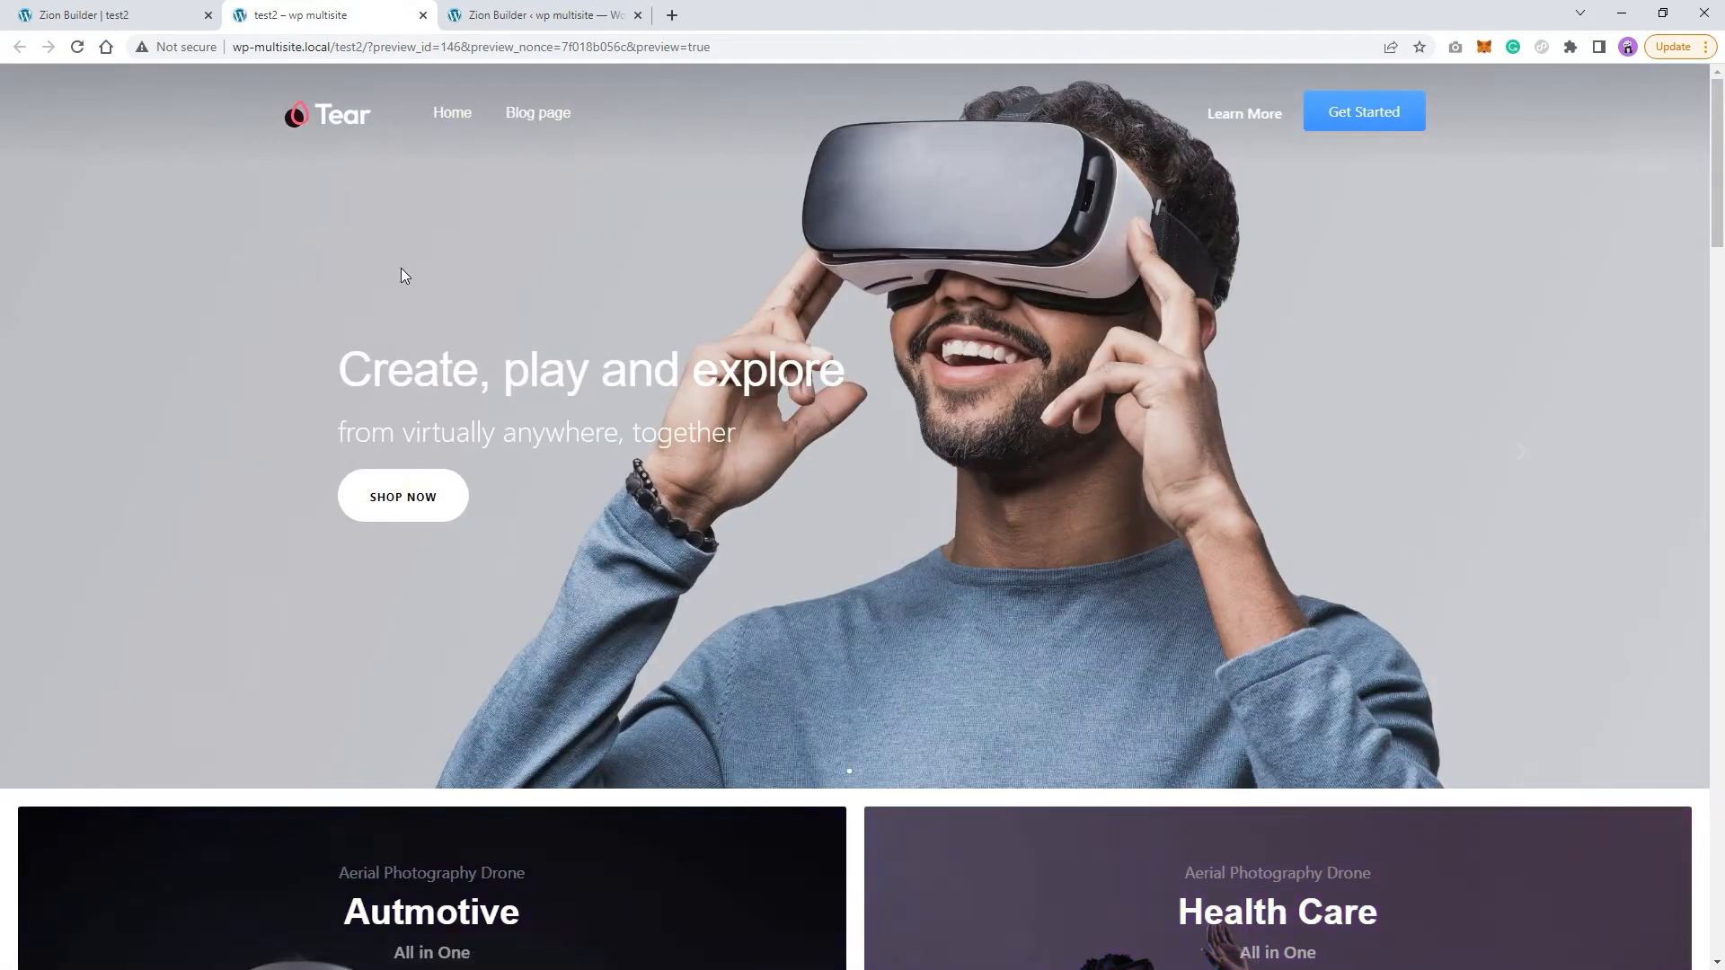
{"action": "scroll", "scroll_direction": "down", "scroll_amount": 3}
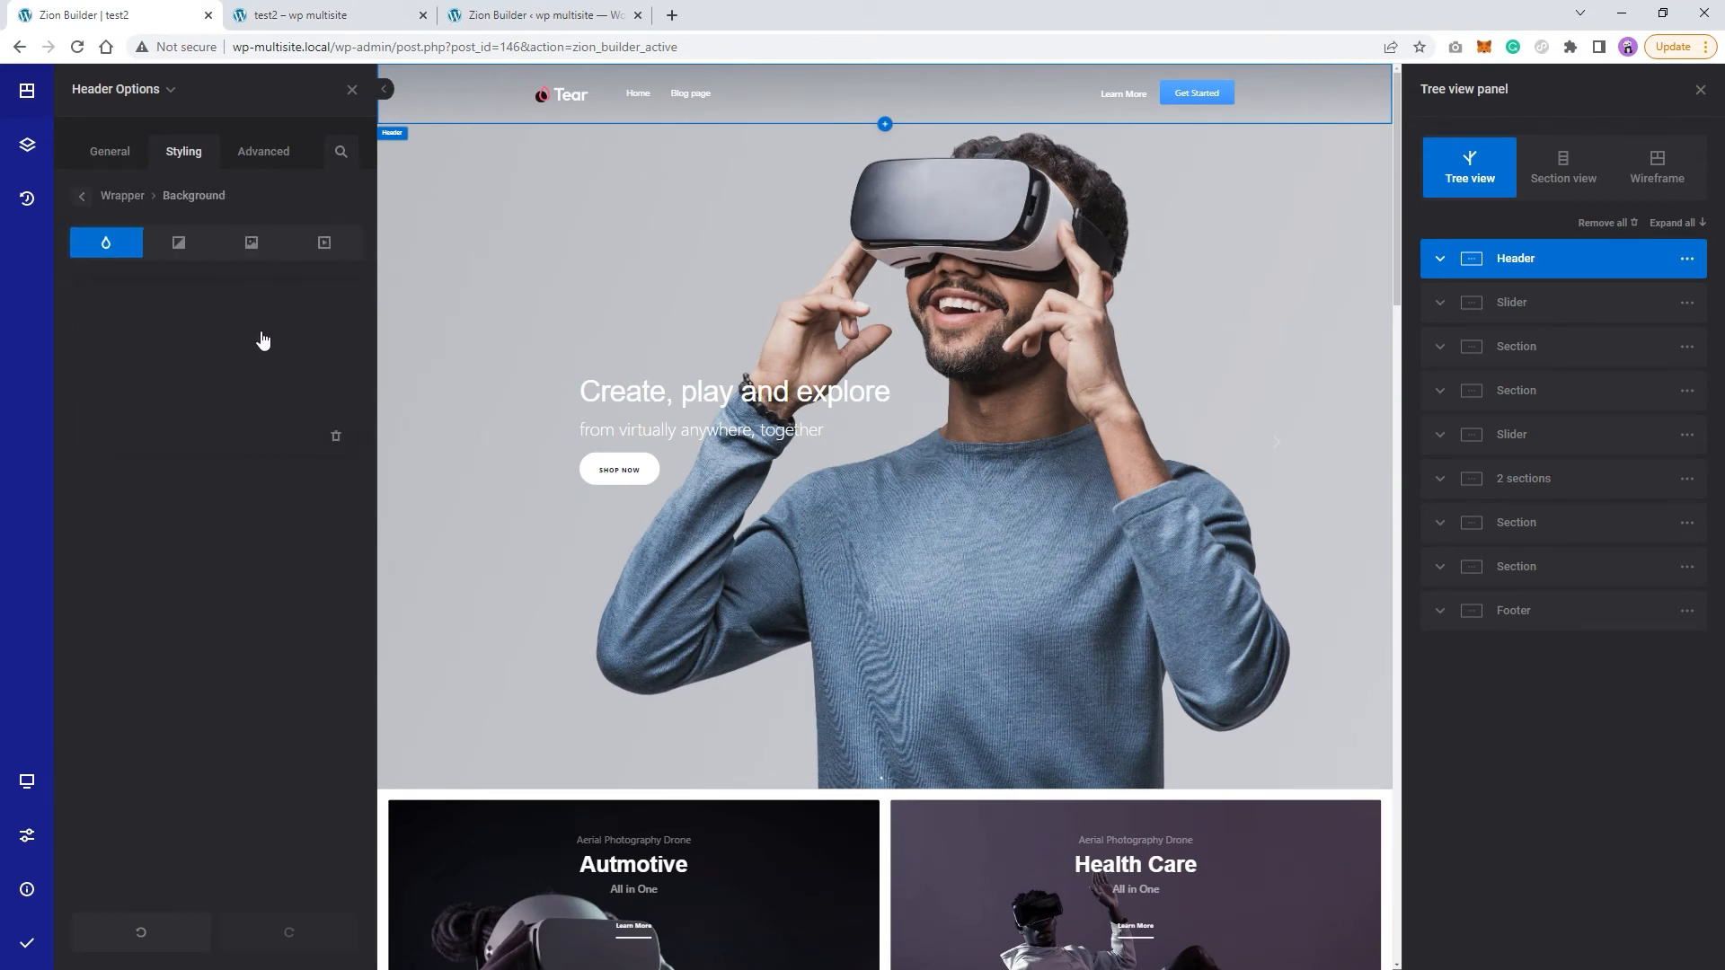
Give the header a semi-transparent pink background and scroll the preview over the hero image.
{"action": "left_click", "coordinate": [106, 243]}
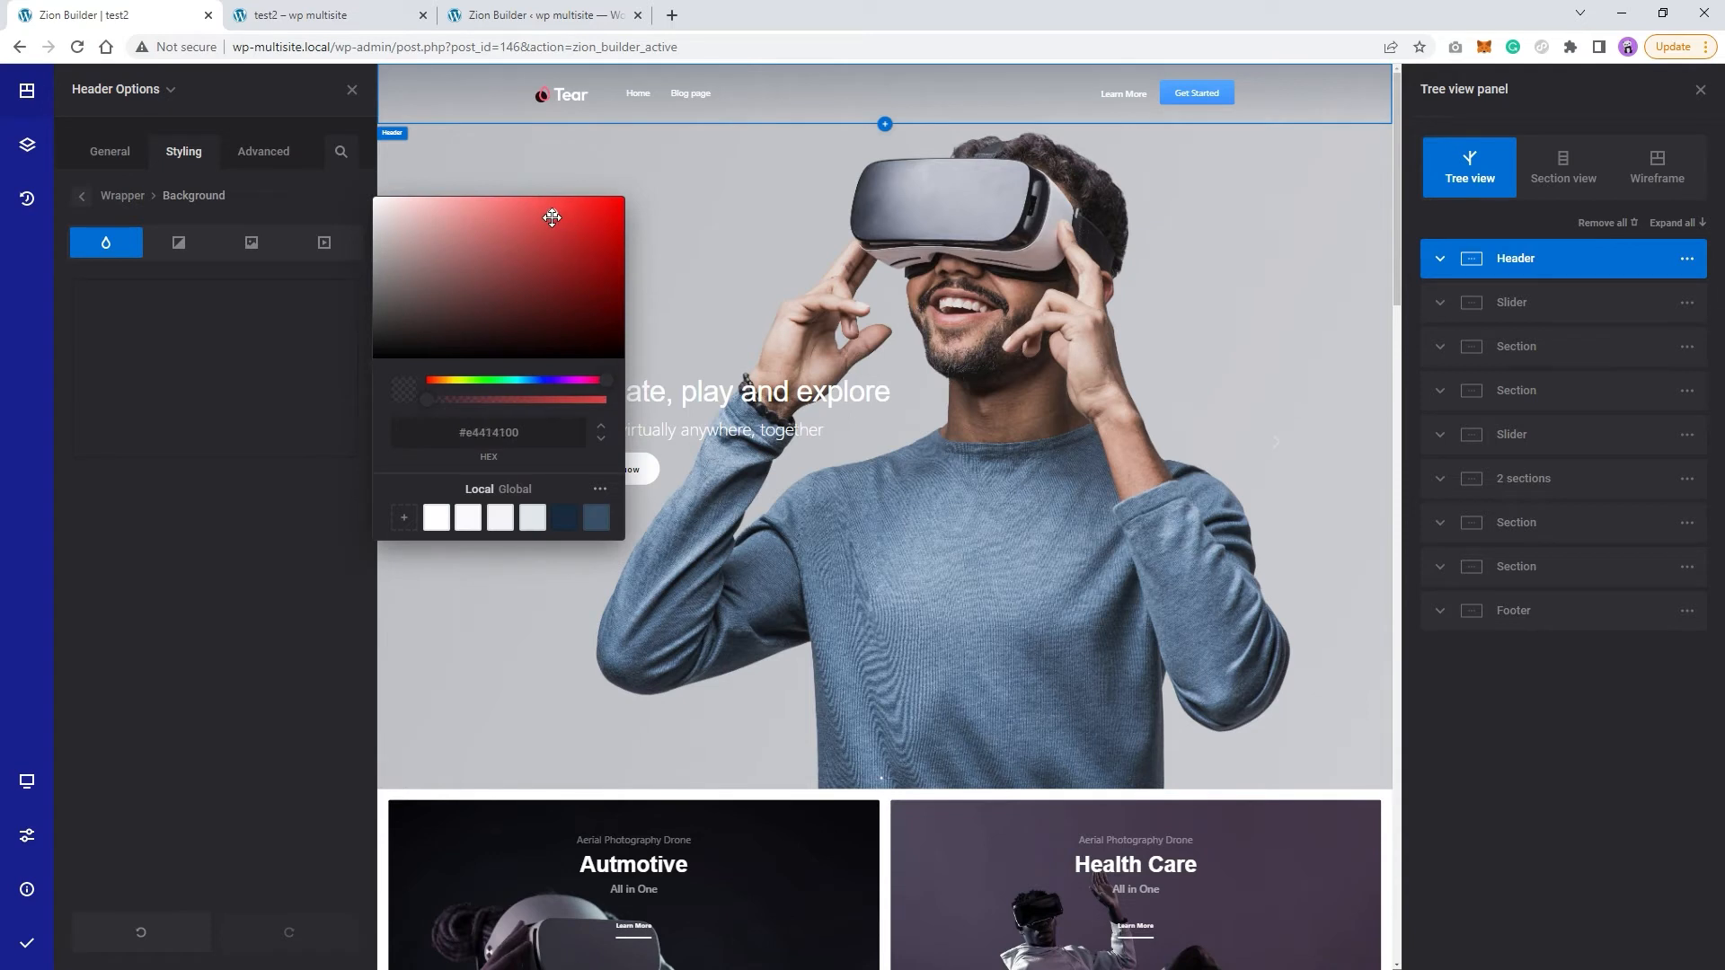
{"action": "left_click", "coordinate": [554, 218]}
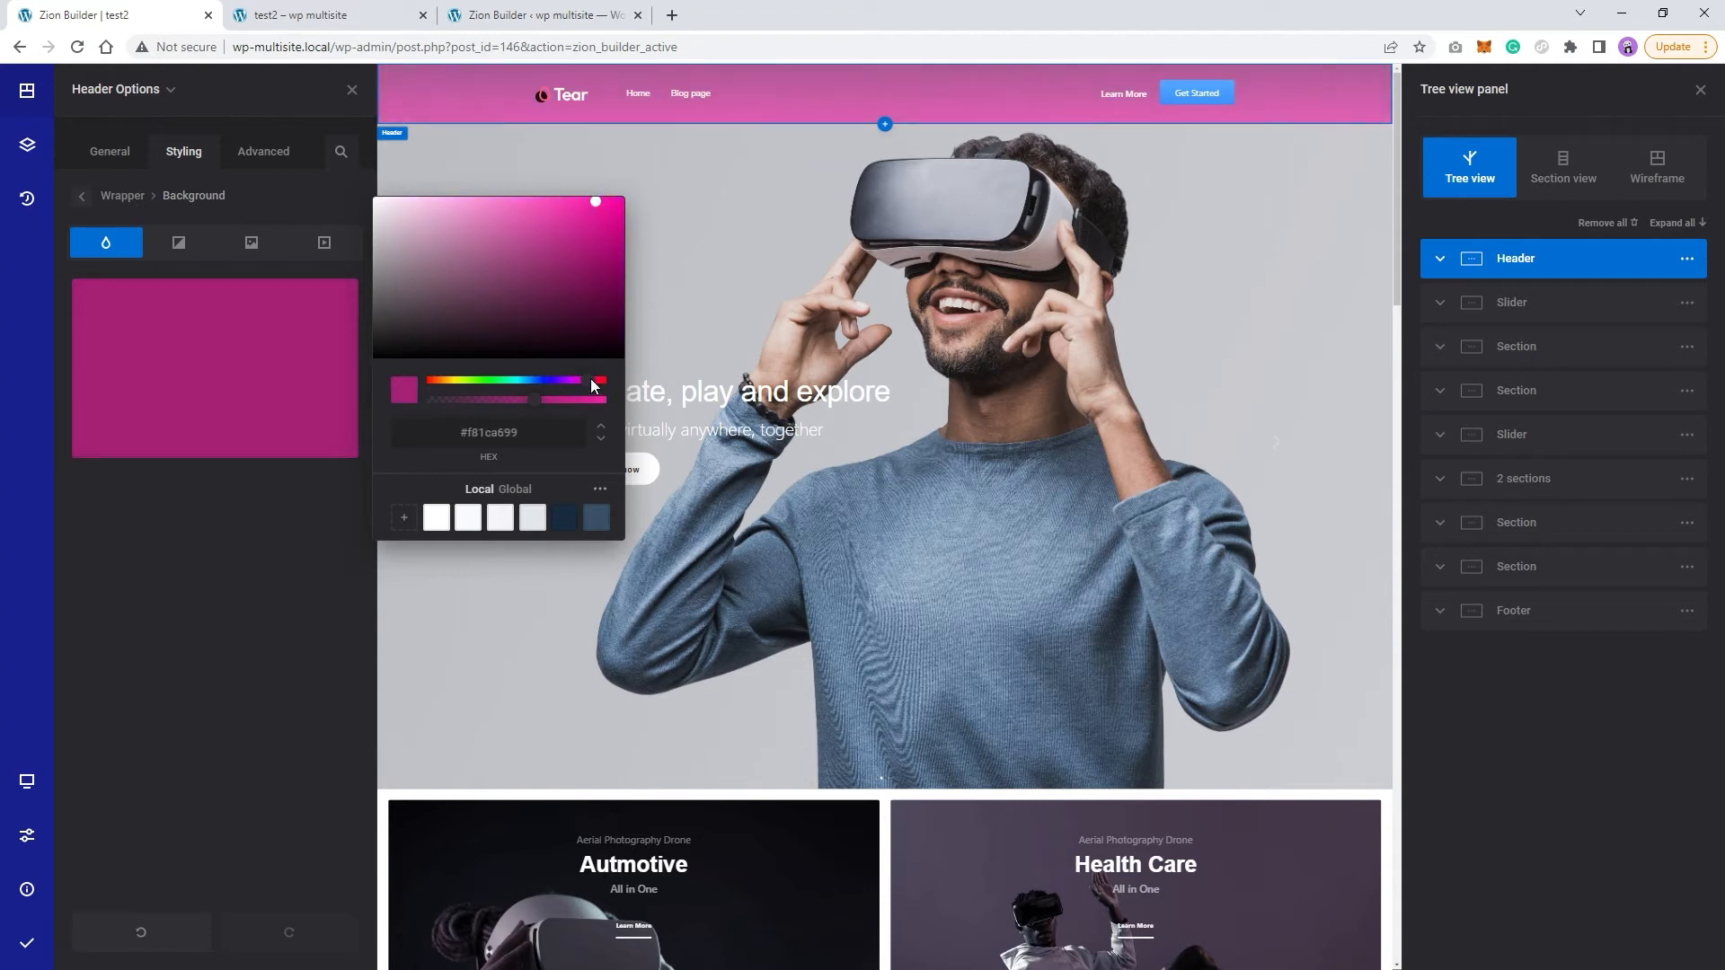
{"action": "left_click_drag", "start_coordinate": [595, 201], "coordinate": [600, 204]}
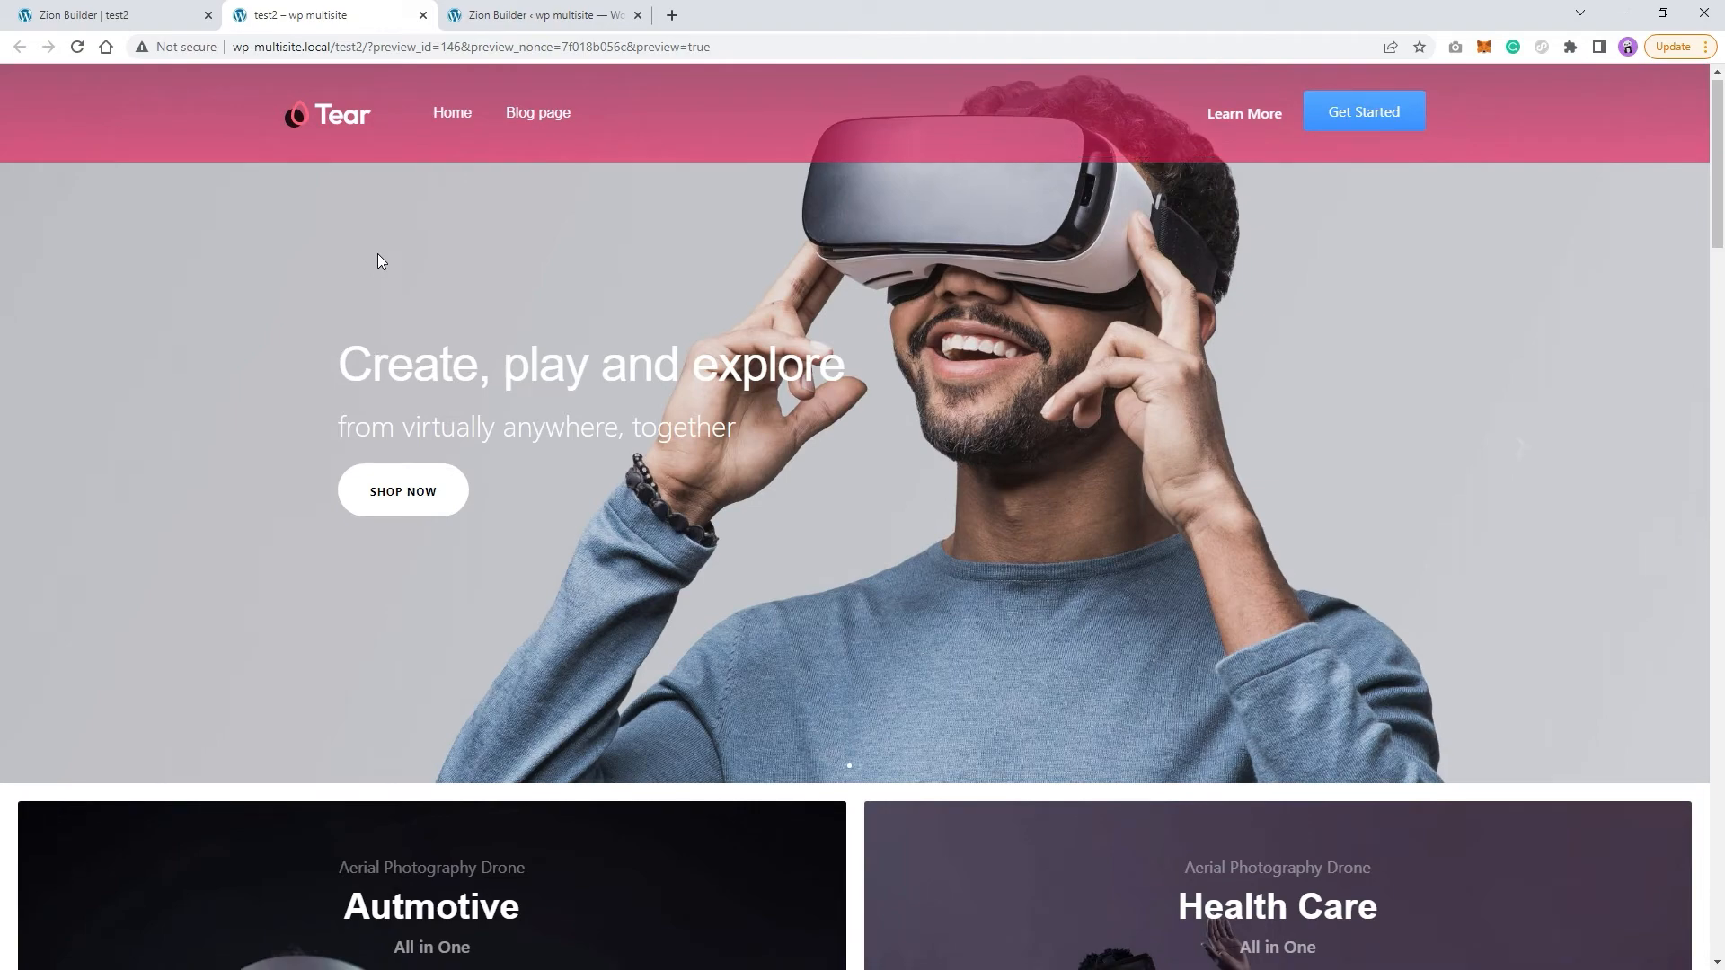
{"action": "scroll", "scroll_direction": "down", "scroll_amount": 3}
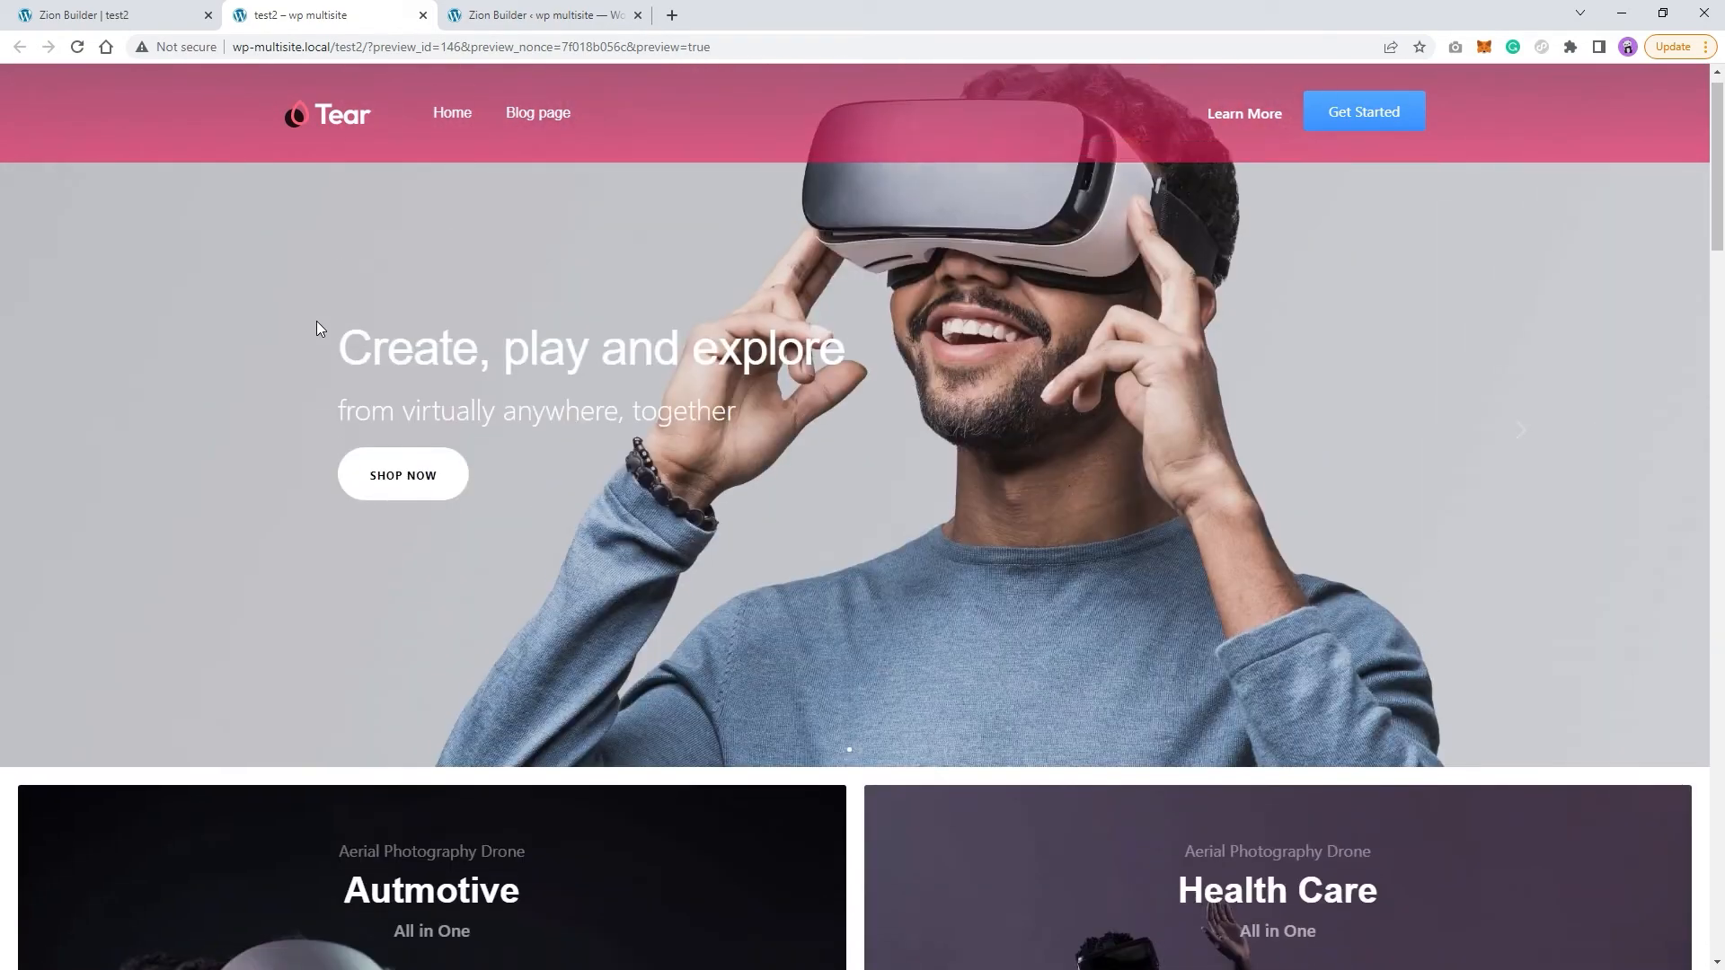
{"action": "scroll", "scroll_direction": "down", "scroll_amount": 3}
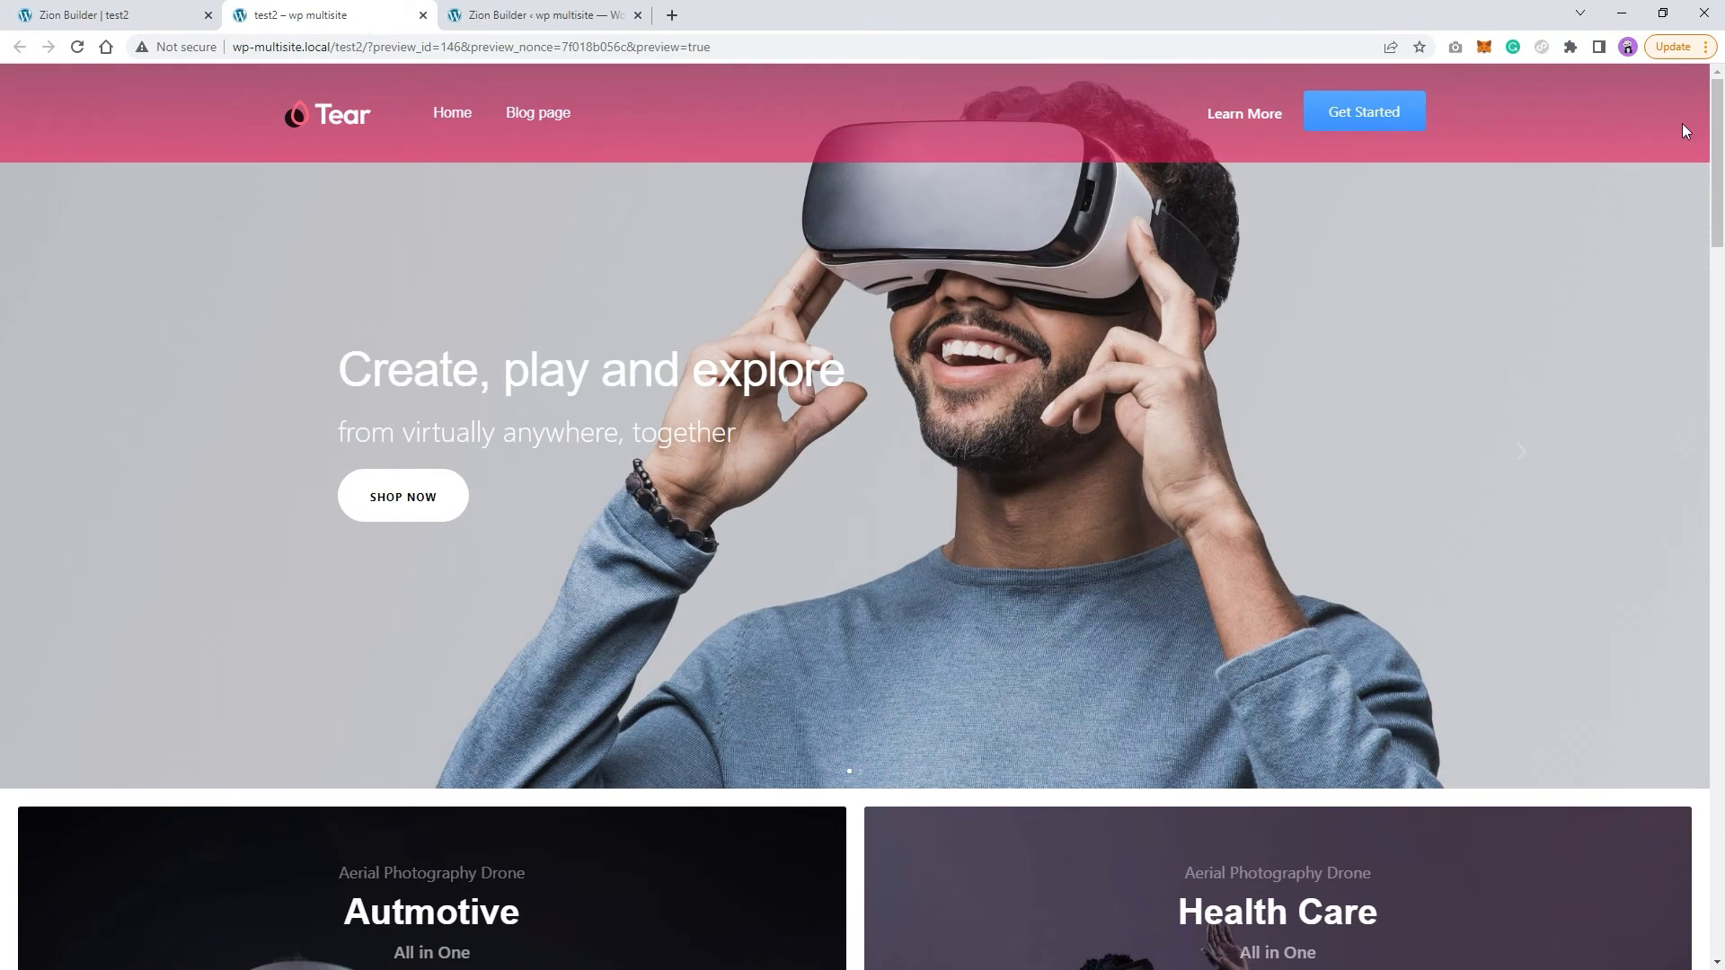
{"action": "scroll", "scroll_direction": "down", "scroll_amount": 3}
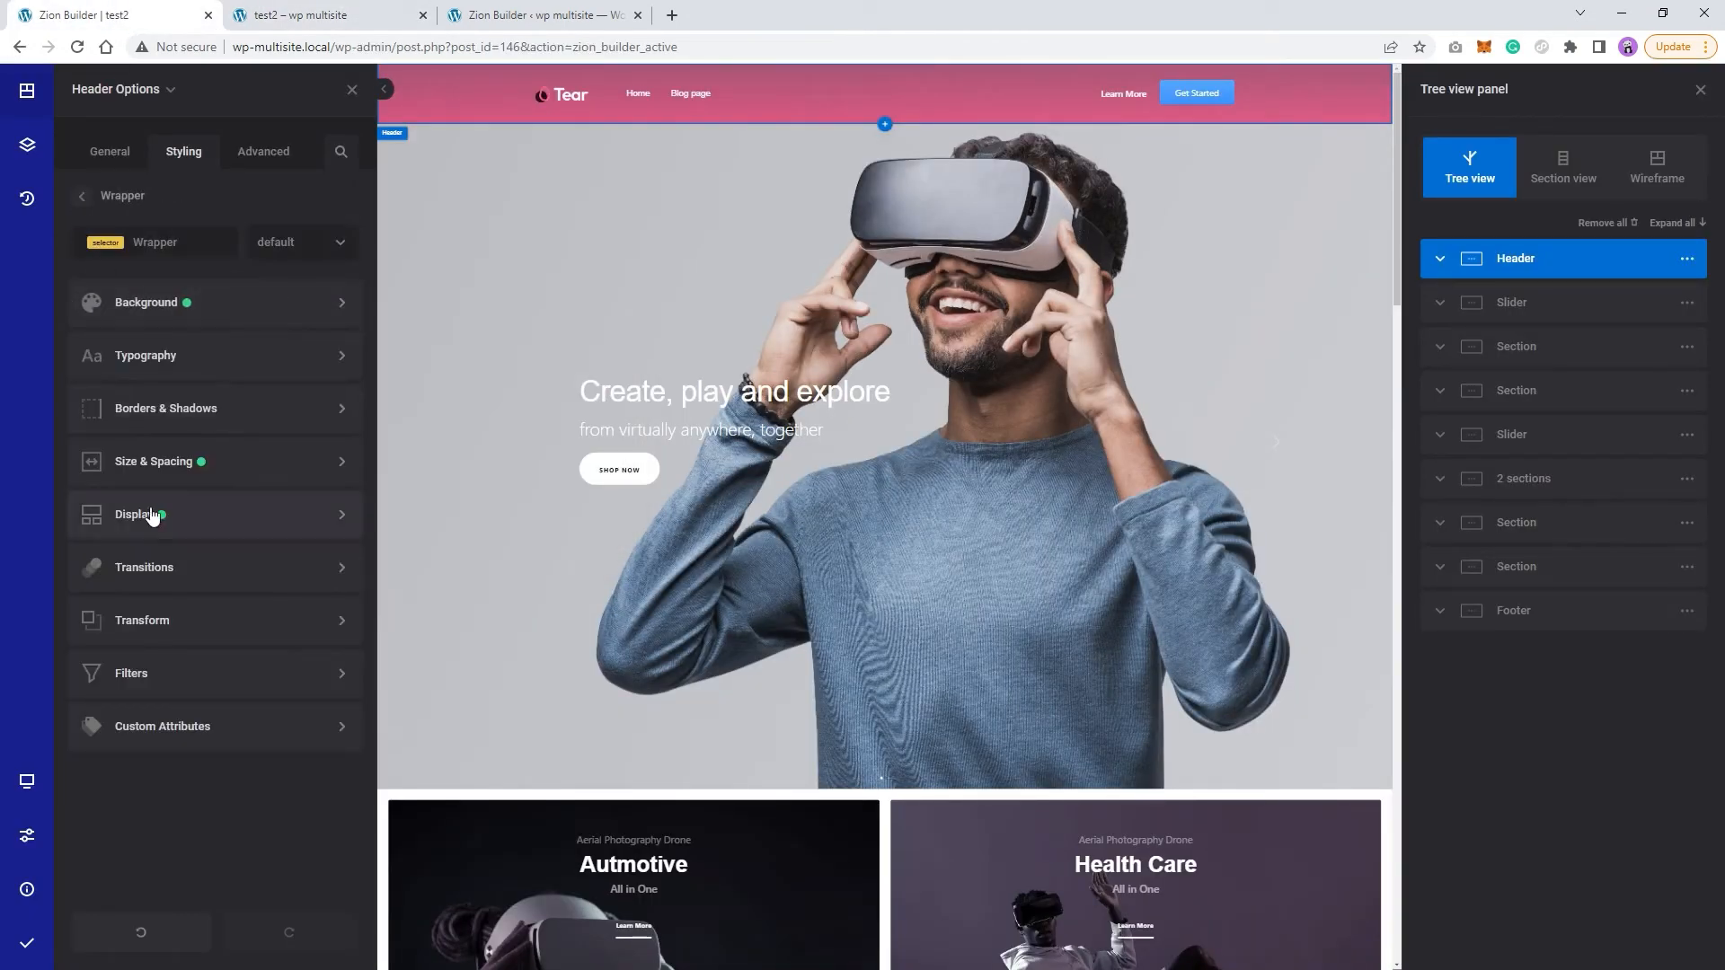
Set the header height to 150px, then go to the custom code settings page.
{"action": "left_click", "coordinate": [155, 462]}
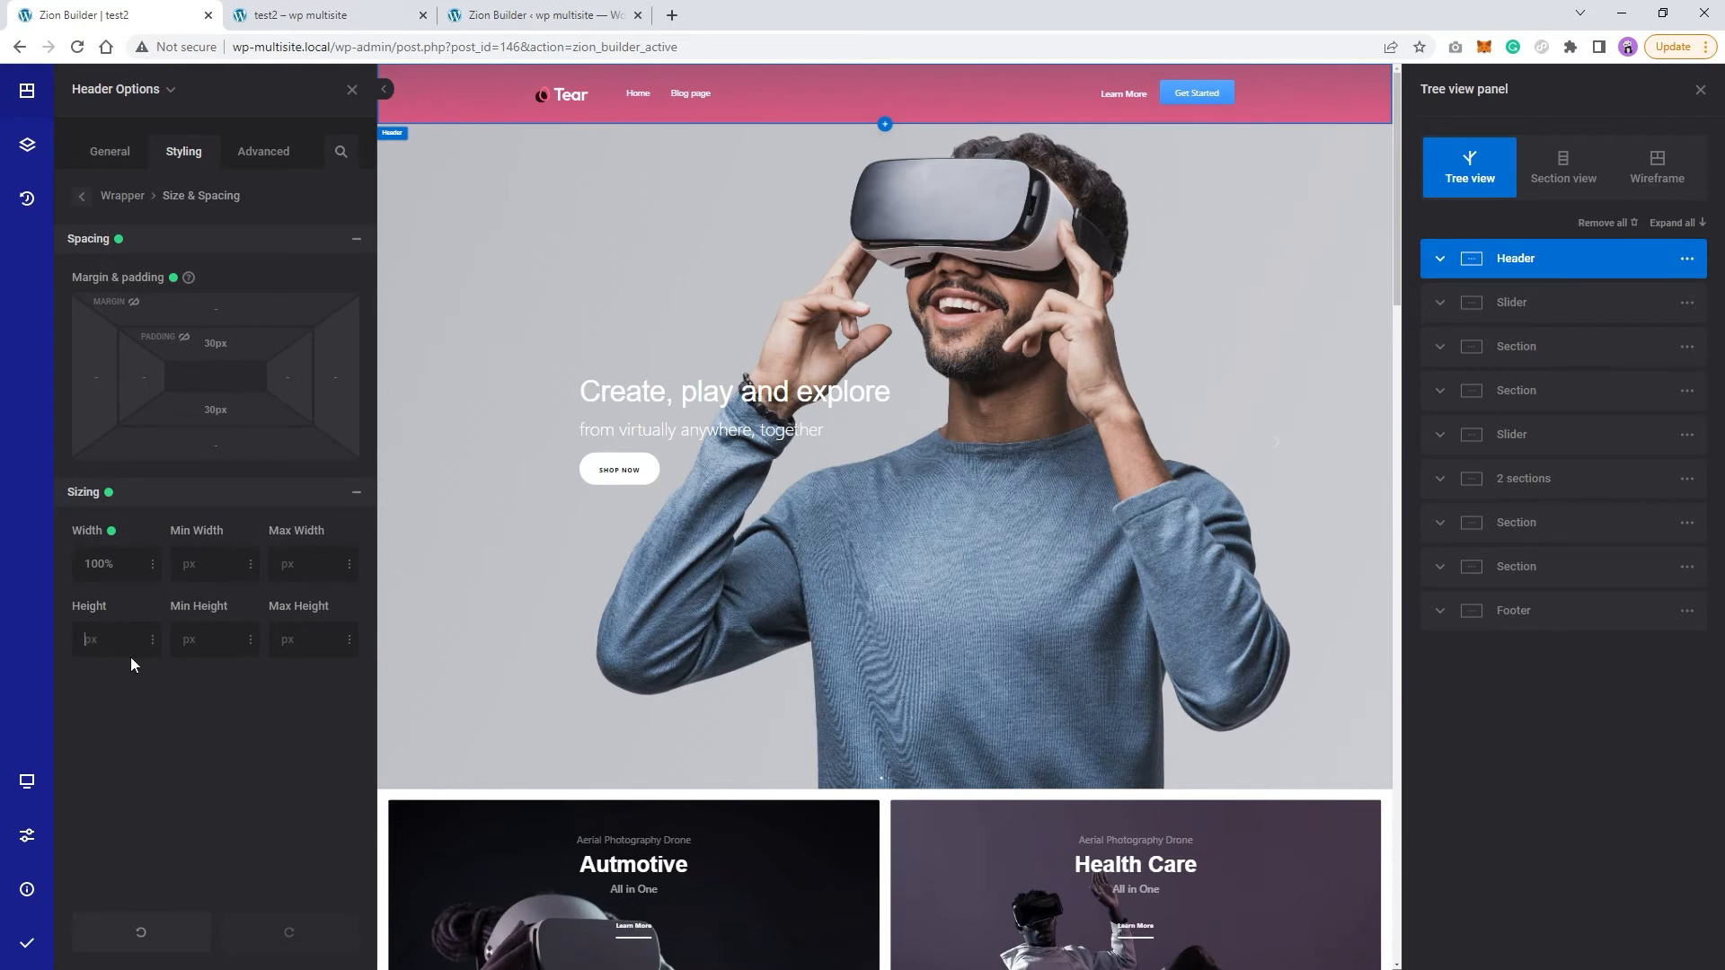
{"action": "type", "text": "150px"}
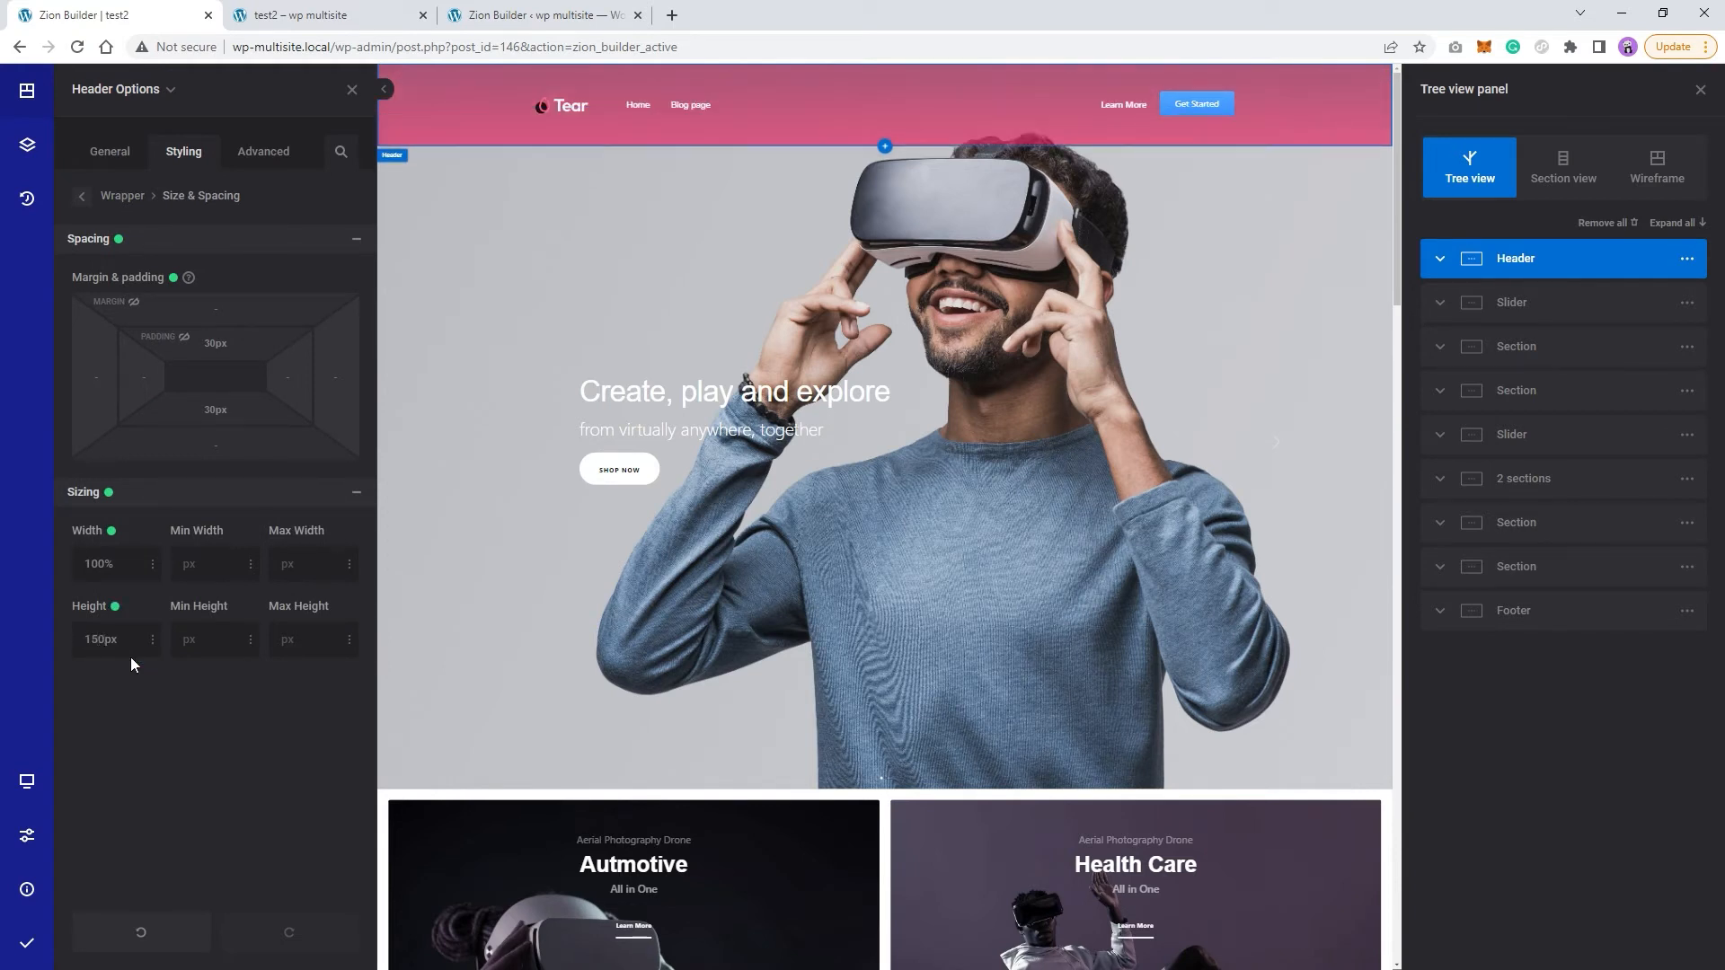
{"action": "left_click", "coordinate": [25, 944]}
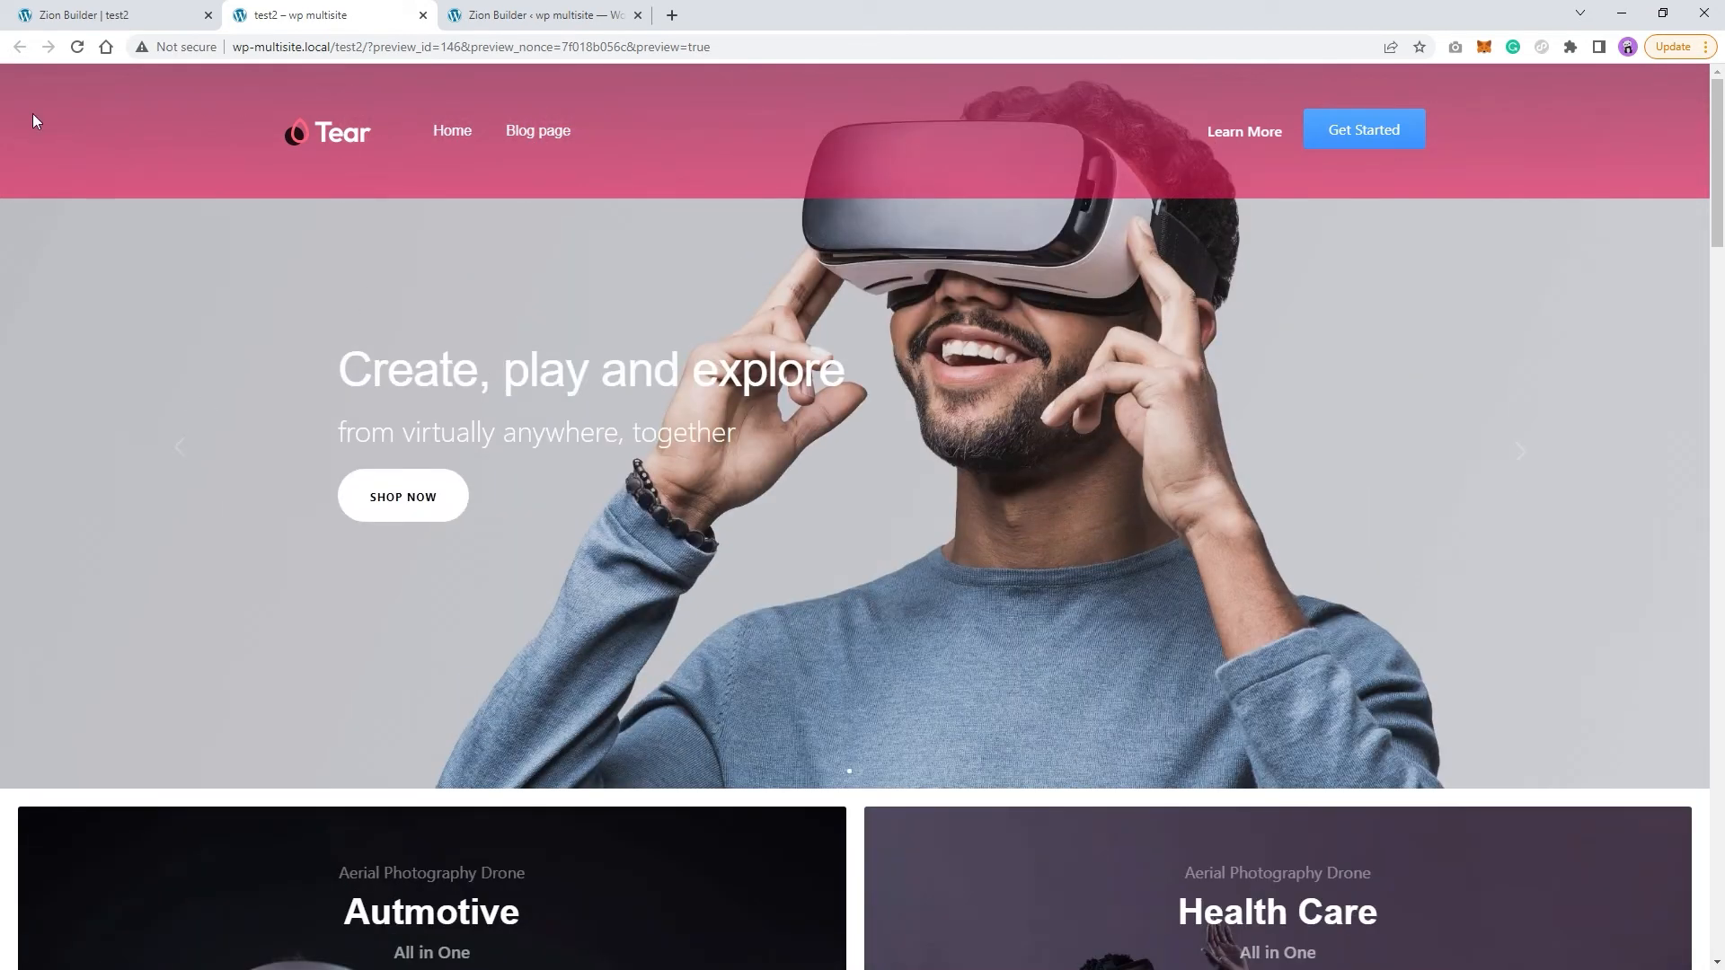
{"action": "left_click", "coordinate": [539, 15]}
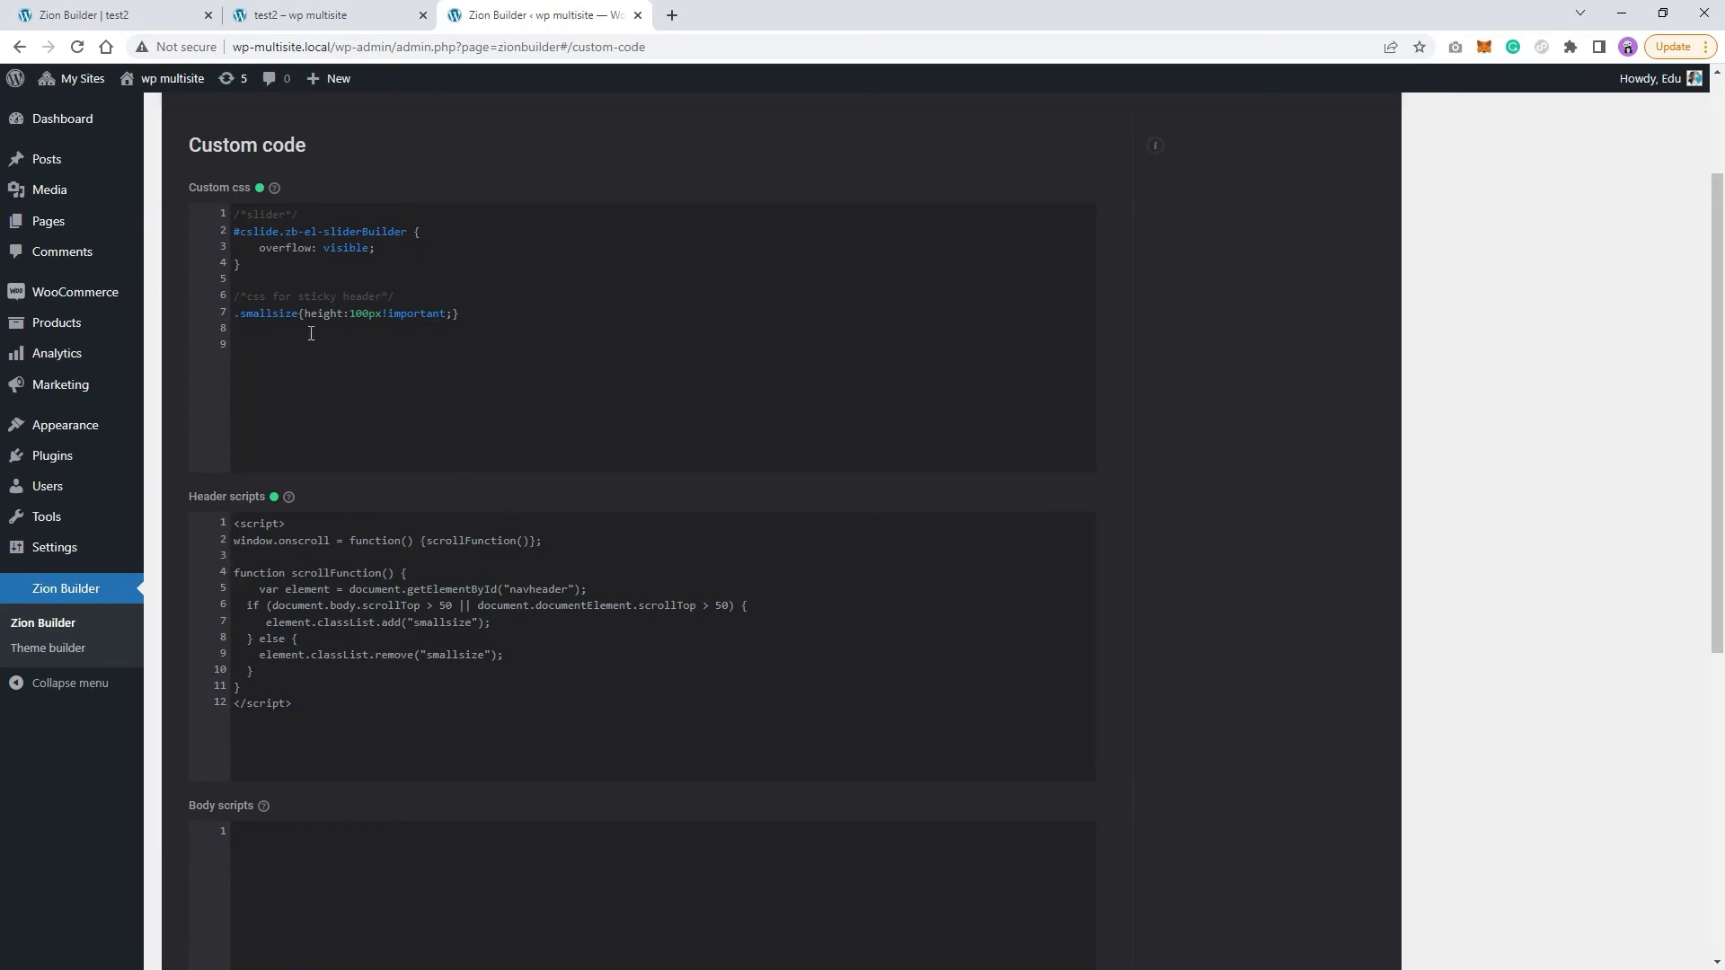
{"action": "mouse_move", "coordinate": [393, 468]}
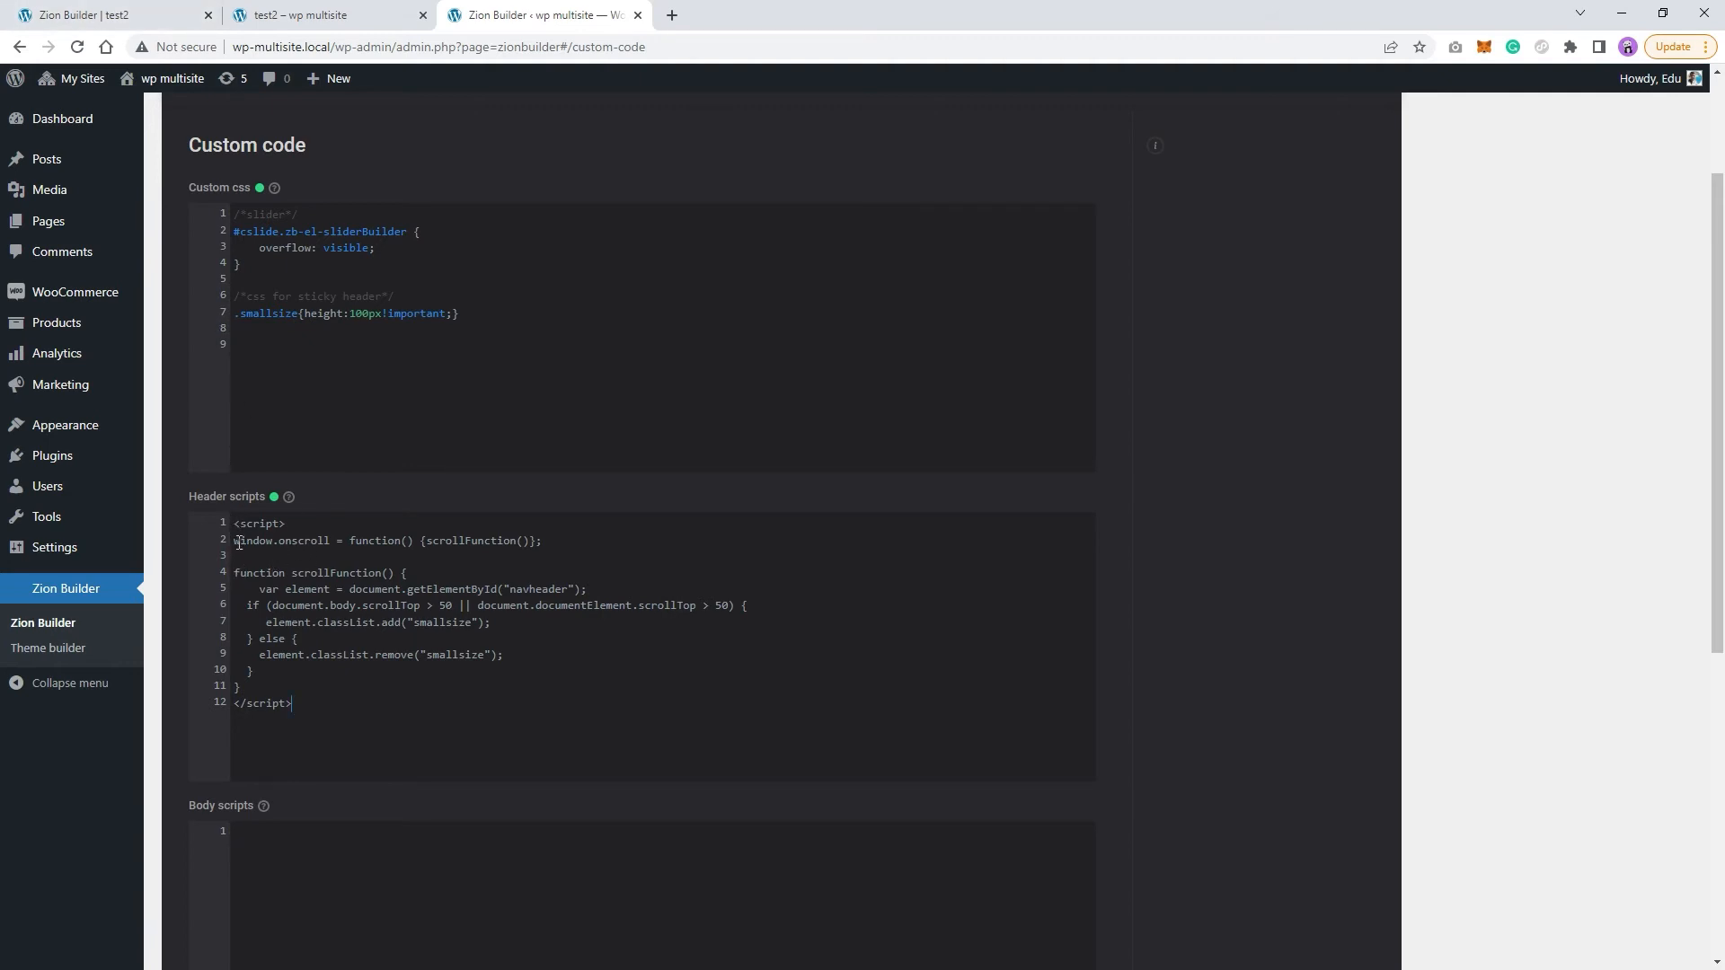
{"action": "mouse_move", "coordinate": [217, 541]}
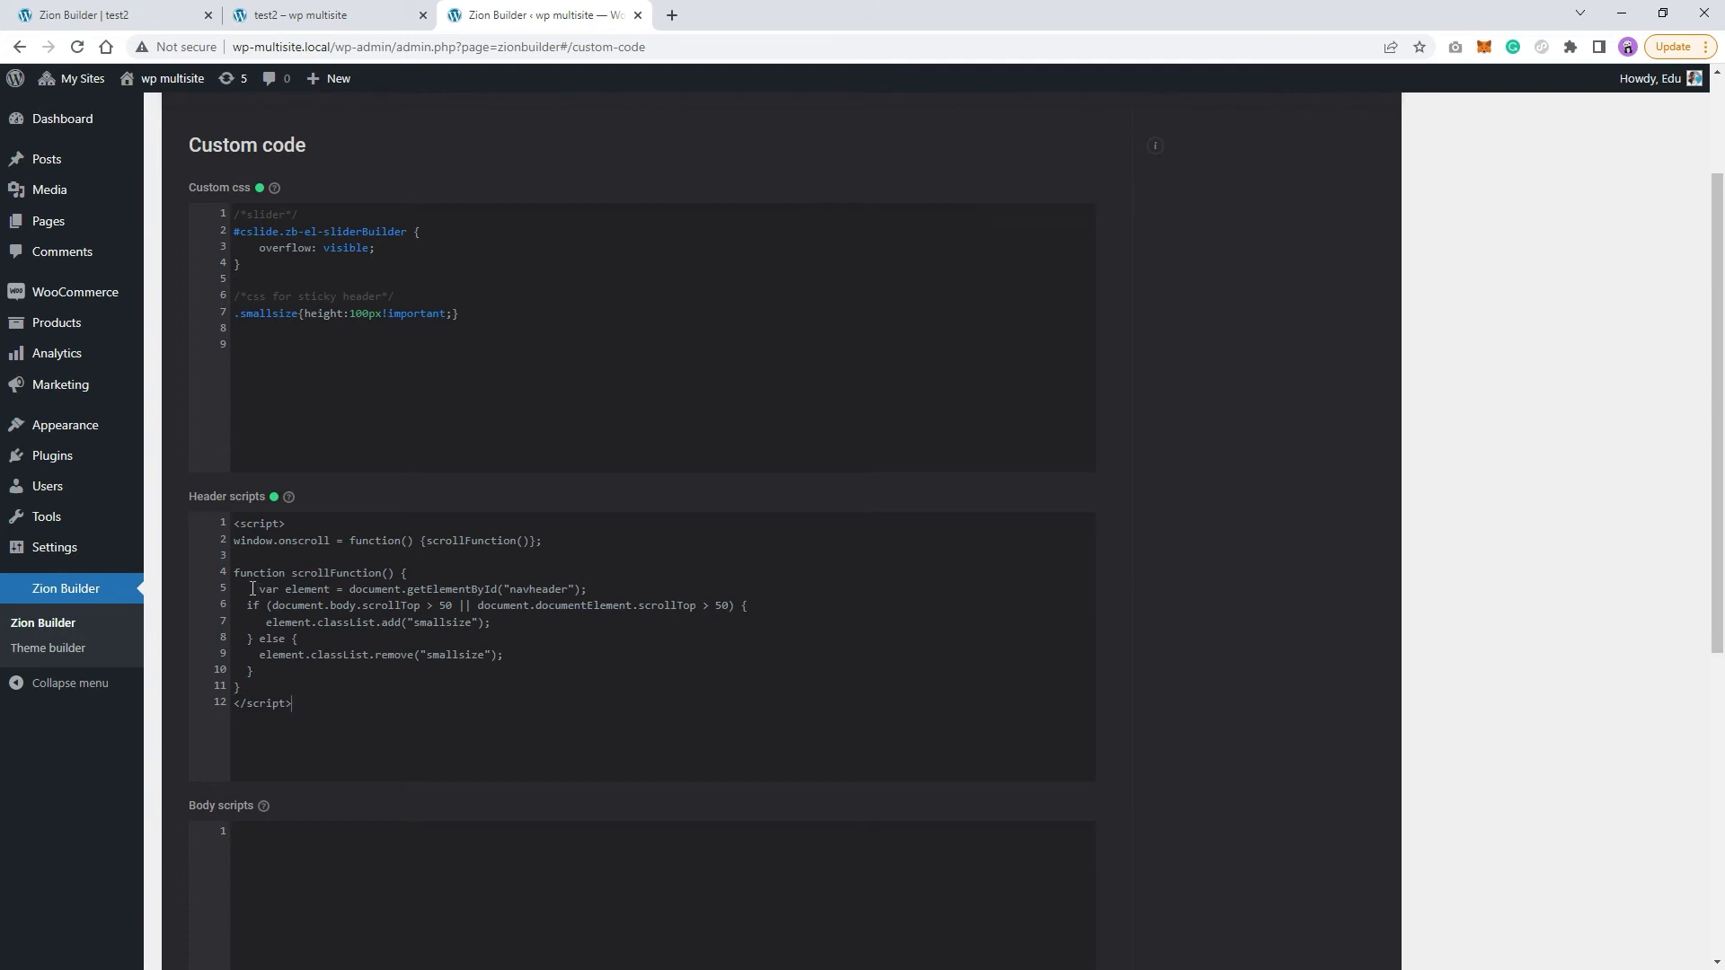
Select the getElementById line and the navheader id in the header script.
{"action": "triple_click", "coordinate": [419, 589]}
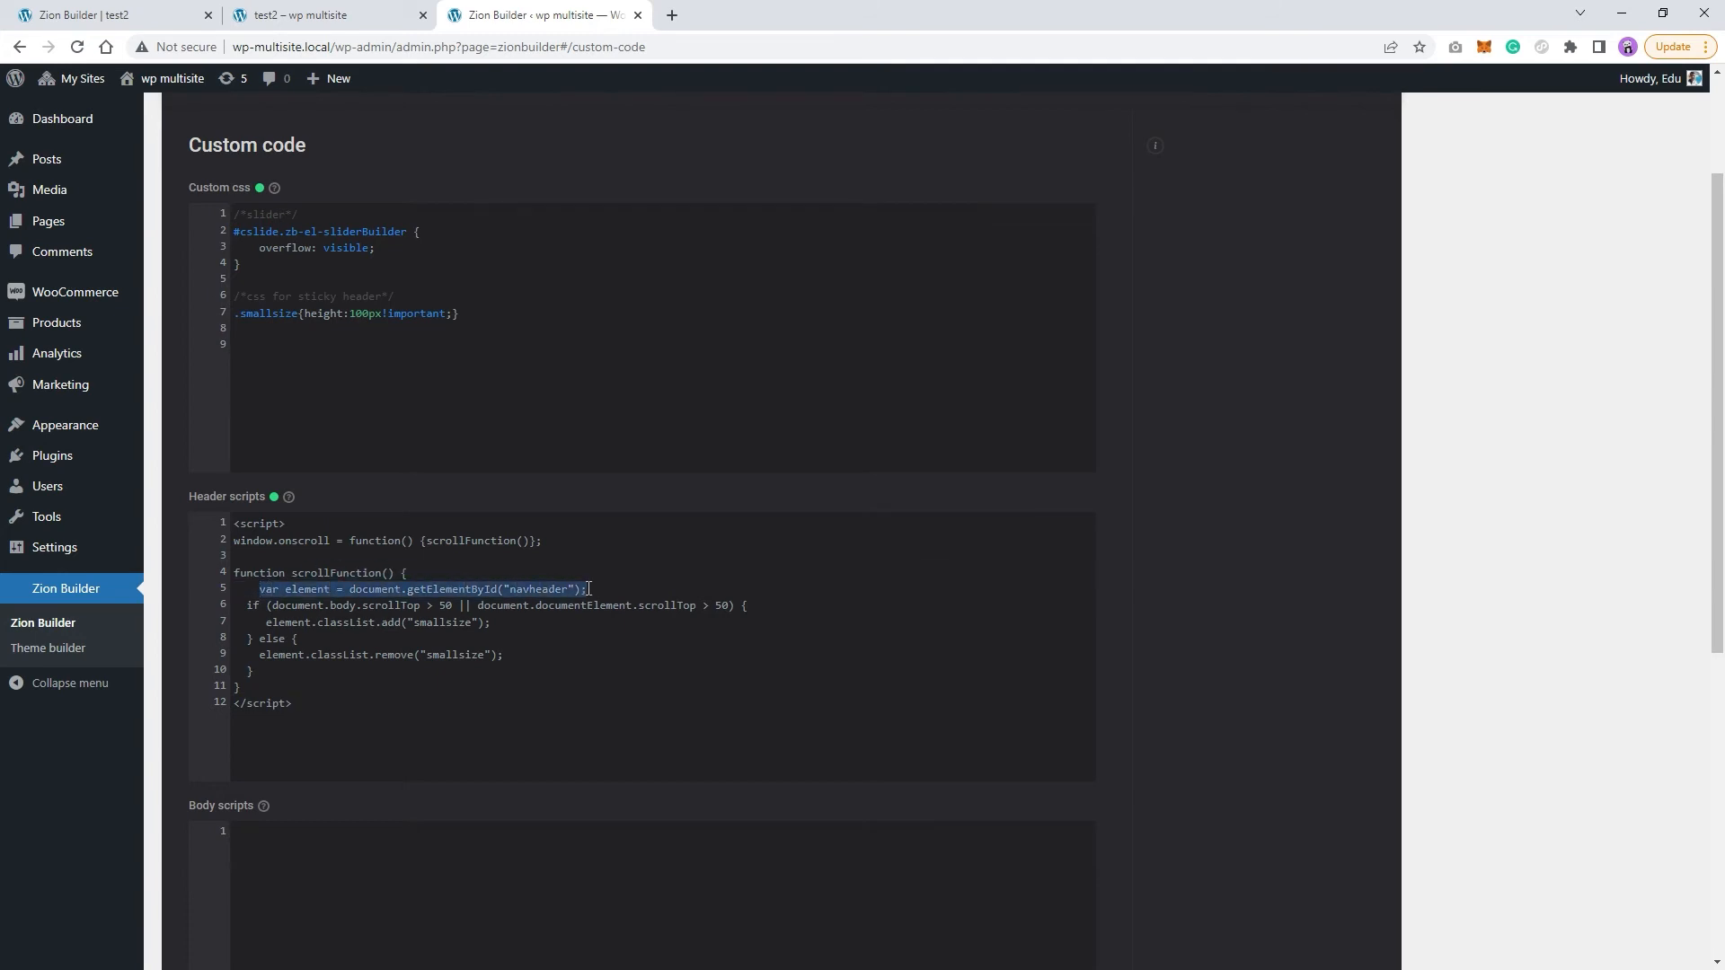
{"action": "double_click", "coordinate": [537, 589]}
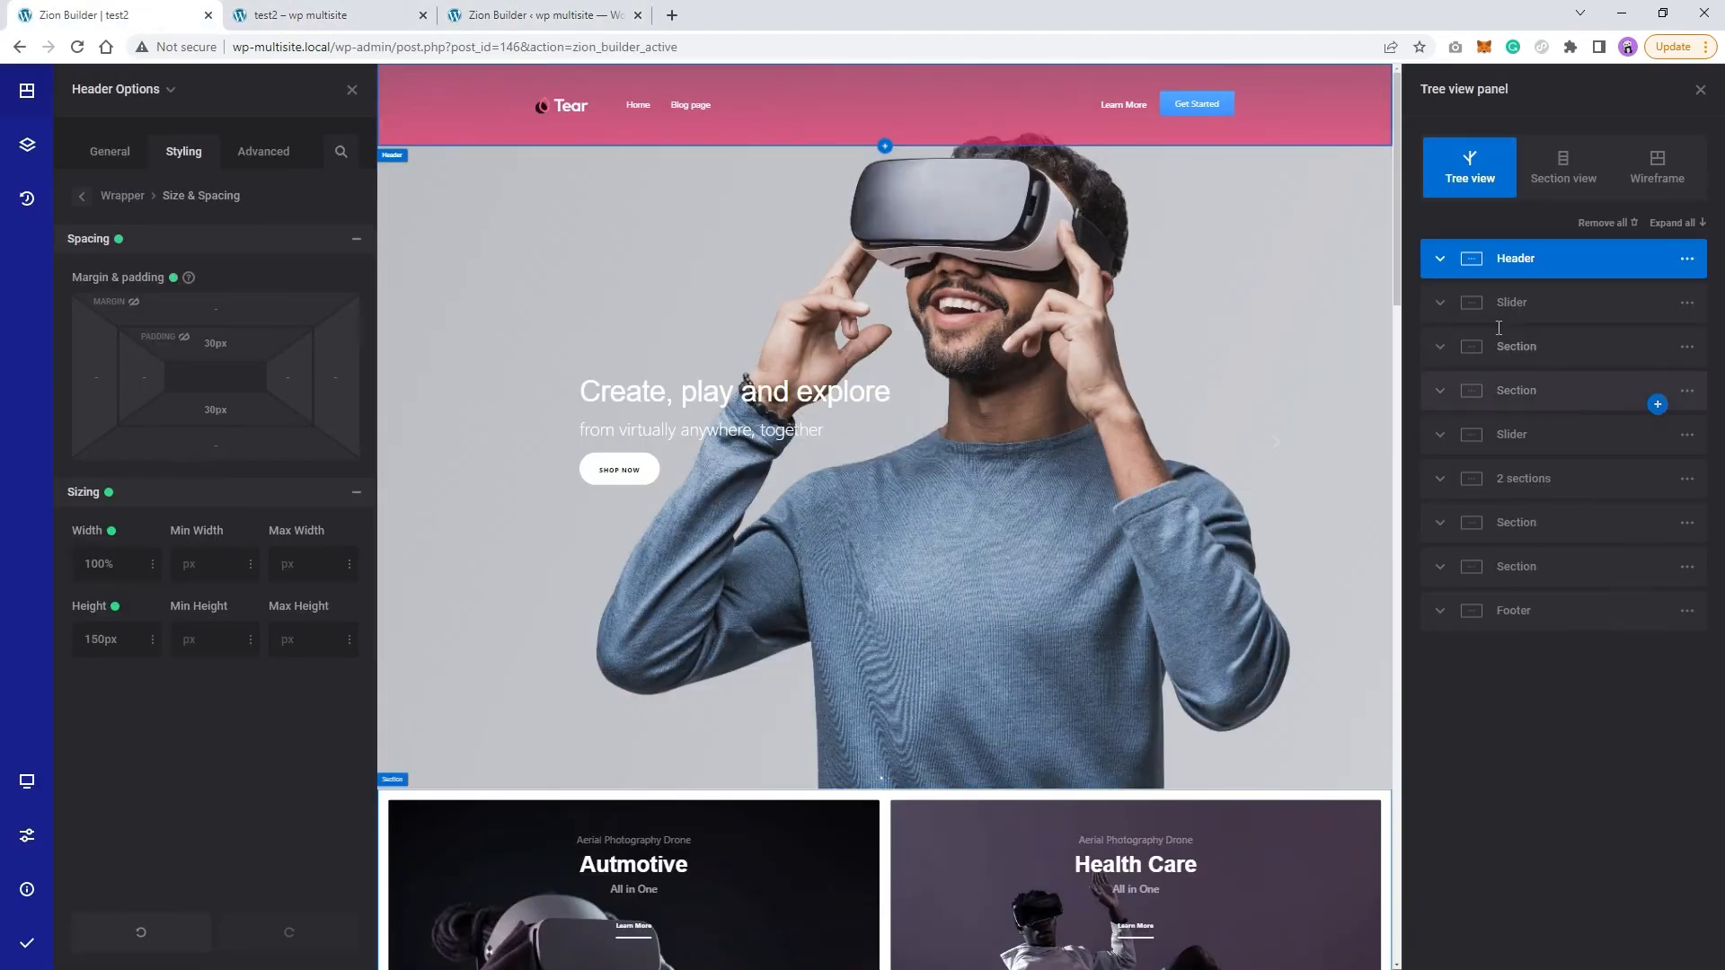
Confirm the header's unique id reads navheader, Save & Publish, and reload the preview.
{"action": "left_click", "coordinate": [262, 151]}
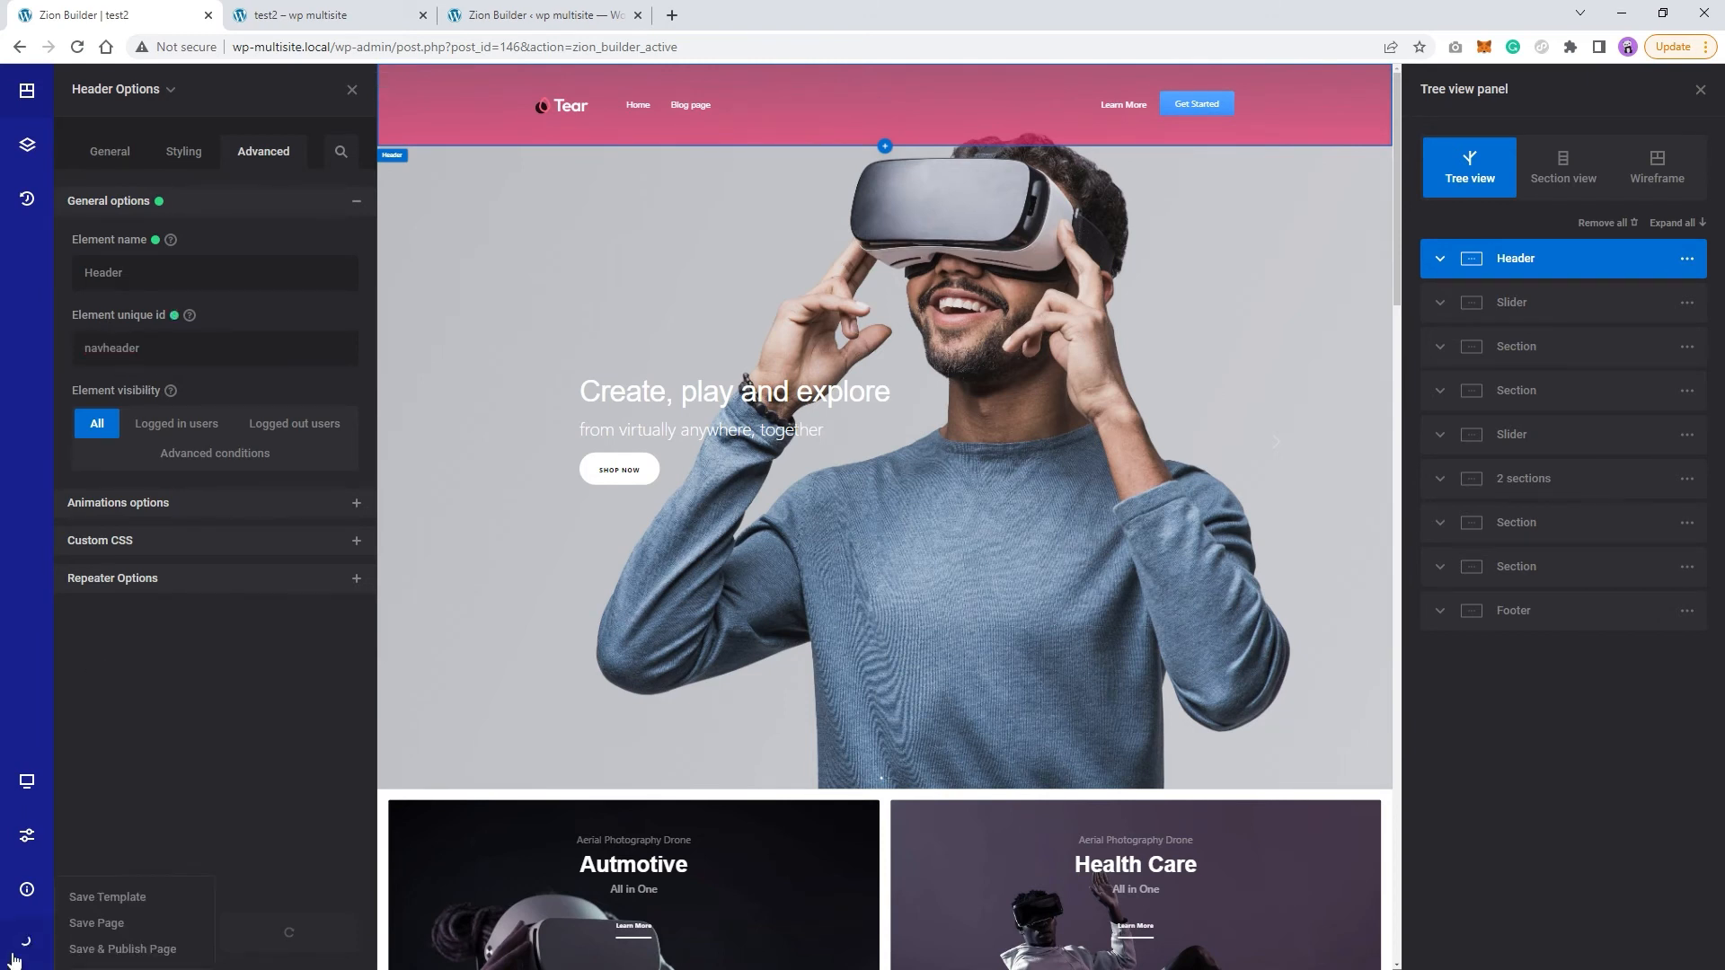
{"action": "left_click", "coordinate": [122, 949]}
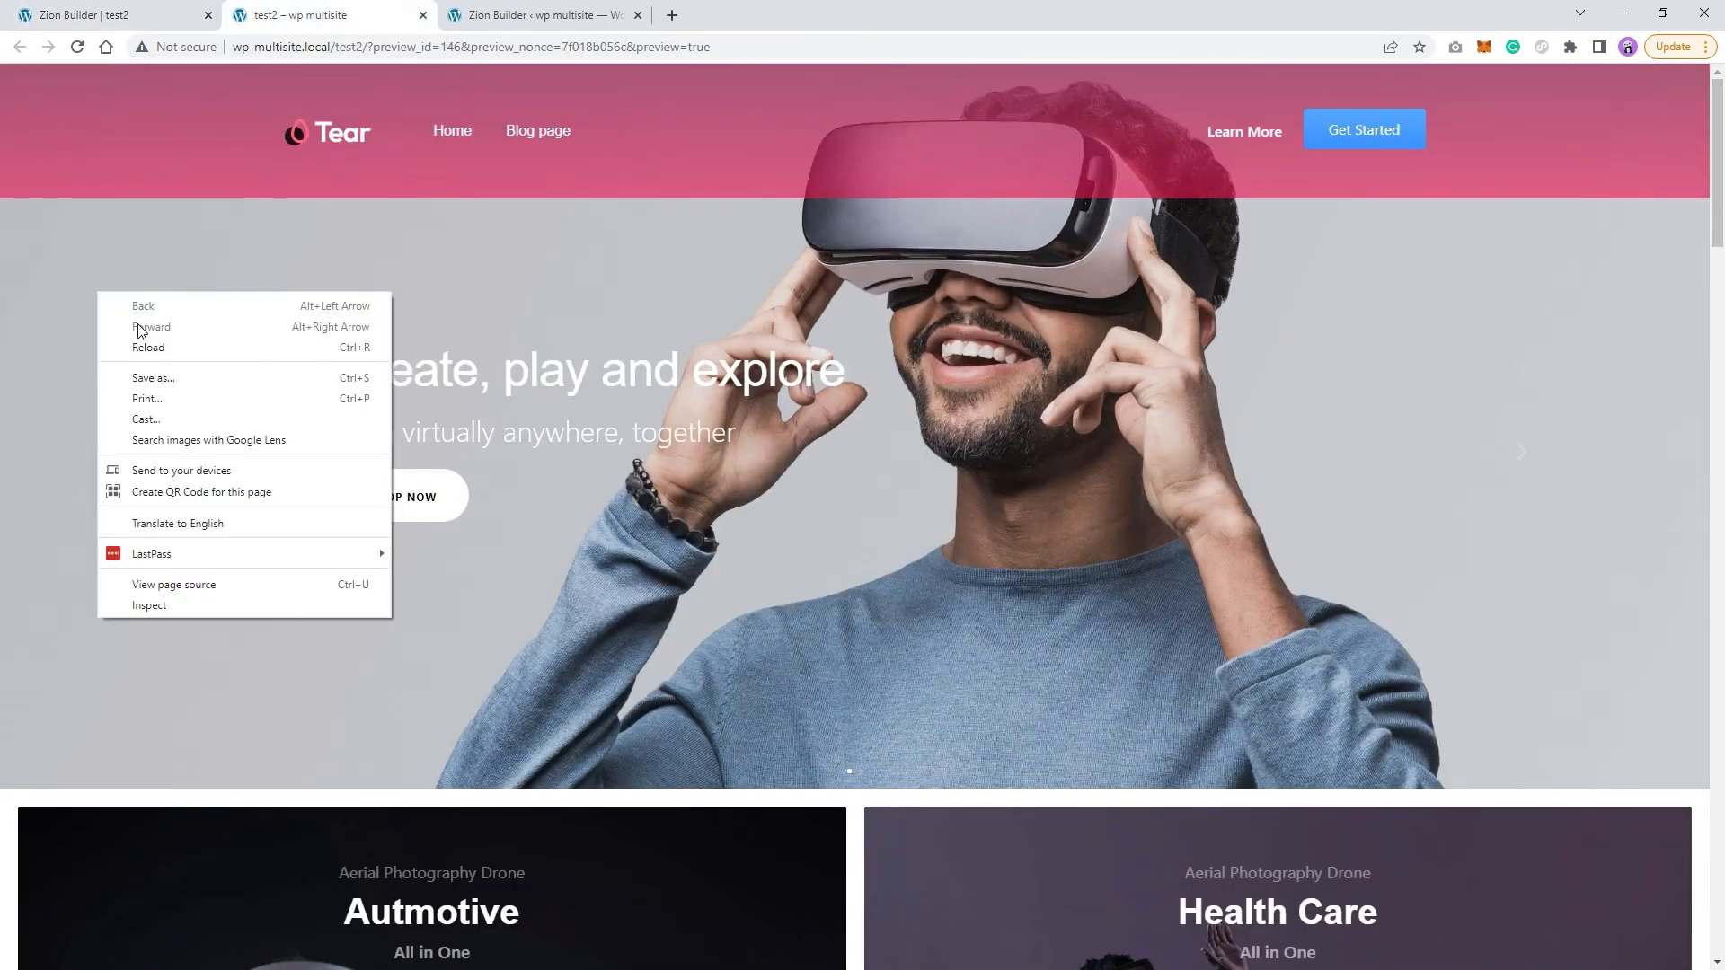
{"action": "left_click", "coordinate": [101, 342]}
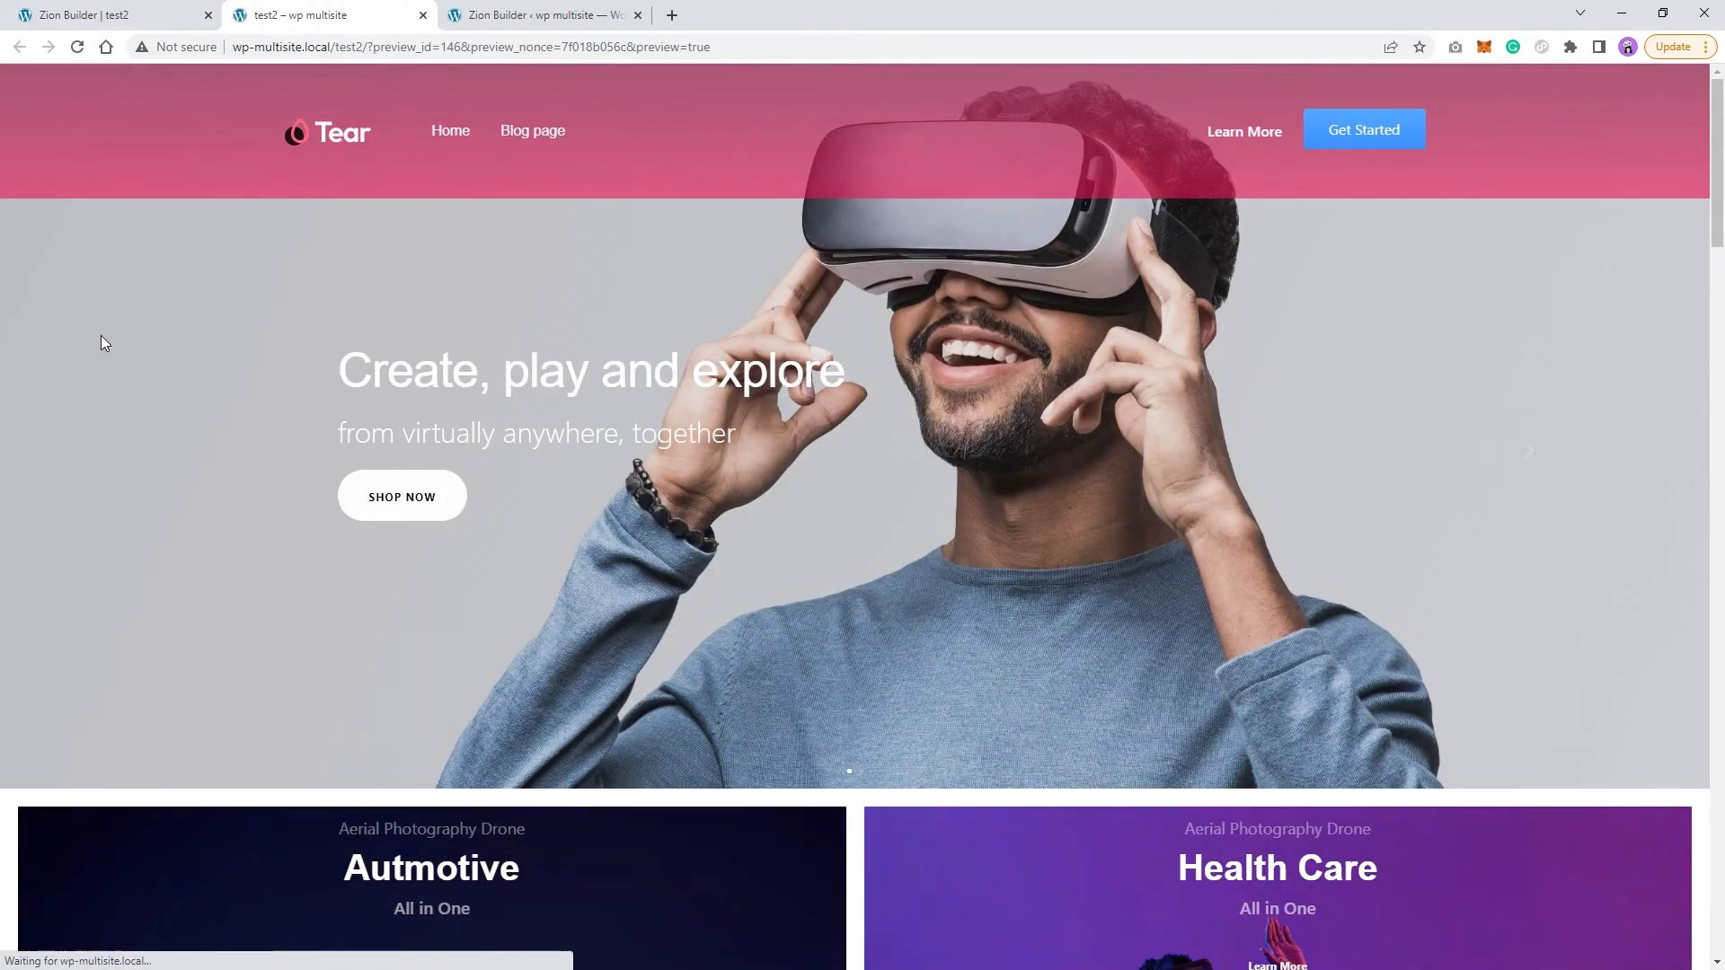
{"action": "scroll", "scroll_direction": "down", "scroll_amount": 3}
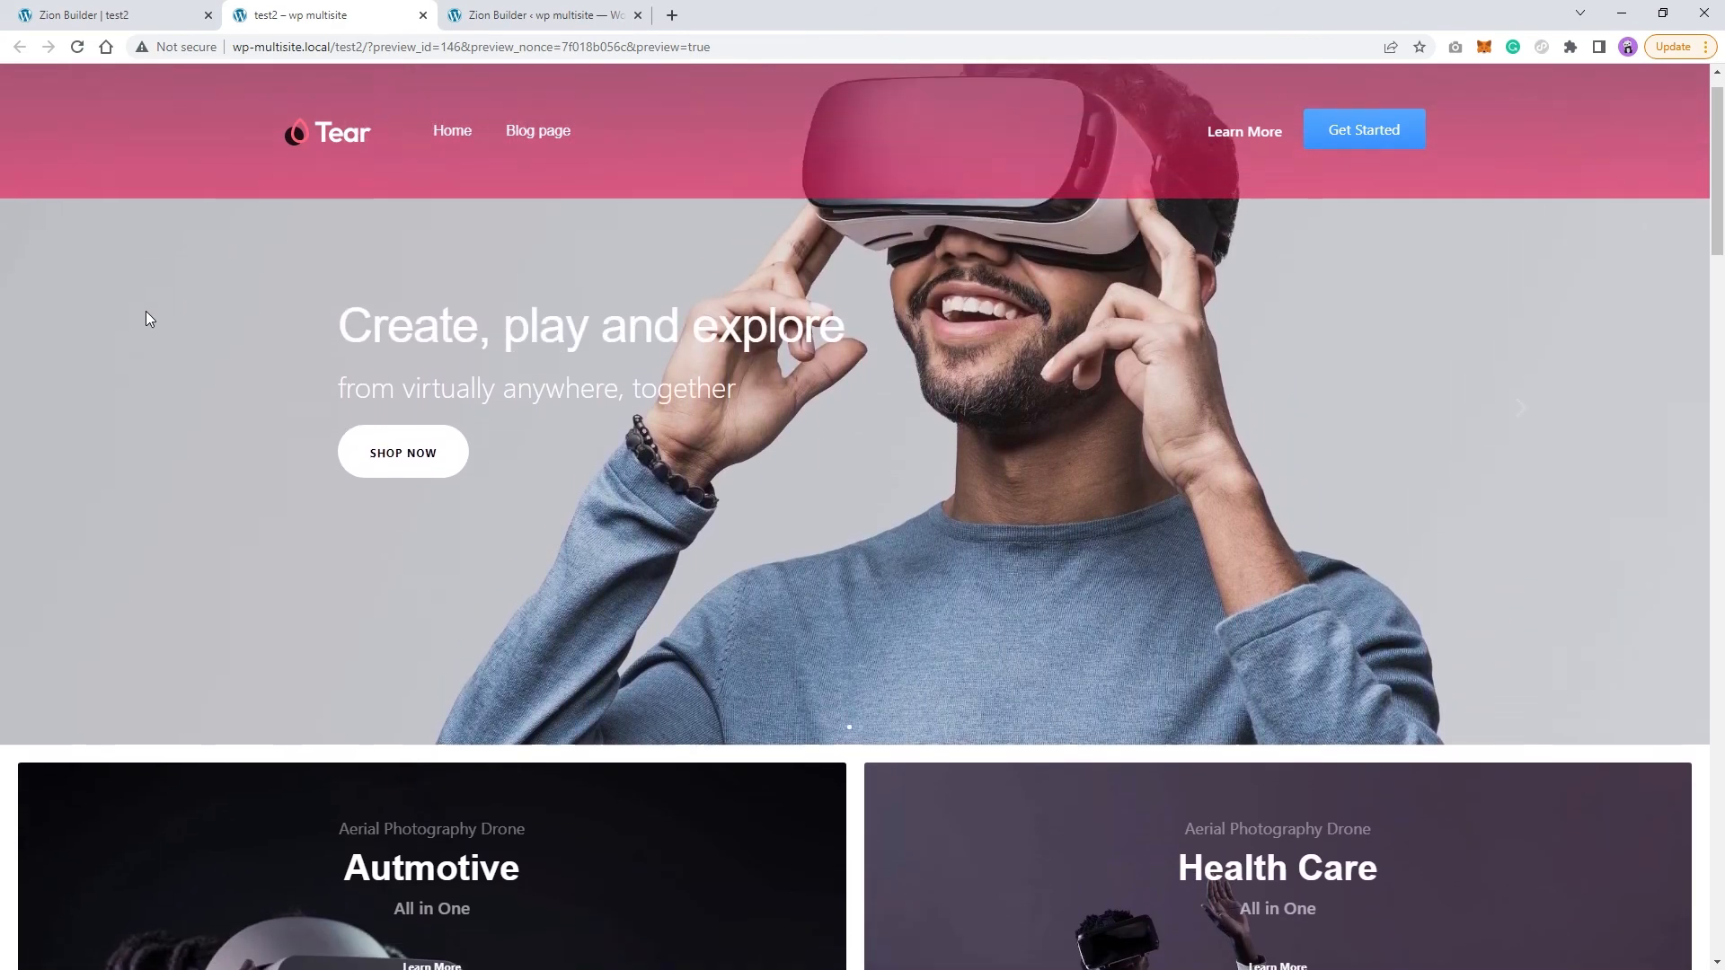
Set the header transition to 400 ms ease-in-out, reload the preview and scroll to test the shrink.
{"action": "left_click", "coordinate": [110, 14]}
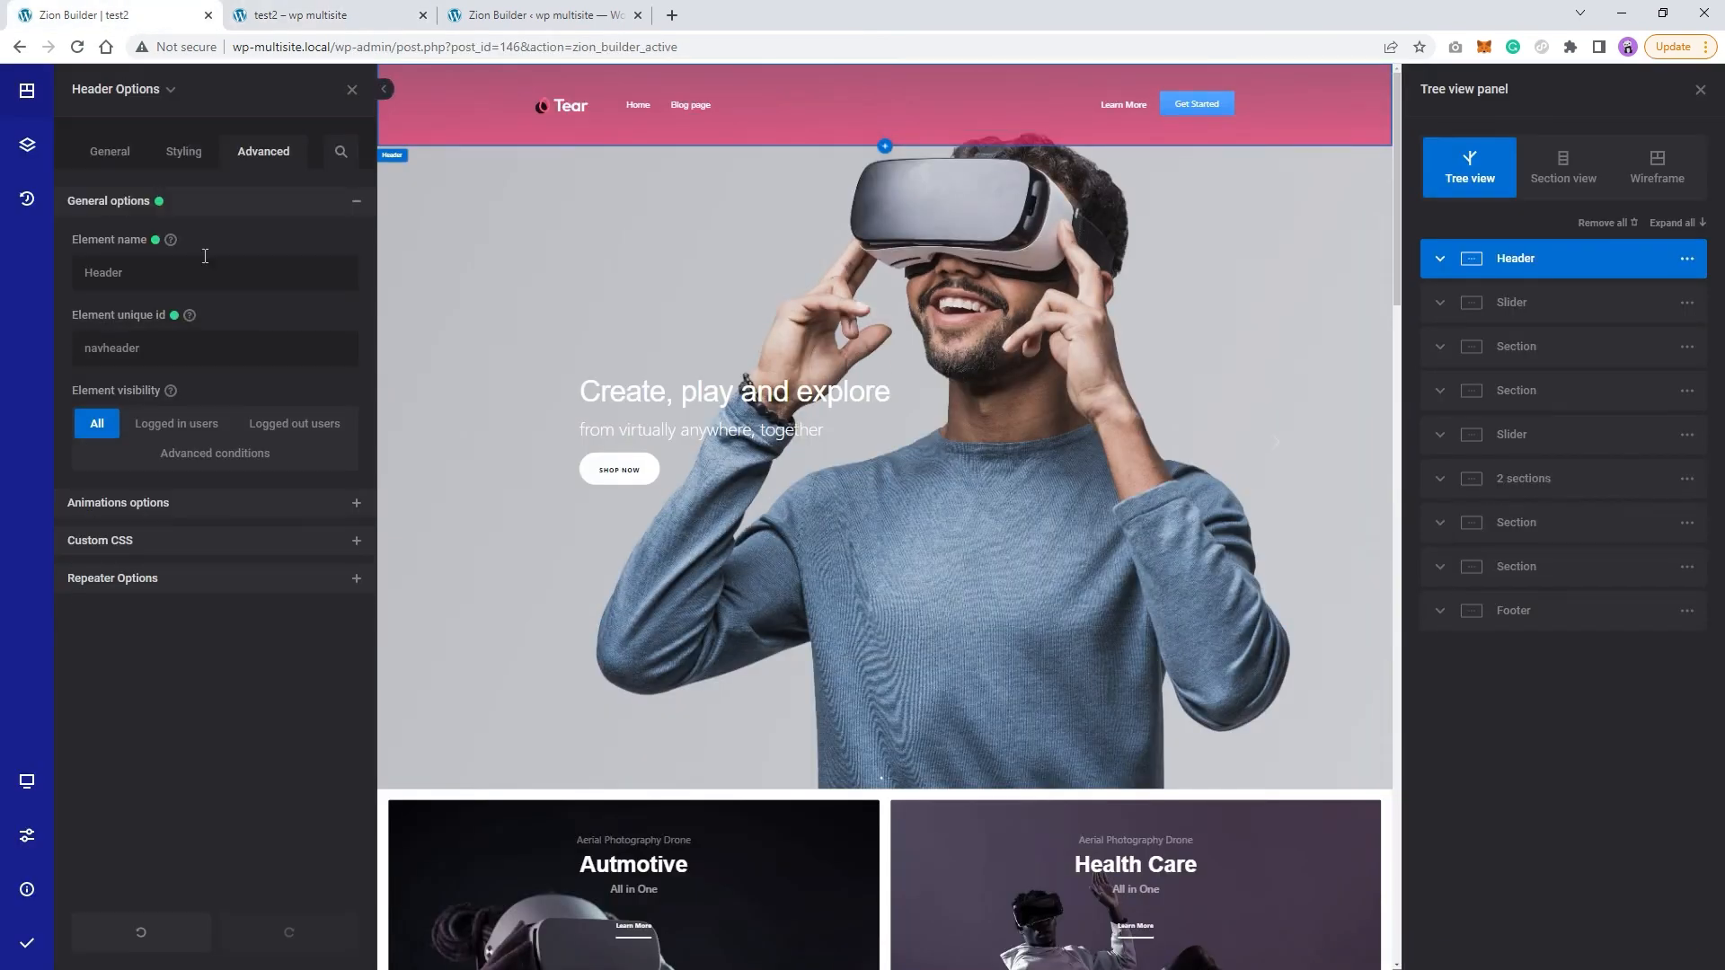
{"action": "left_click", "coordinate": [183, 151]}
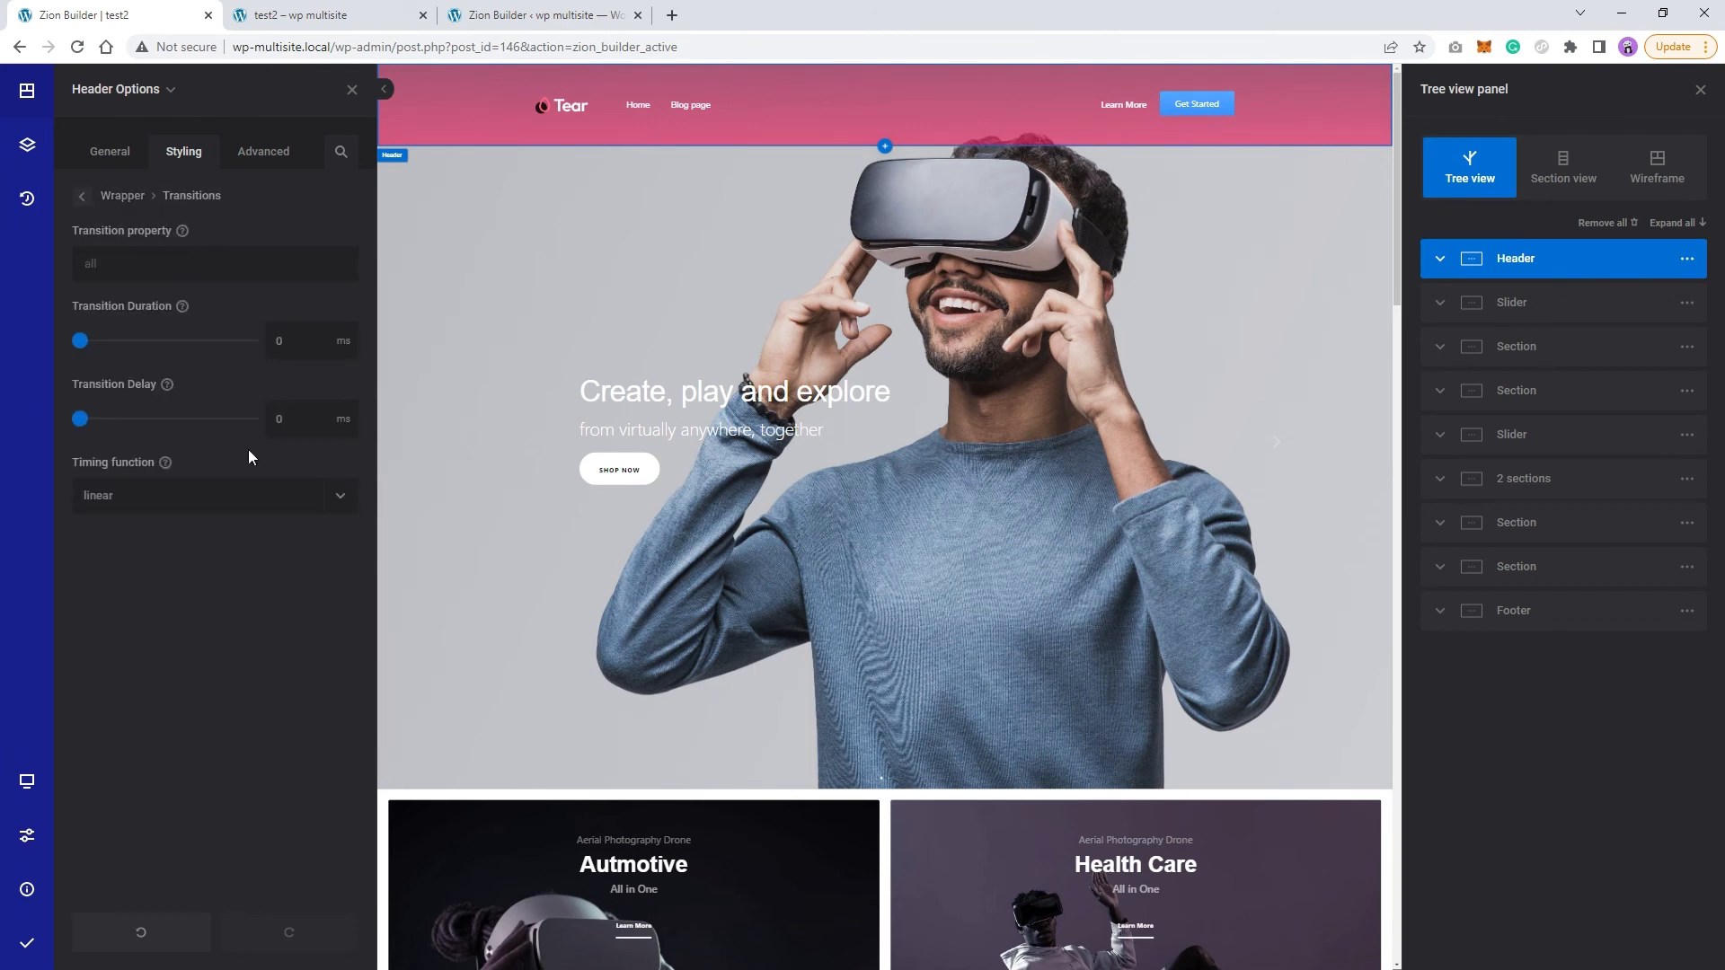
{"action": "mouse_move", "coordinate": [287, 384]}
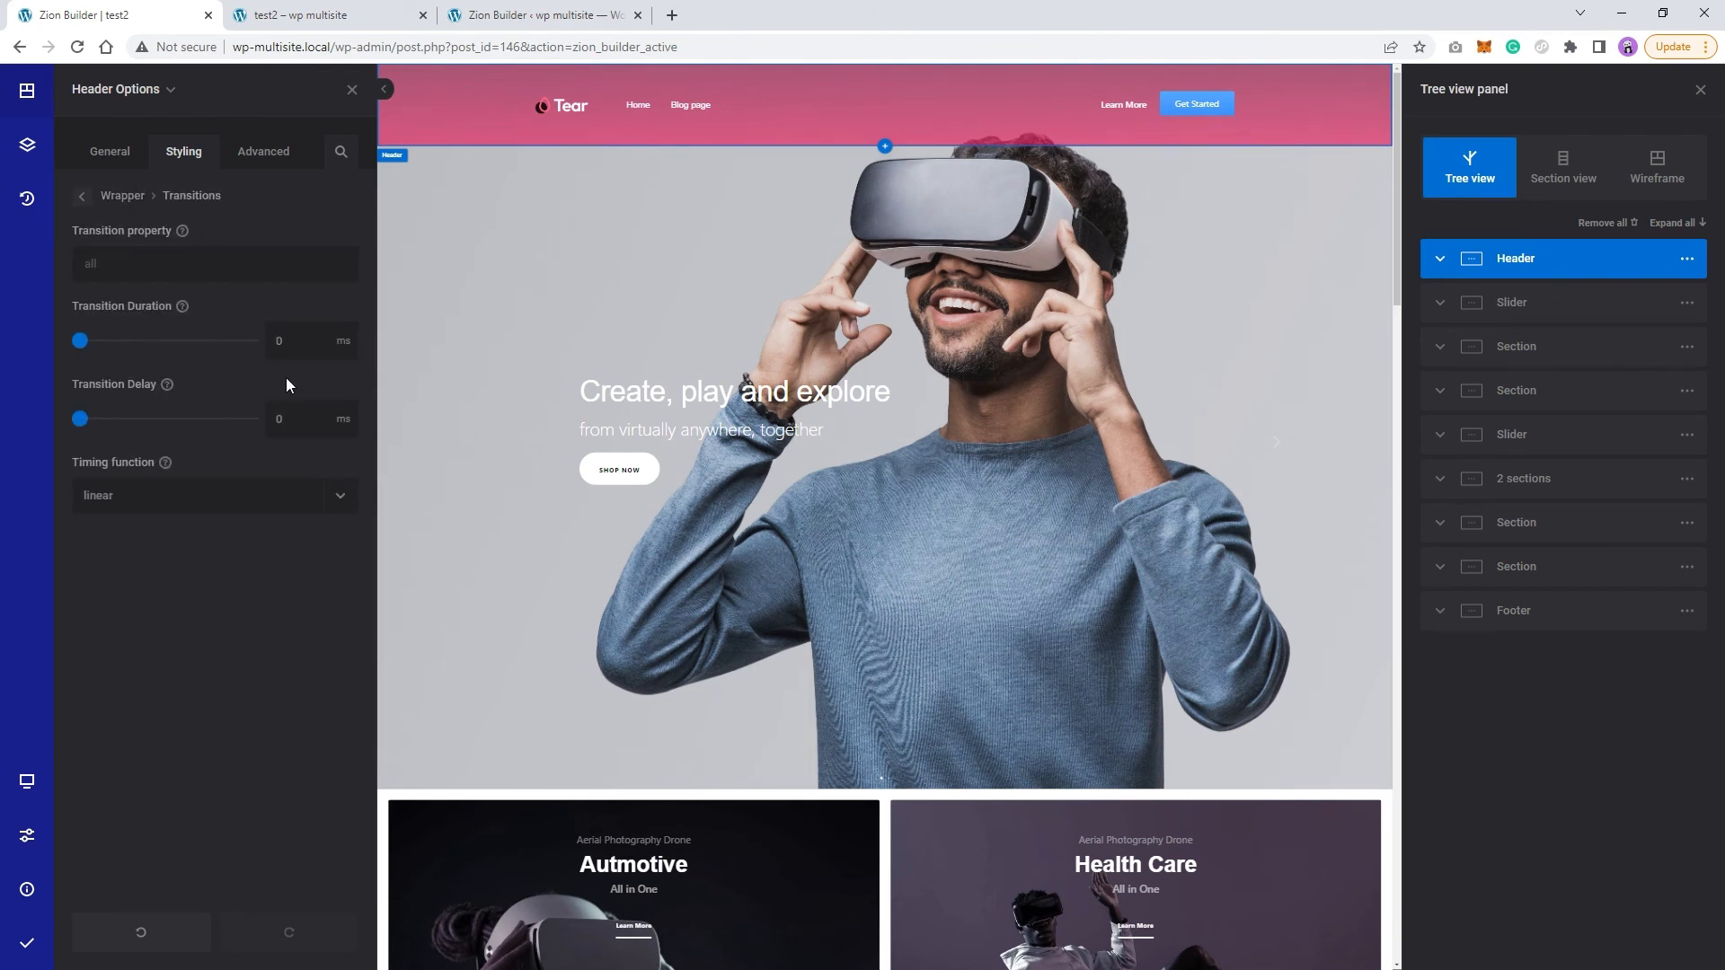
{"action": "left_click", "coordinate": [214, 495]}
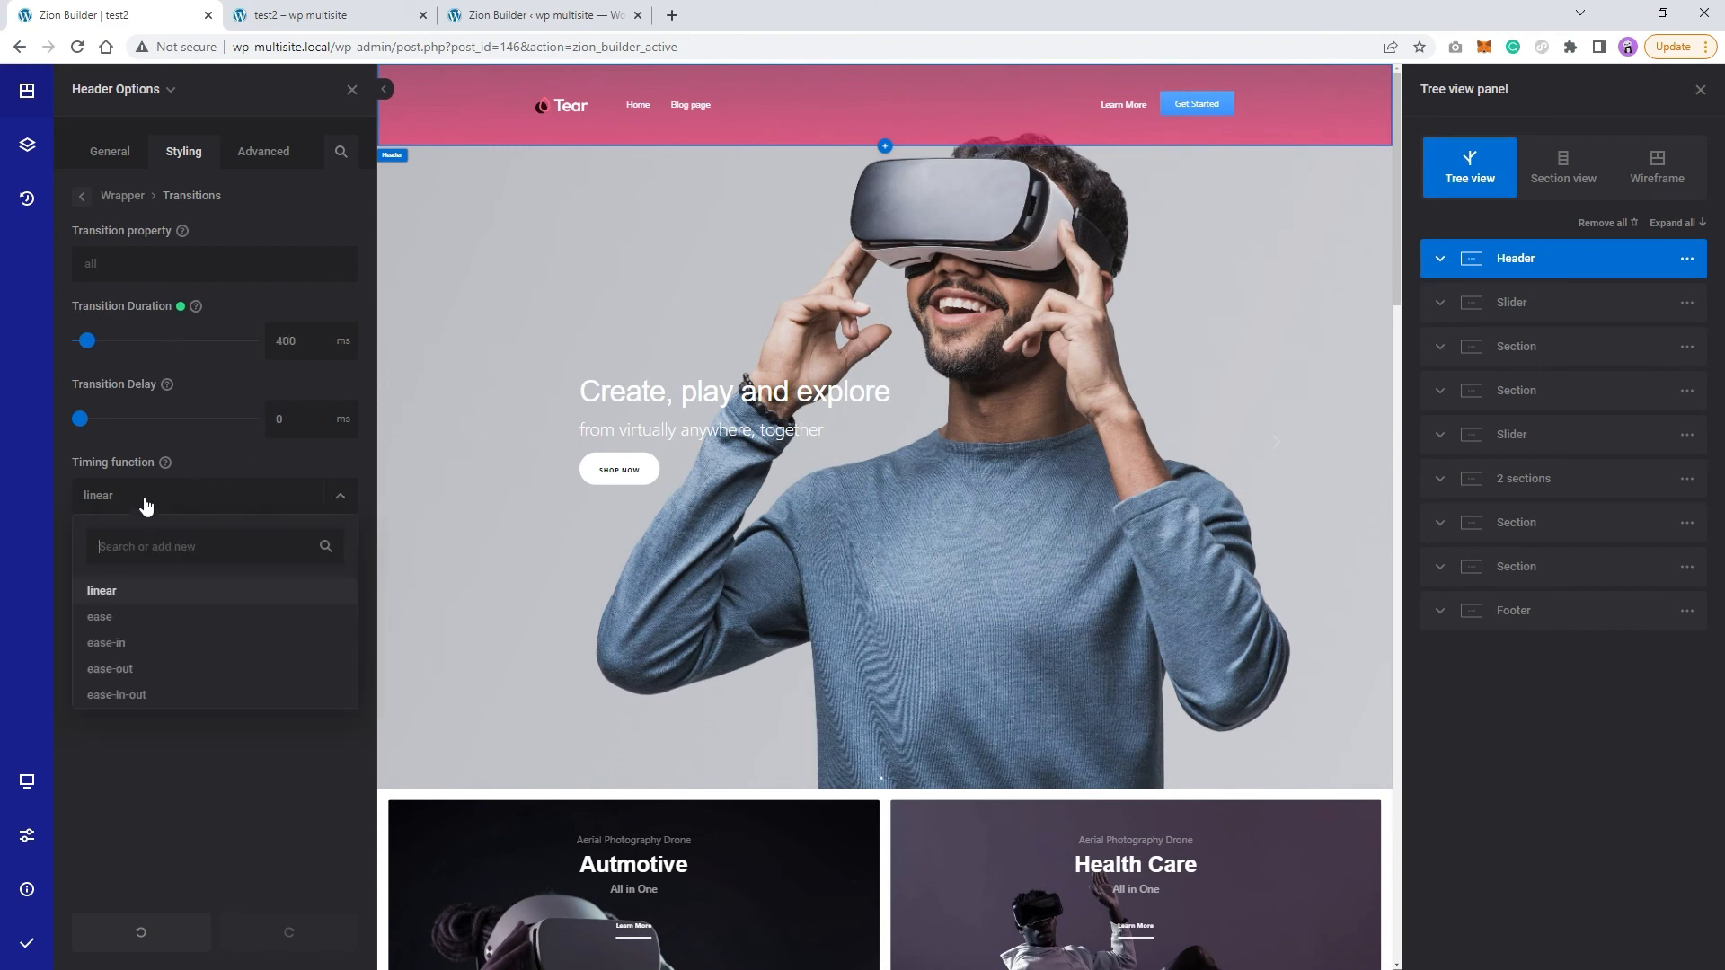
{"action": "left_click", "coordinate": [115, 693]}
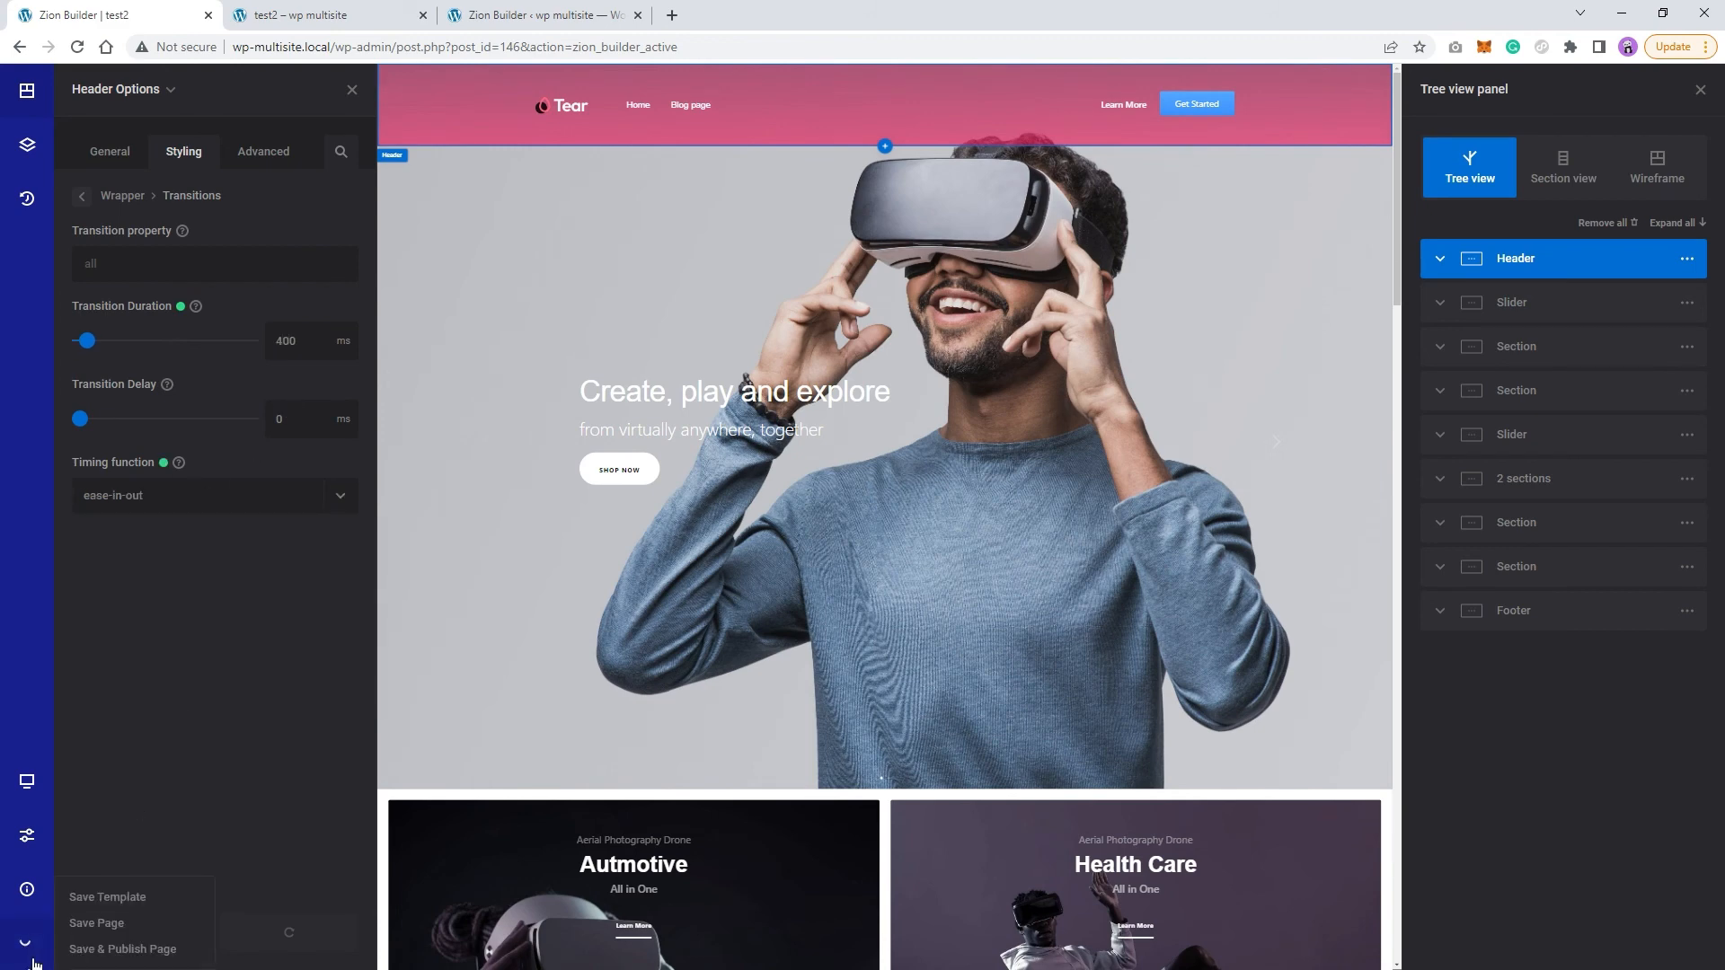
{"action": "right_click", "coordinate": [90, 381]}
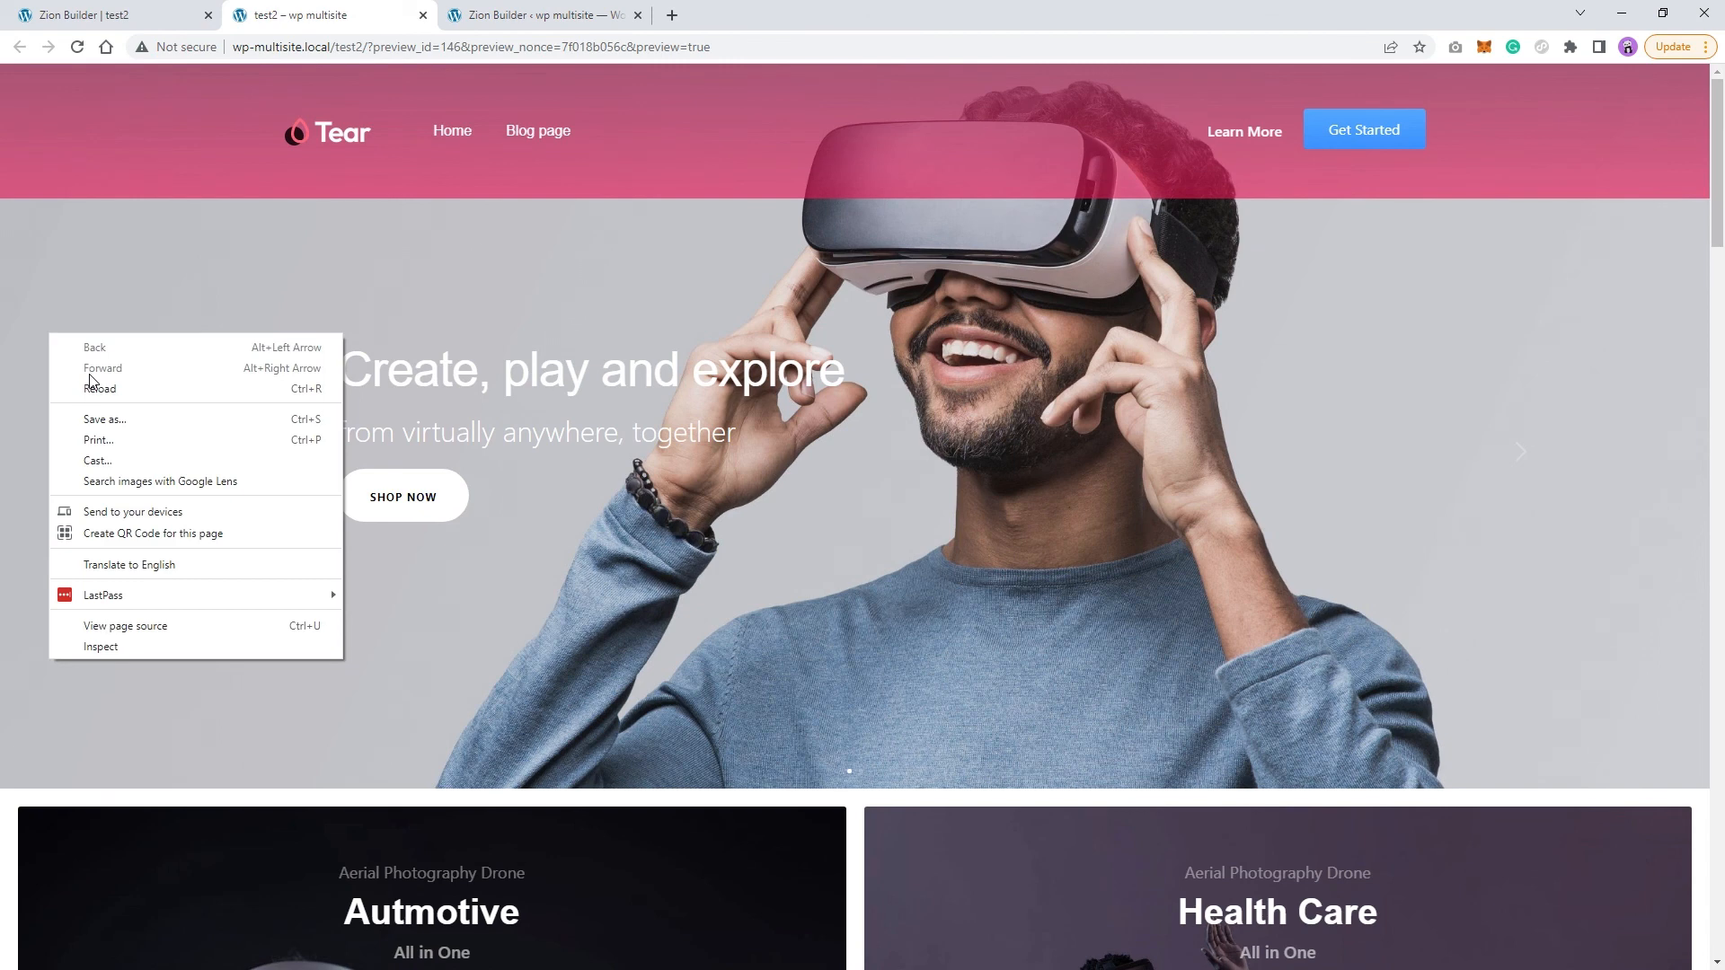
{"action": "left_click", "coordinate": [104, 374]}
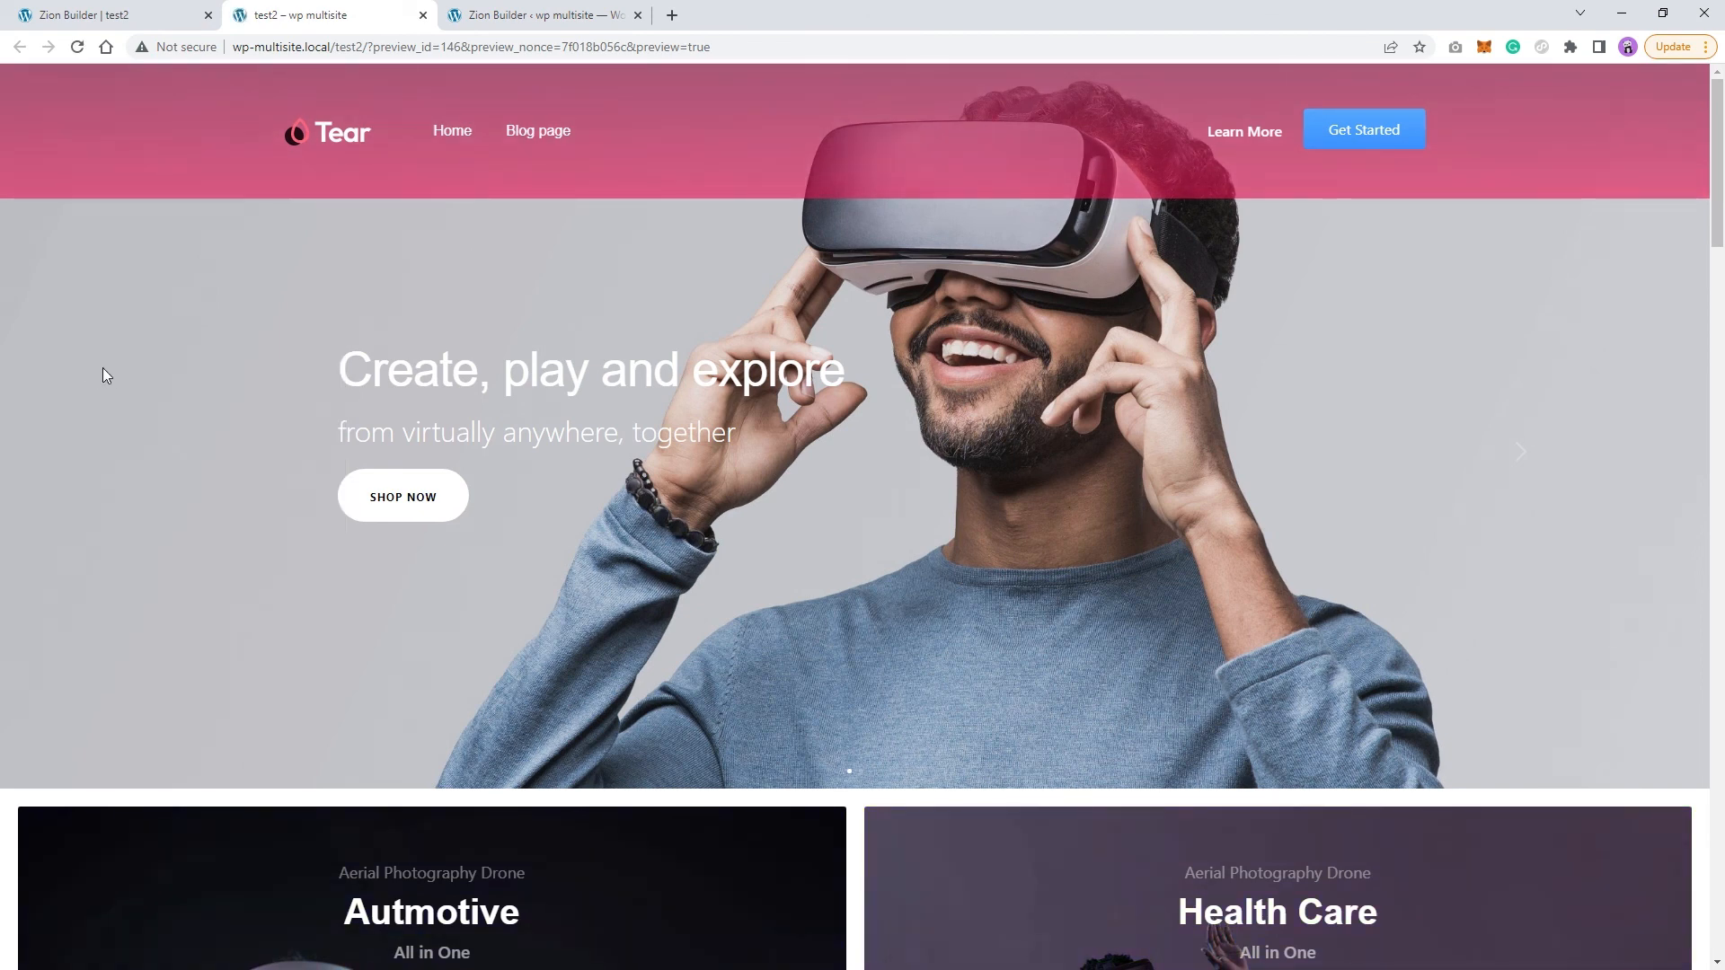
{"action": "scroll", "scroll_direction": "down", "scroll_amount": 3}
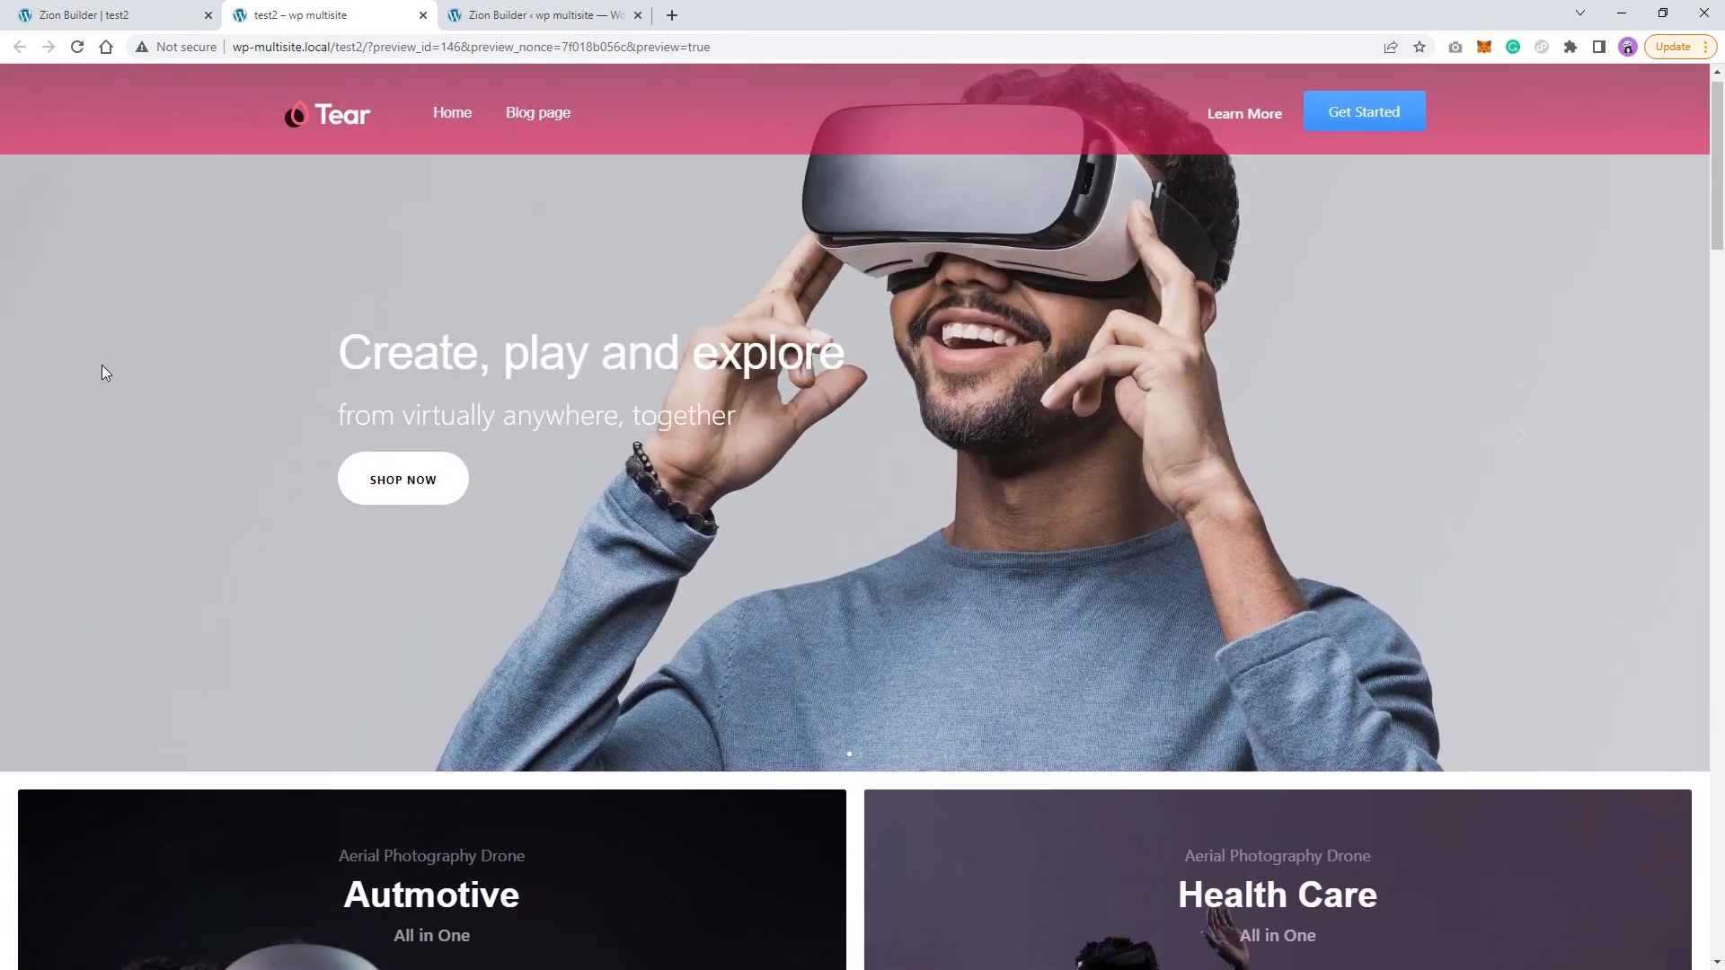